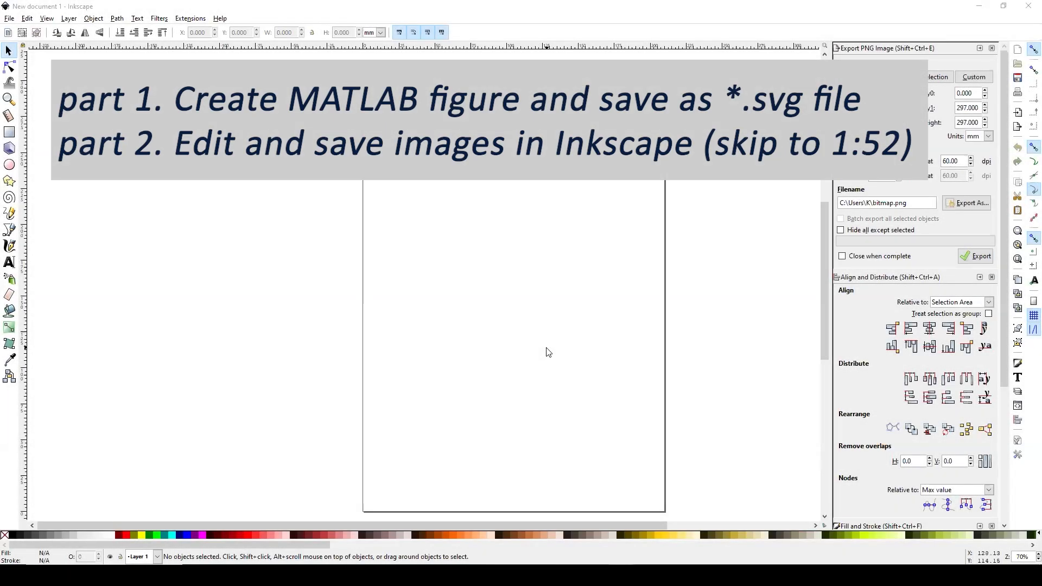
mouse_move(456, 254)
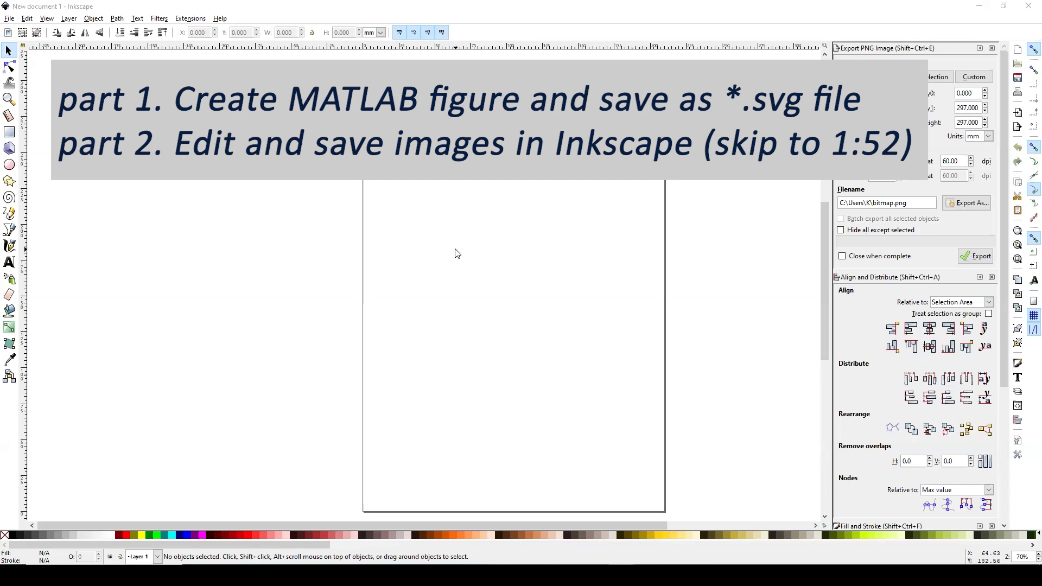
- Complete the script with y2 = 1.5*cos(x) and hold on so both curves plot together
left_click(856, 76)
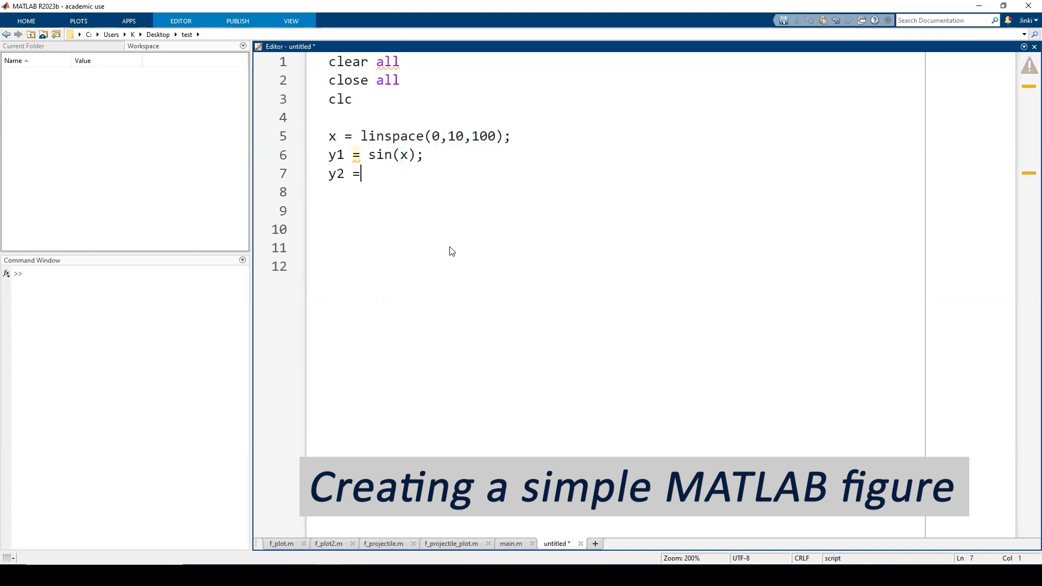
type("1.5*cos(x);")
left_click(616, 229)
type("plot(x,y1); h")
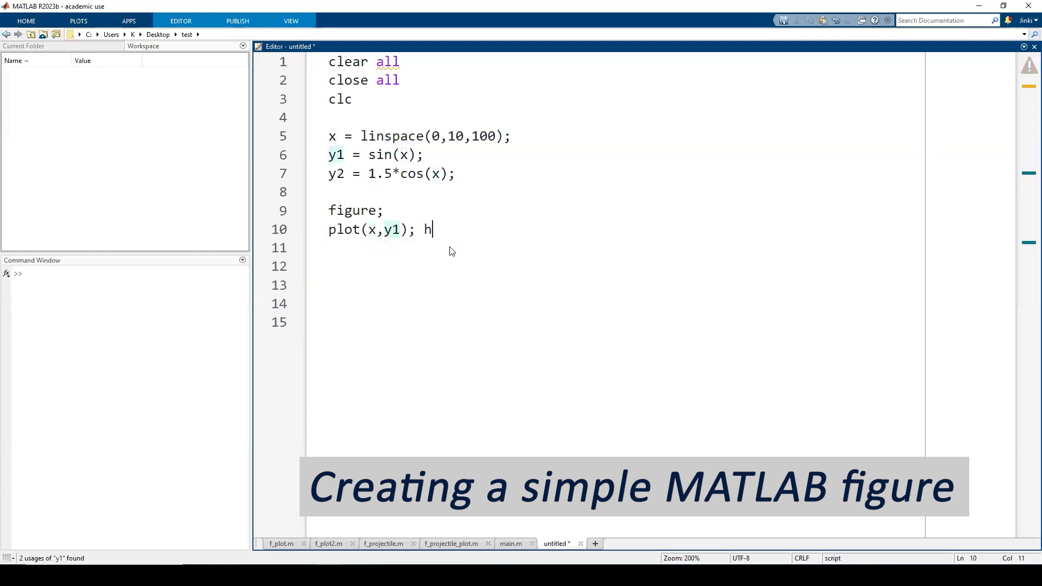
type("old on;")
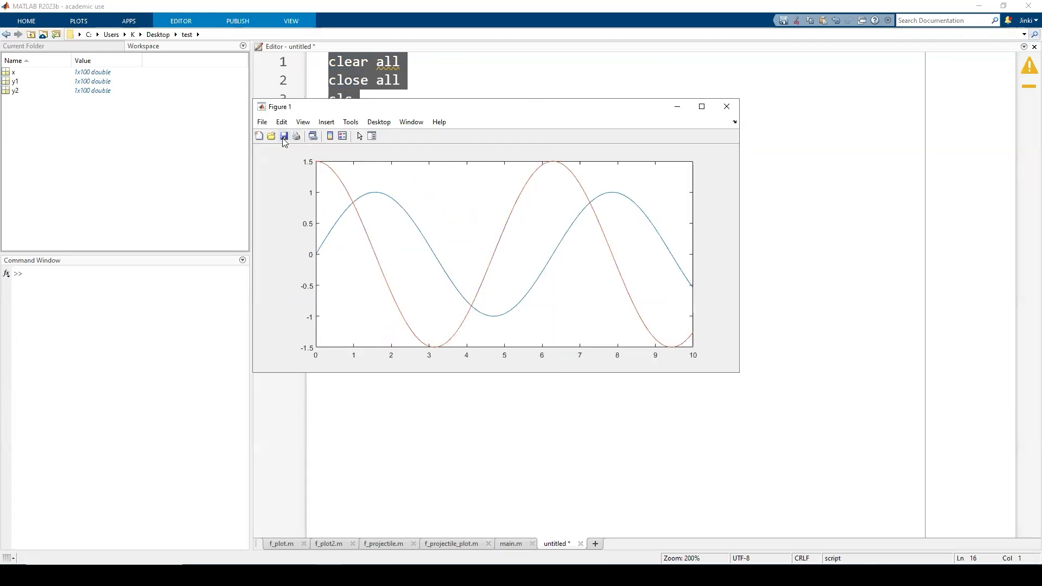
- Save the figure as fig_test.fig in MATLAB Figure format
left_click(284, 135)
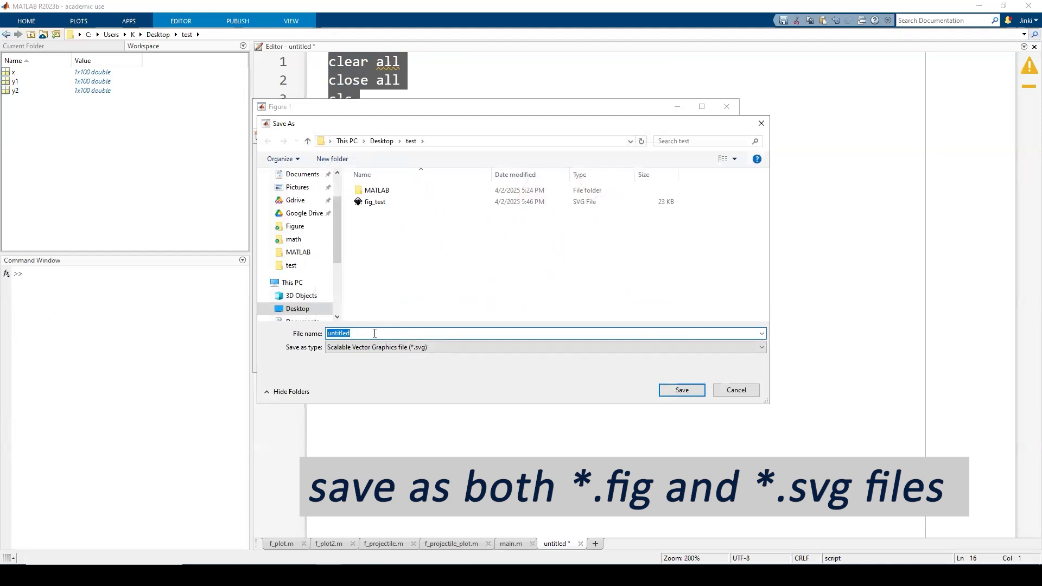
type("fige")
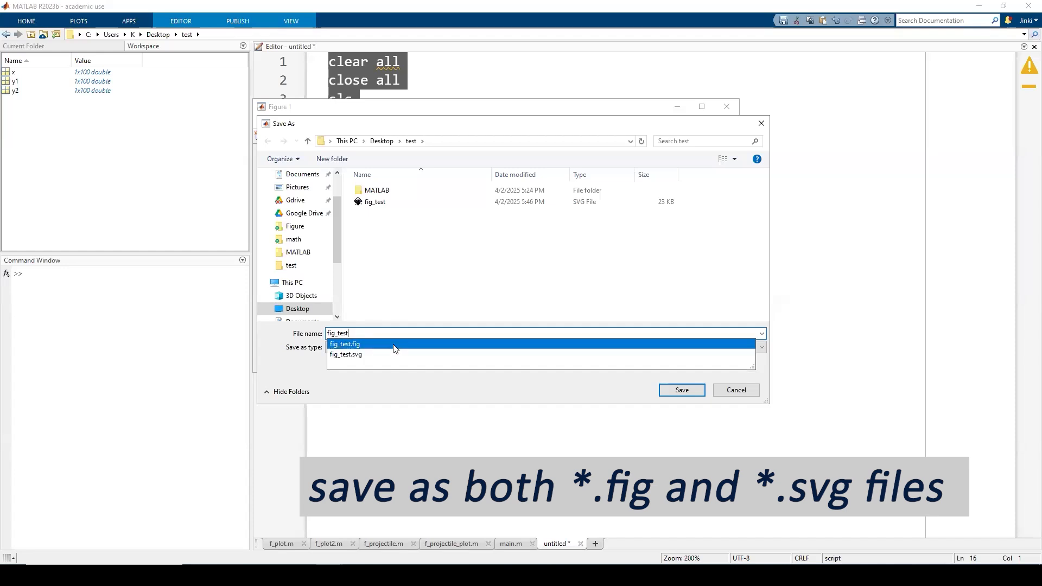
left_click(761, 347)
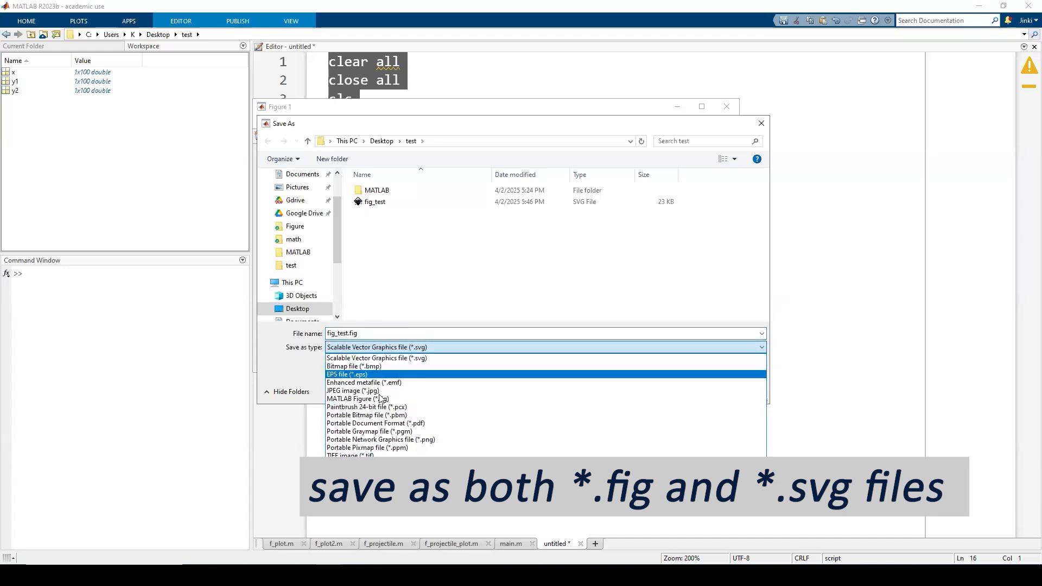
left_click(359, 399)
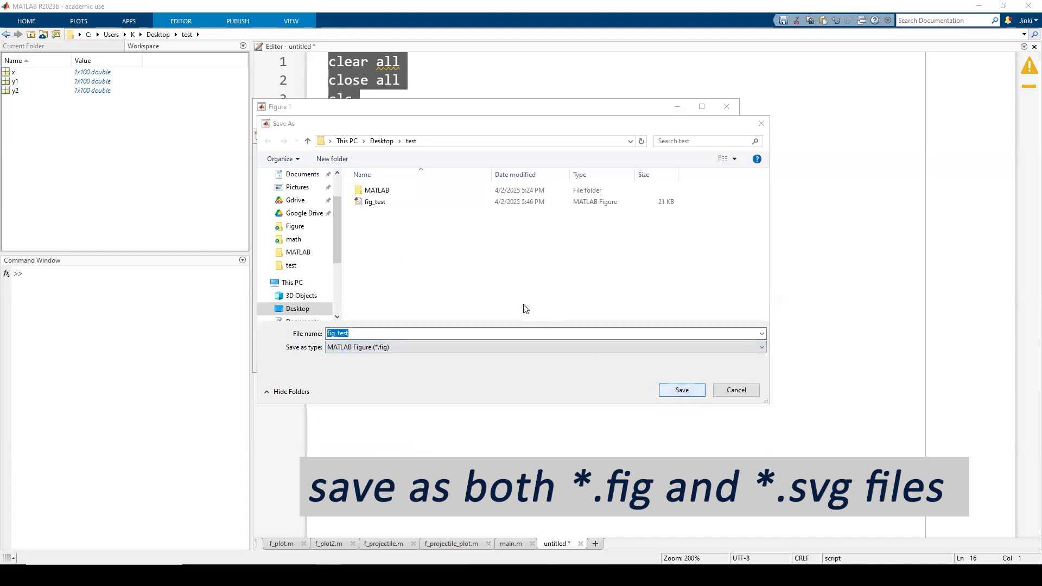
left_click(680, 391)
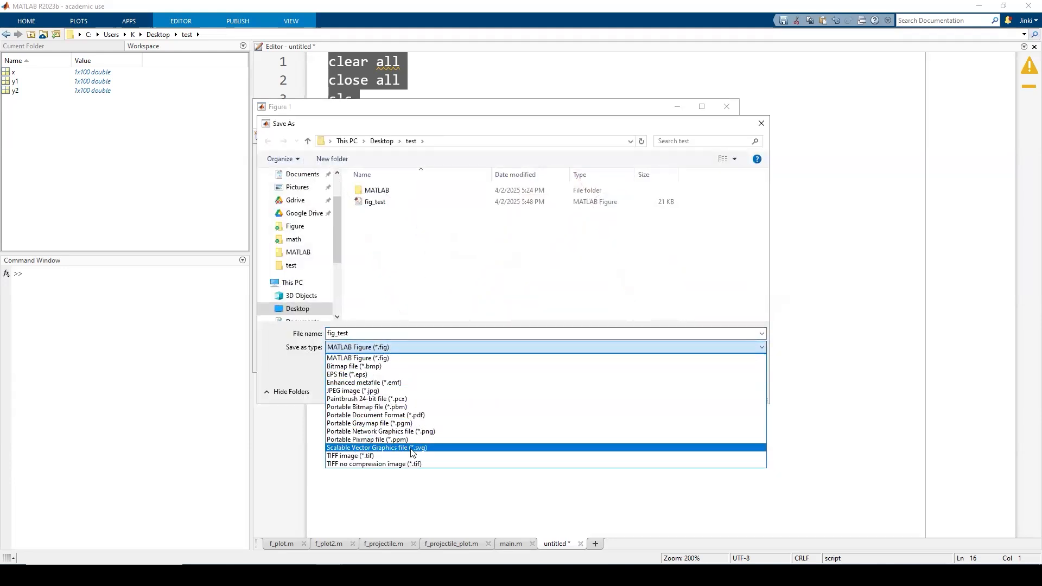
- Save the figure again as fig_test.svg, replacing the existing file
left_click(377, 447)
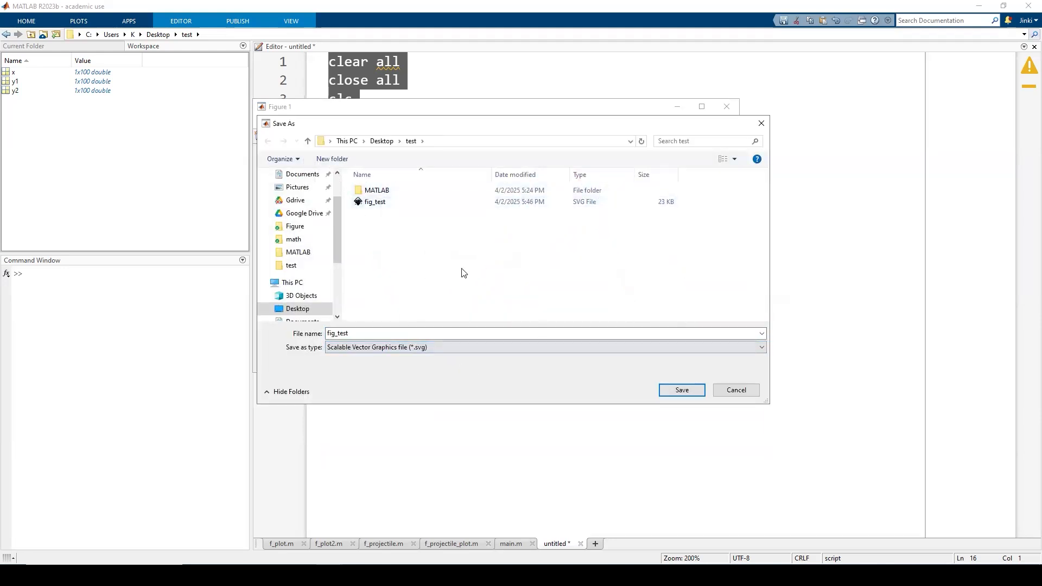
left_click(681, 391)
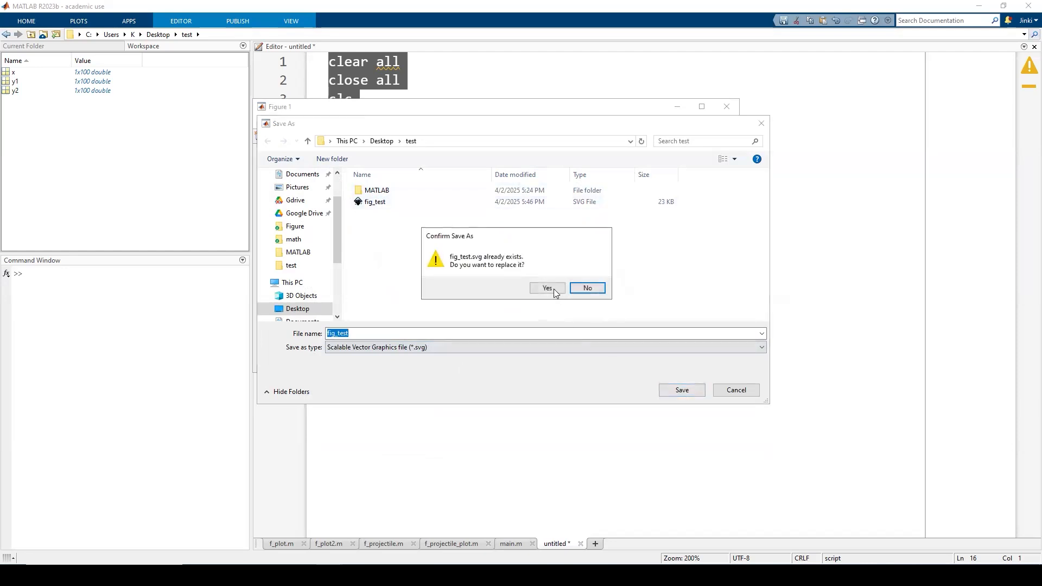
left_click(546, 288)
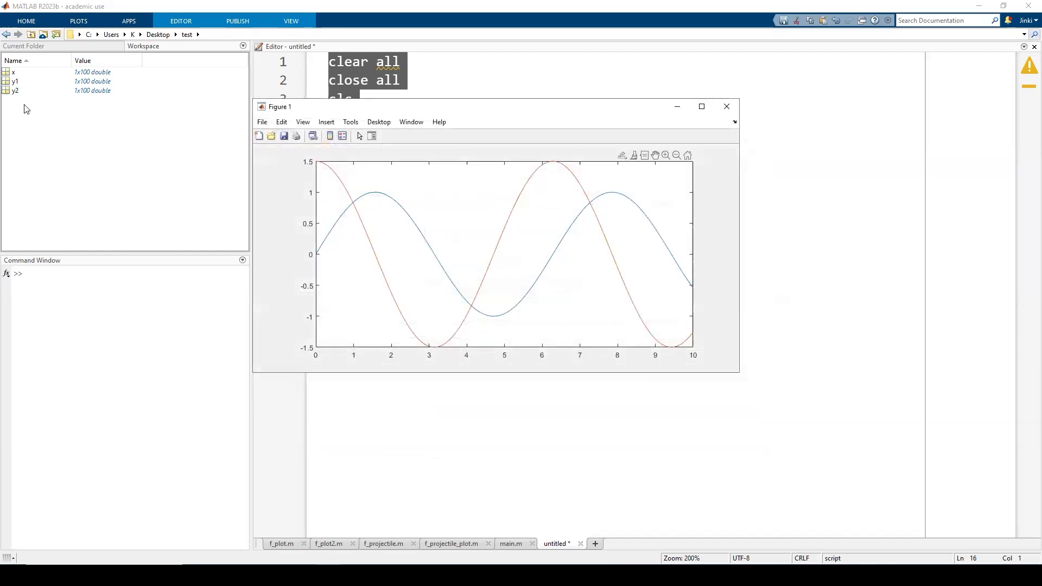
- Open fig_test.fig from the Current Folder
left_click(726, 106)
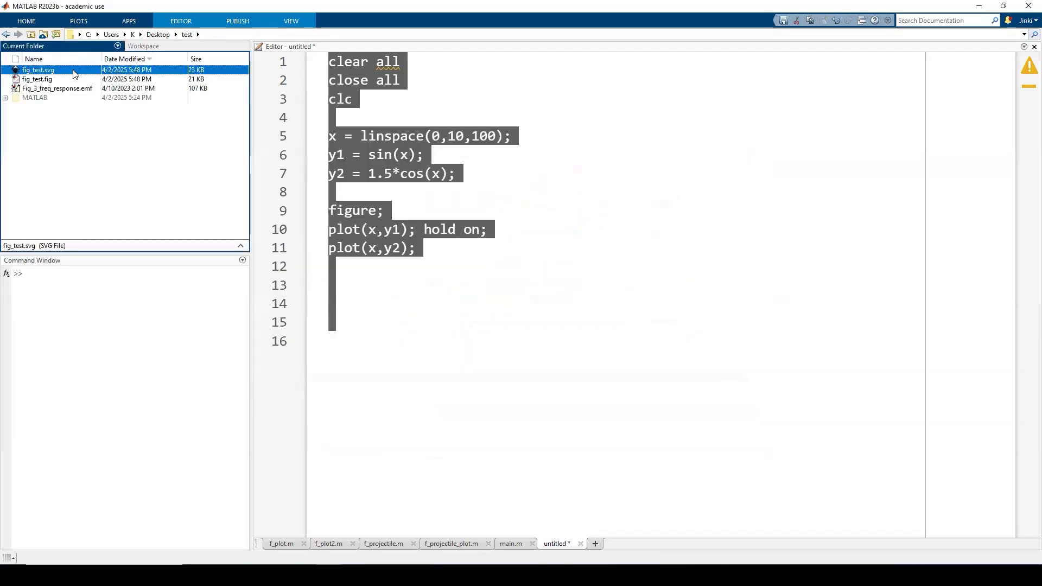
left_click(36, 79)
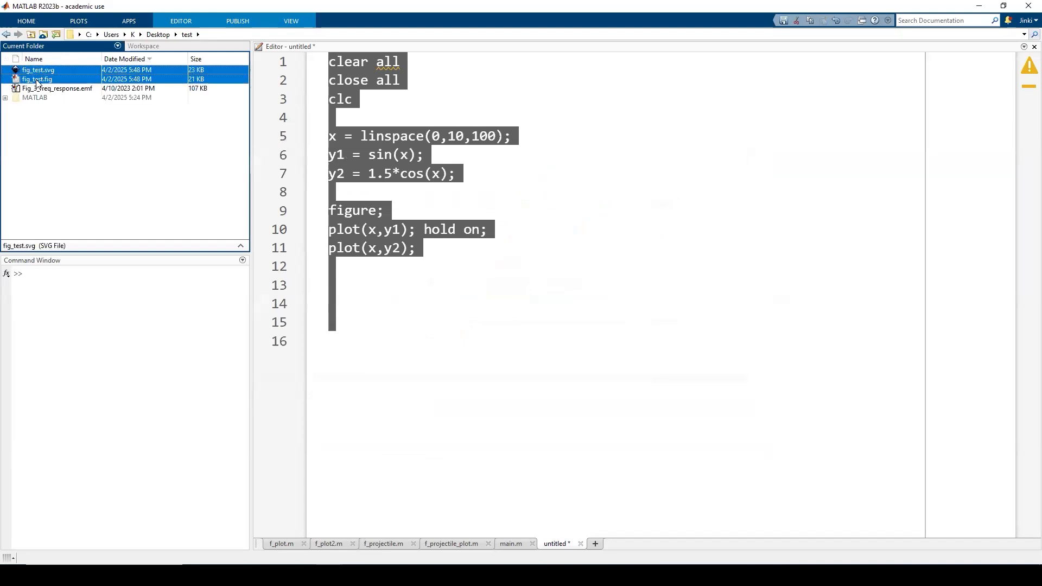
left_click(37, 79)
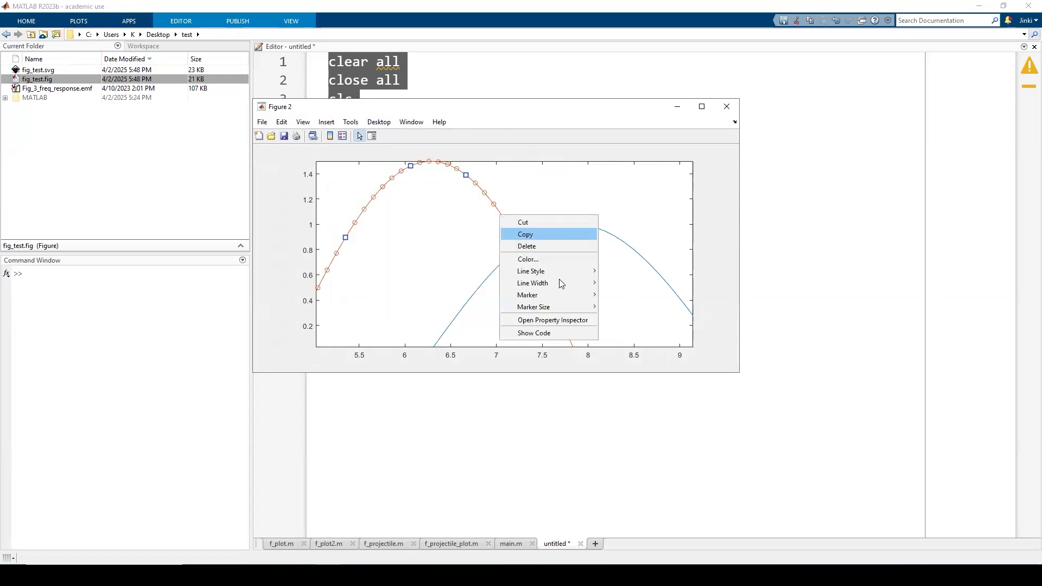
mouse_move(562, 272)
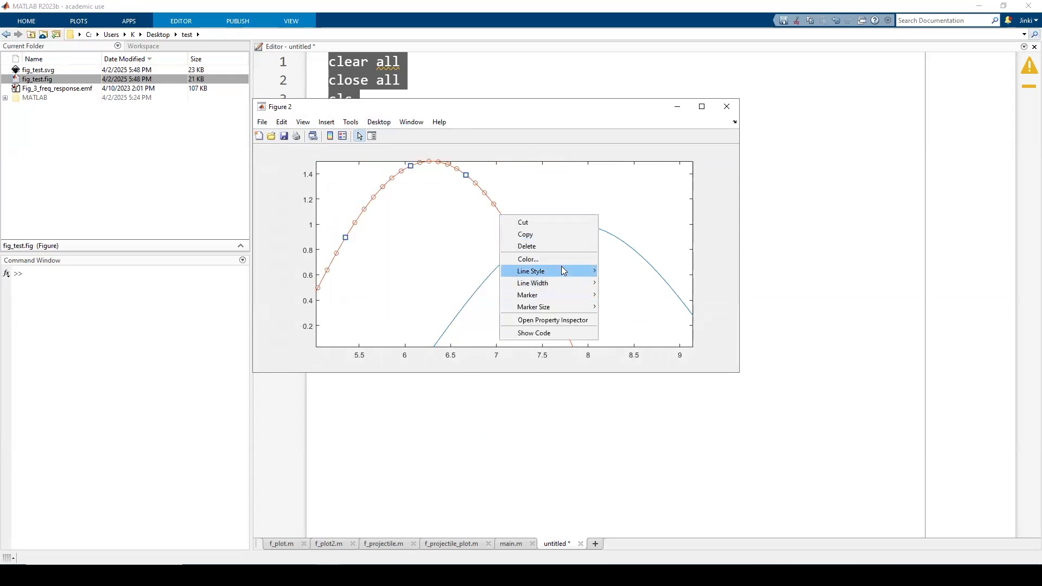
- Make the cosine curve magenta and dashed, with thicker width and filled circle markers
left_click(531, 271)
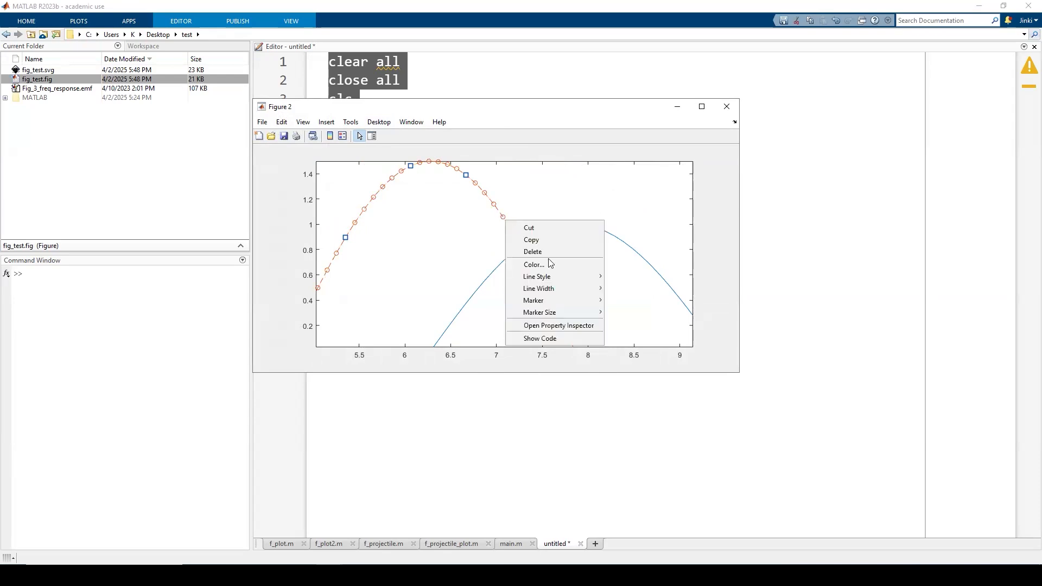
left_click(534, 264)
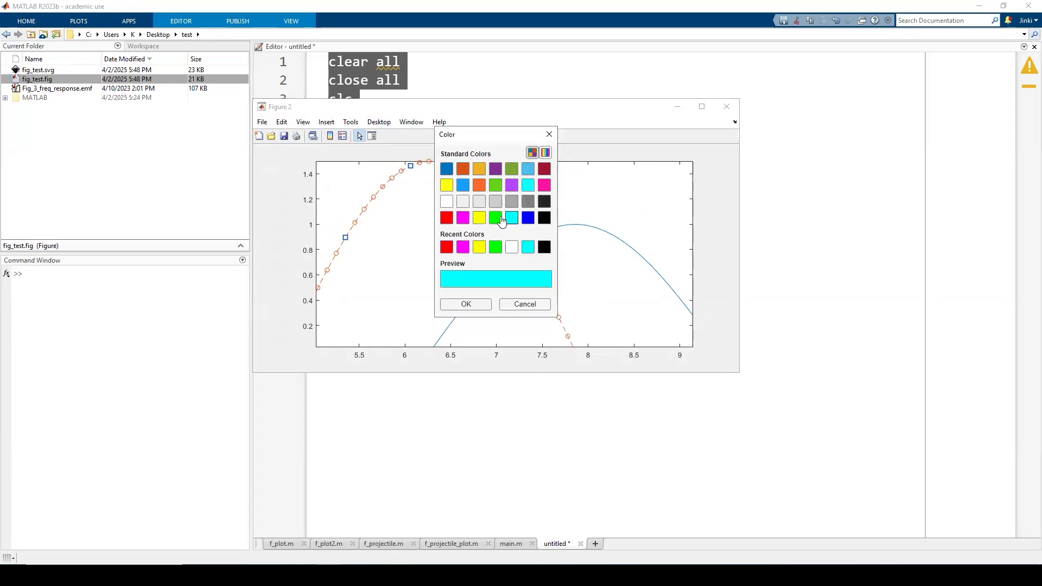
left_click(465, 304)
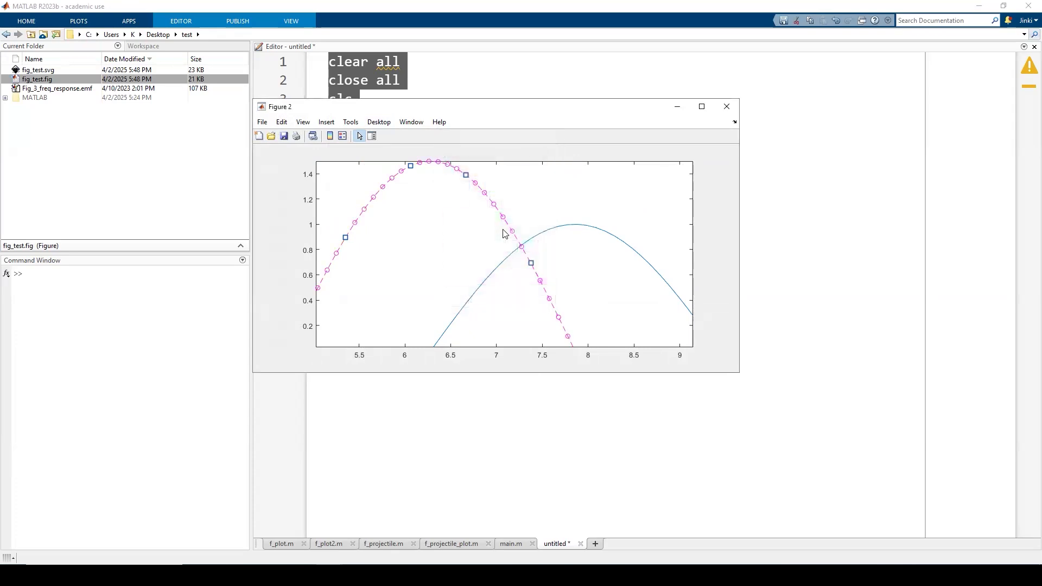
right_click(503, 234)
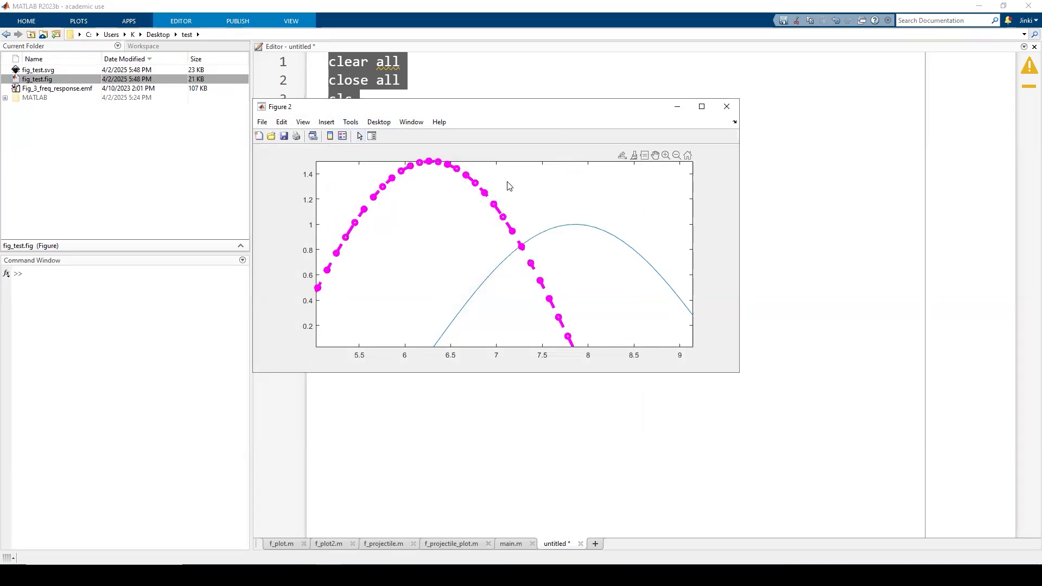
left_click(447, 163)
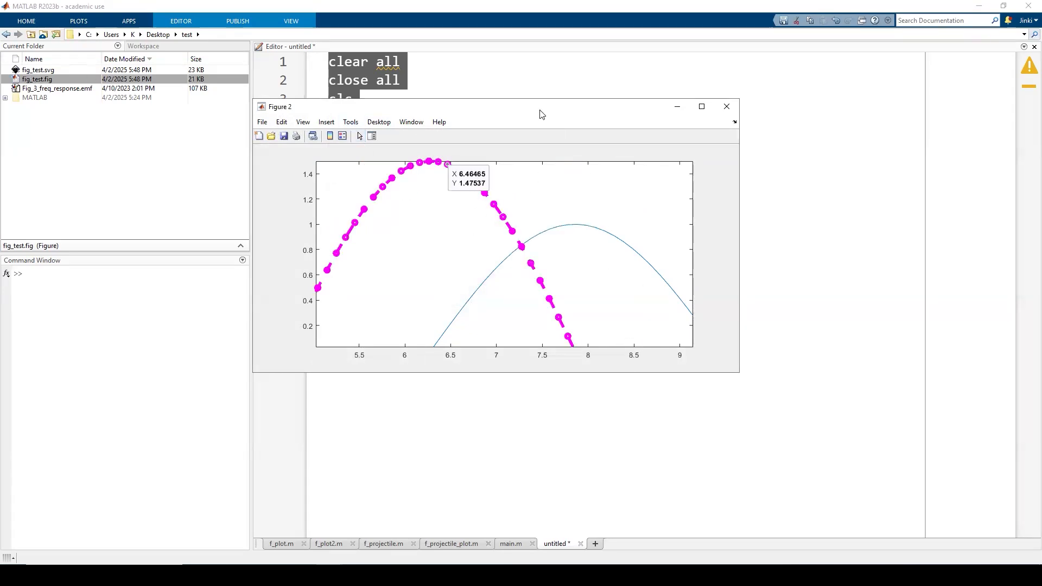
mouse_move(726, 106)
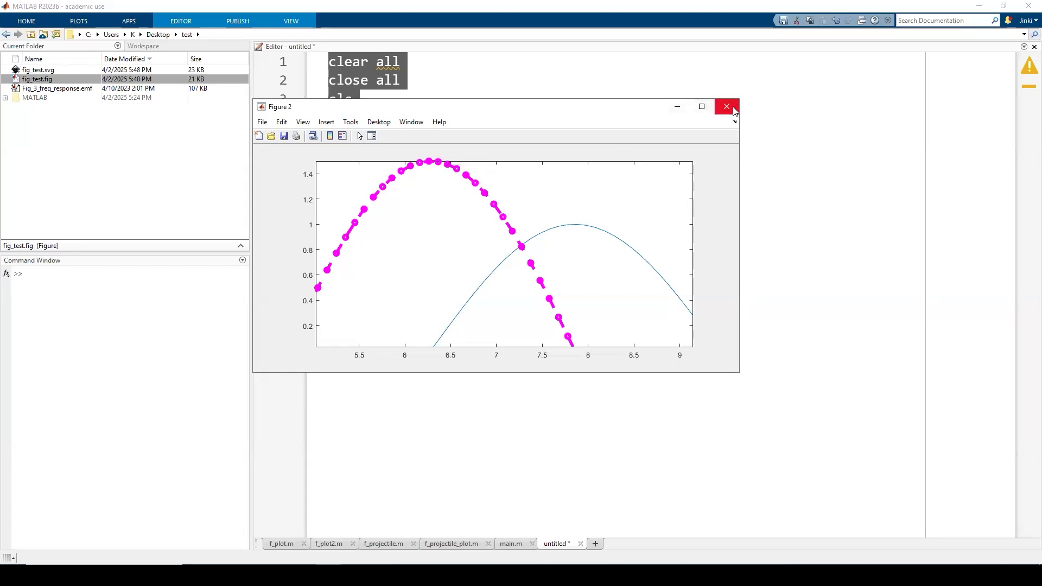
mouse_move(142, 101)
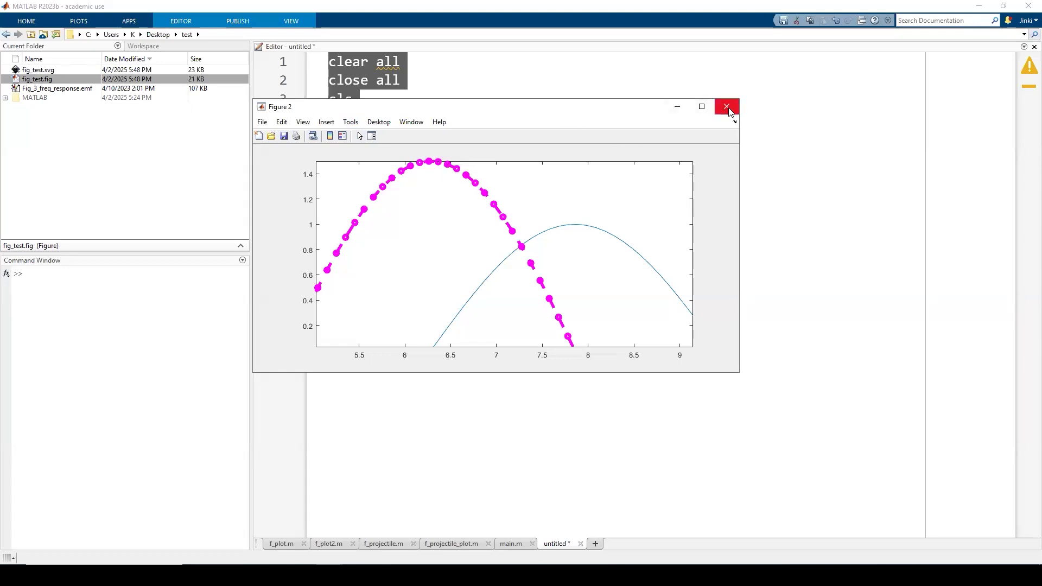
mouse_move(729, 116)
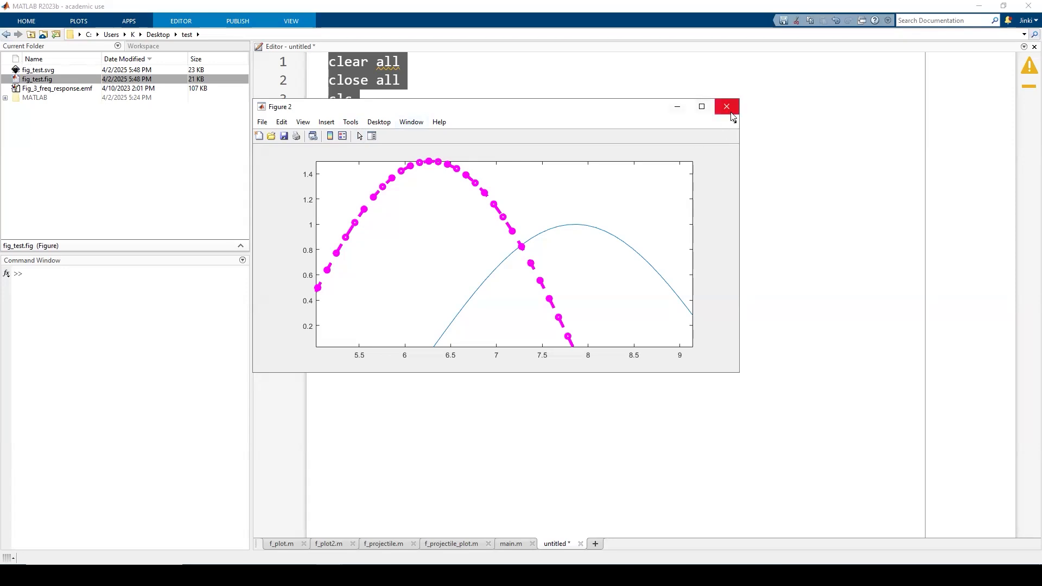
- Close the MATLAB figure and zoom in on the imported fig_test.svg plot in Inkscape
left_click(726, 106)
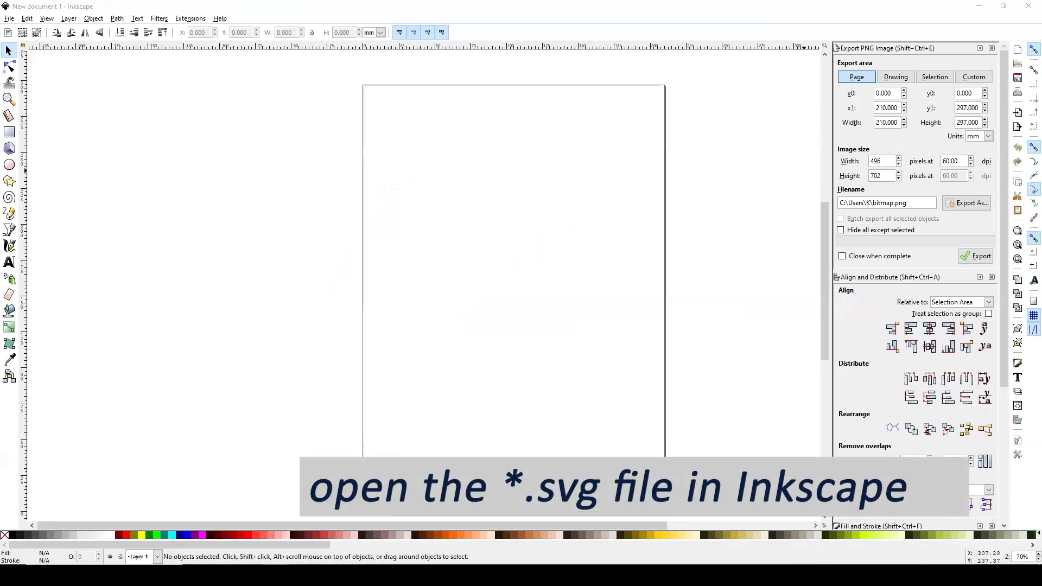
mouse_move(563, 204)
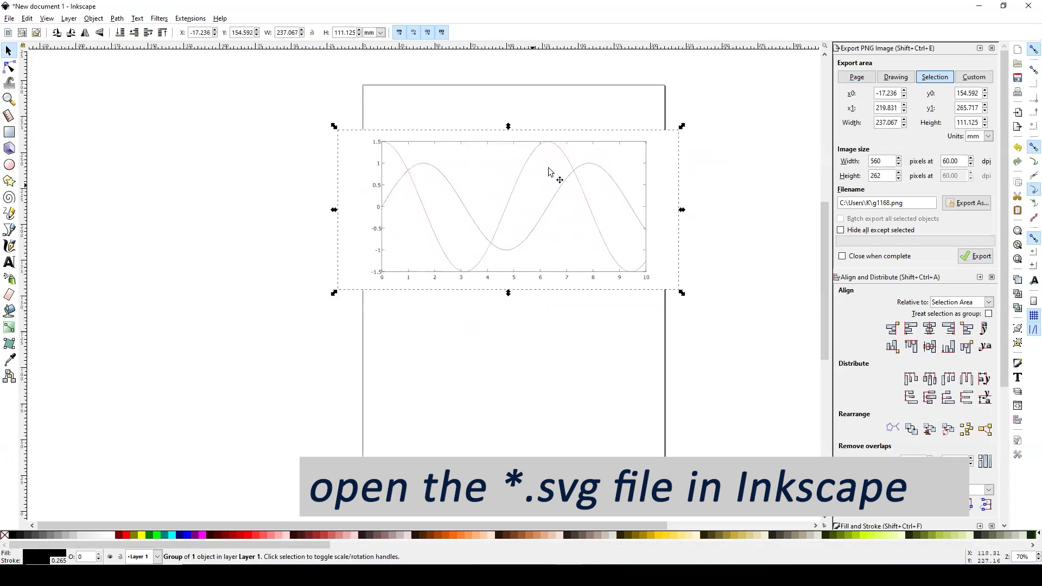
mouse_move(688, 248)
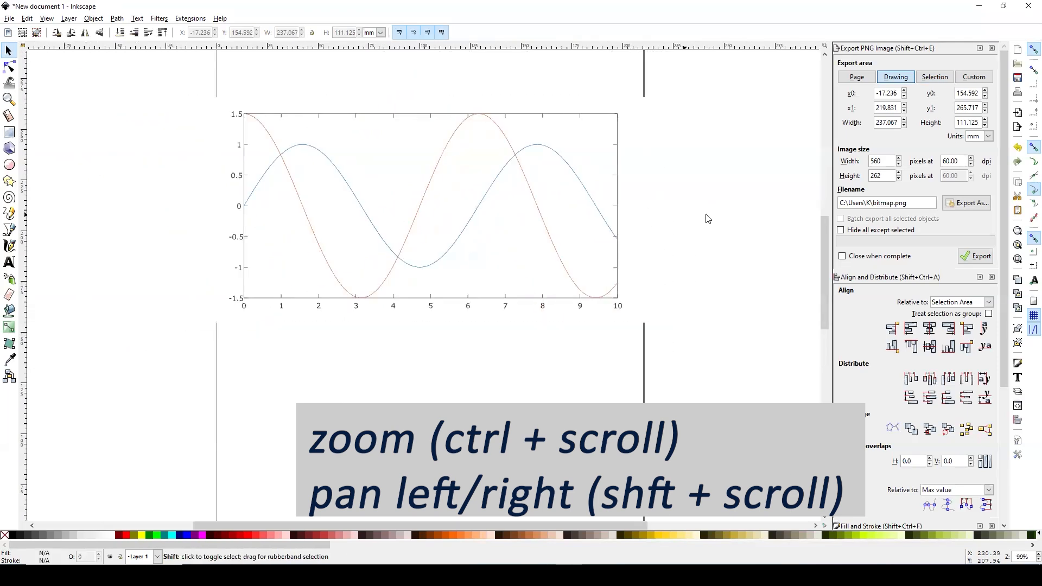
scroll("left", 3)
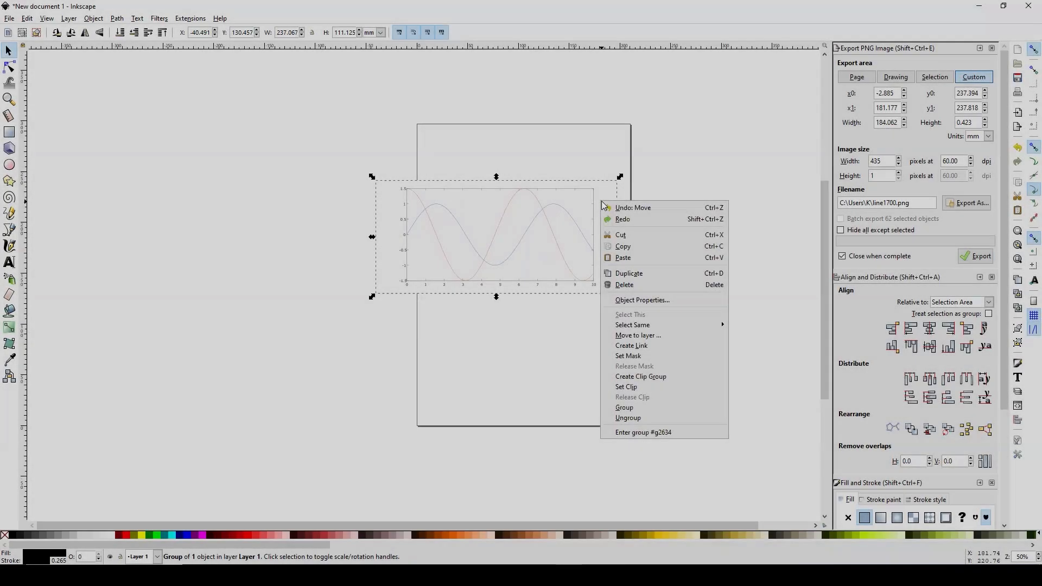
mouse_move(628, 417)
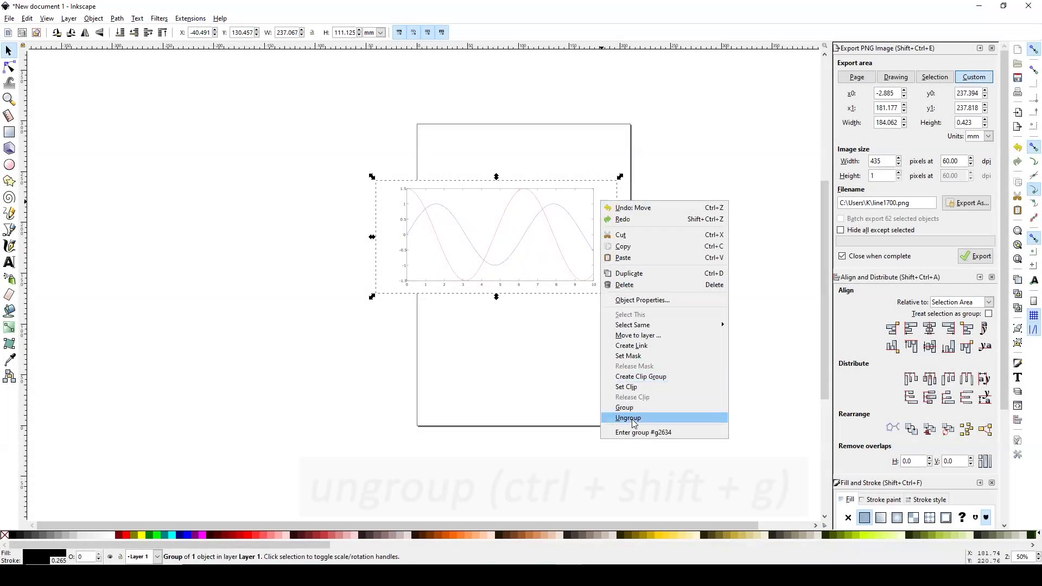
- Ungroup the plot with Ctrl+Shift+G until curves, axes and labels are separate objects
left_click(627, 417)
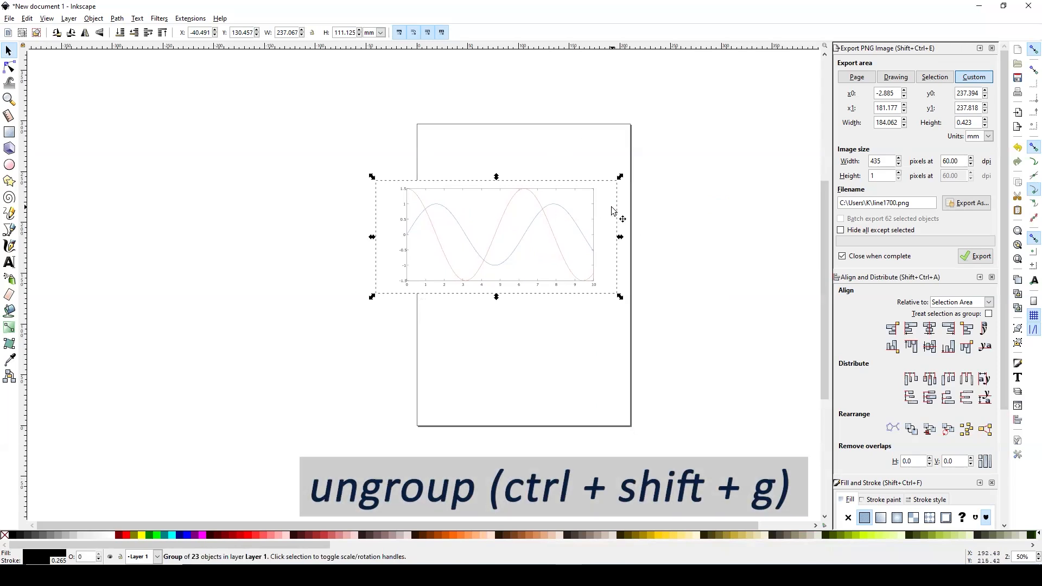
right_click(612, 211)
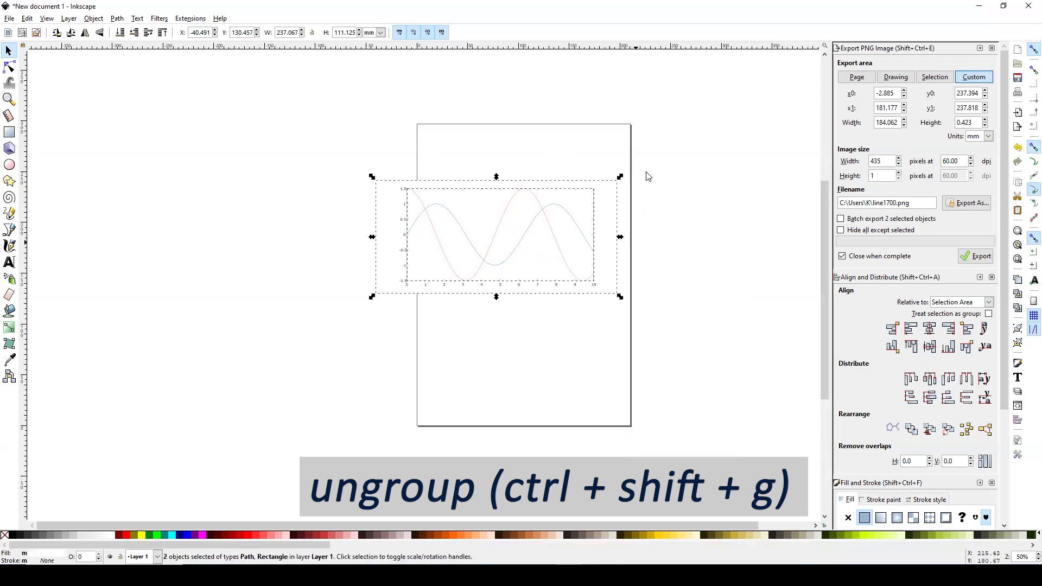
key("ctrl+shift+g")
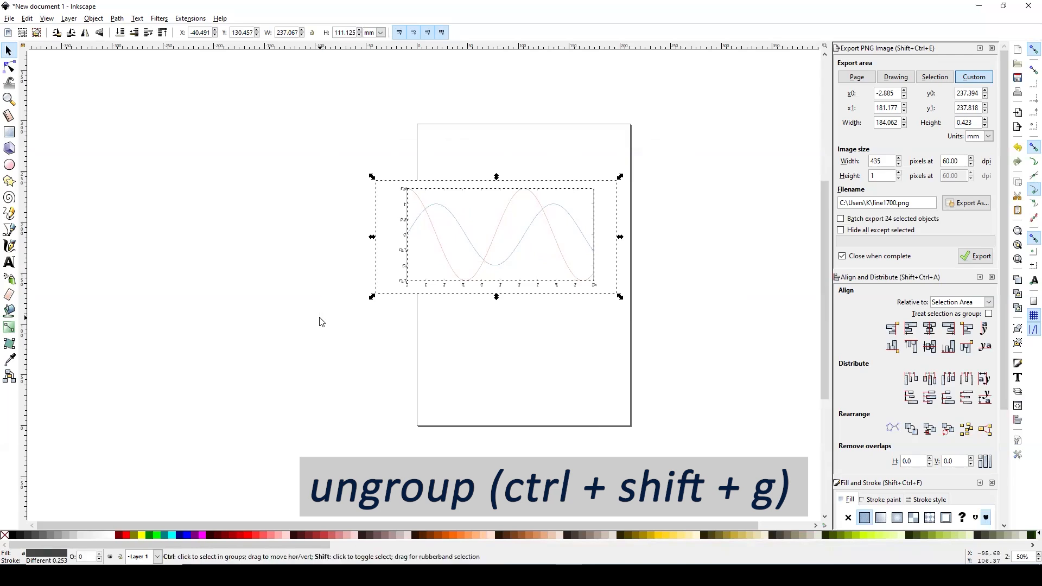
key("ctrl+shift+g")
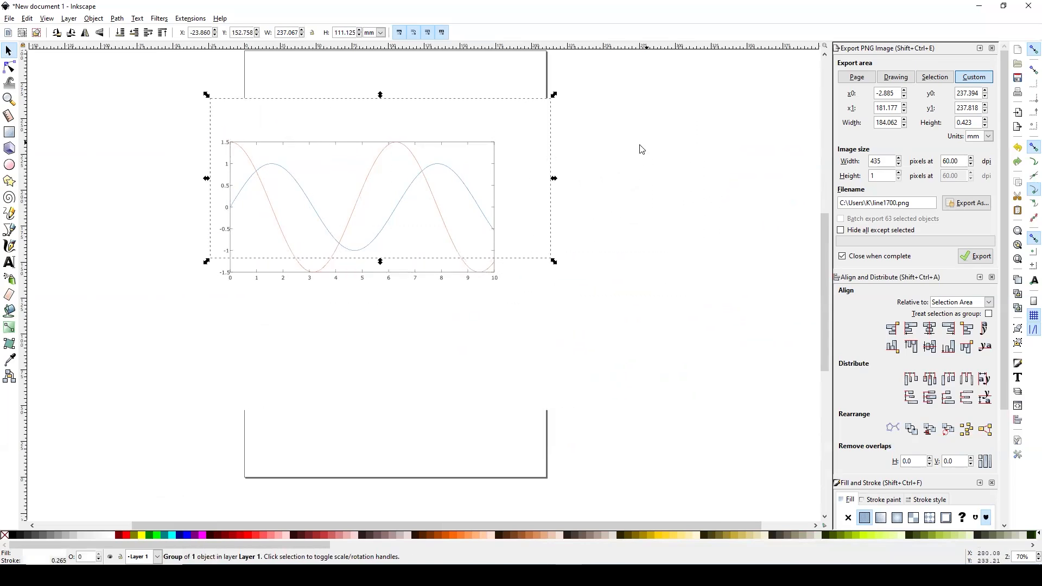
left_click(485, 341)
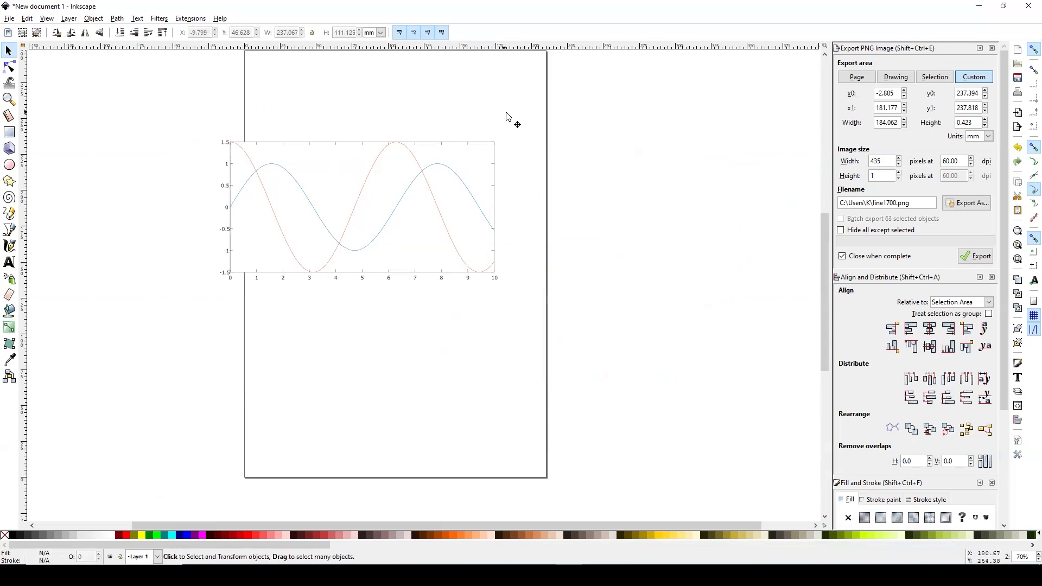
left_click(204, 158)
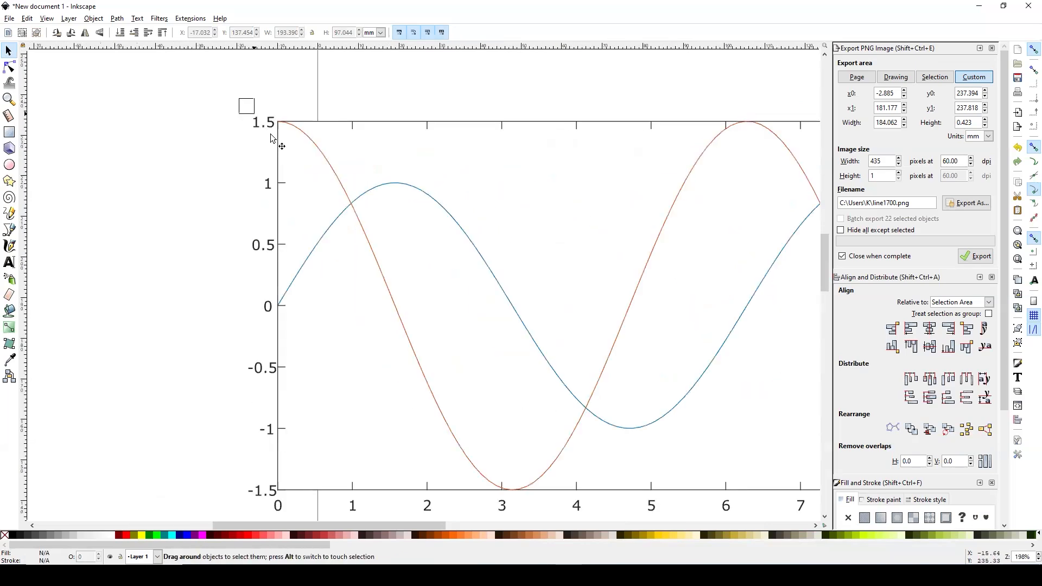
- Scale the y-axis '1.5' label proportionally to about twice its size
left_click(237, 125)
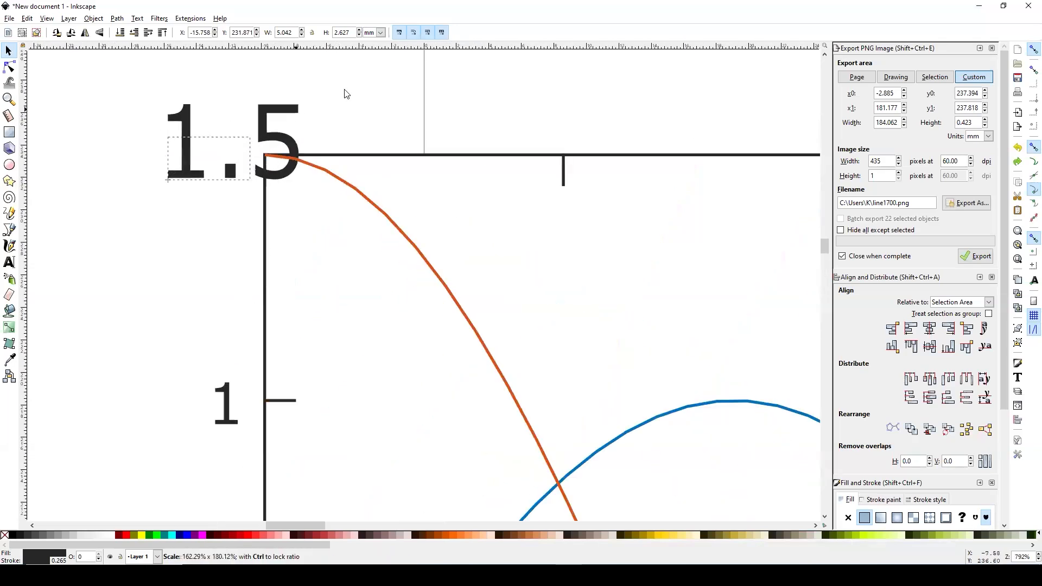
left_click_drag(251, 145, 346, 91)
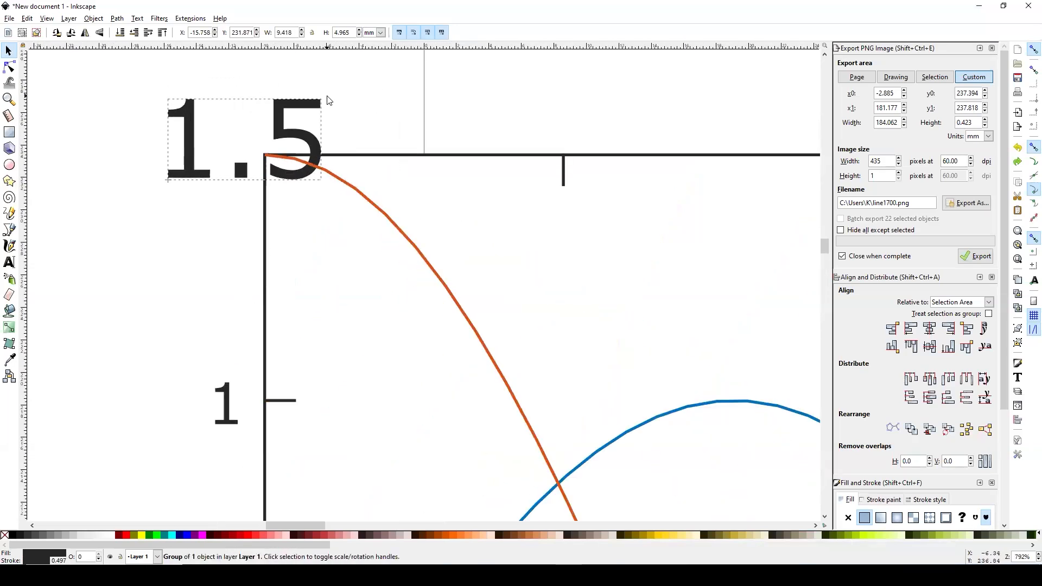
left_click(244, 140)
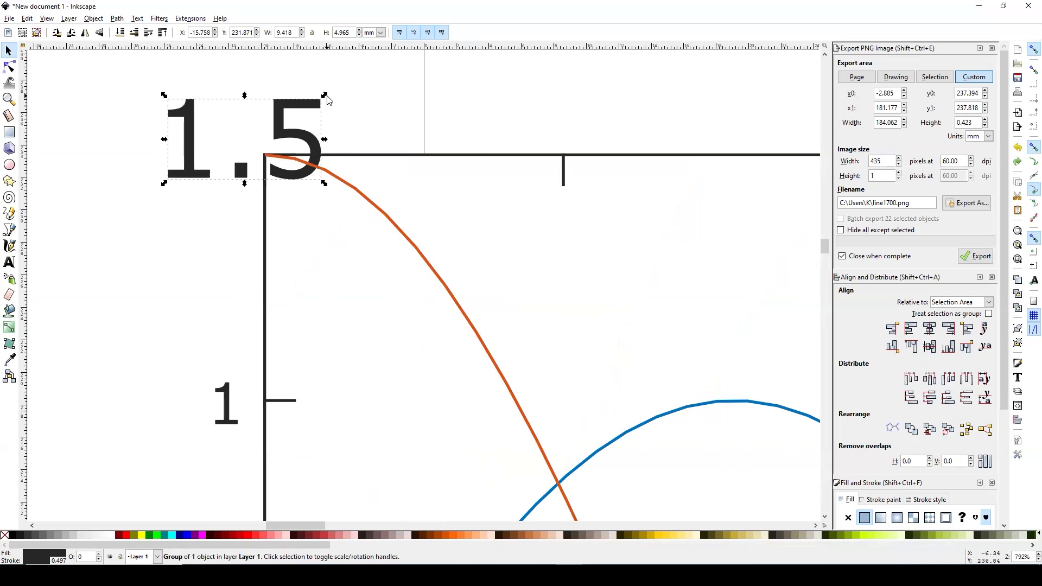
left_click_drag(325, 95, 256, 130)
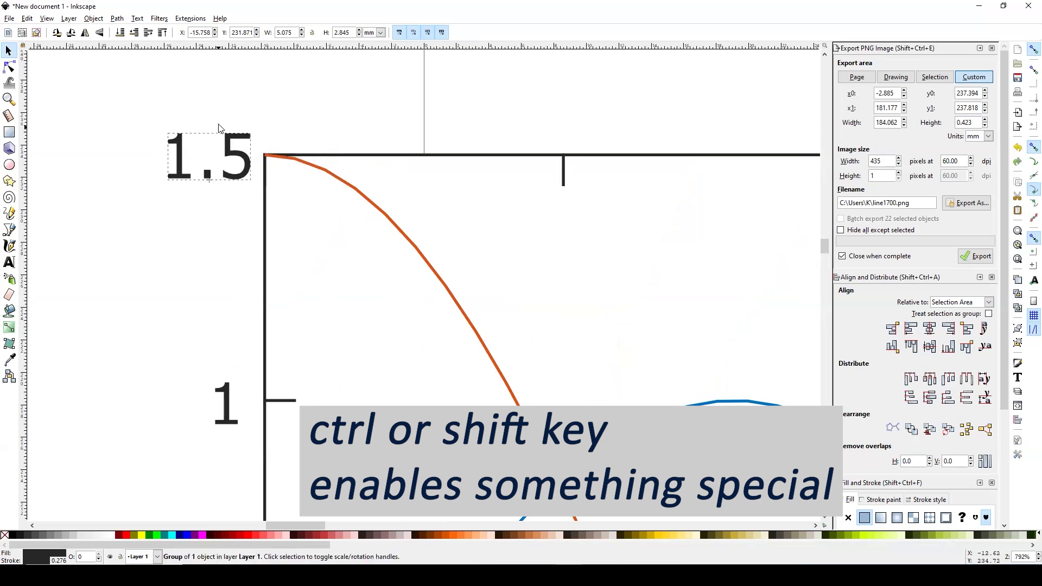
left_click(209, 157)
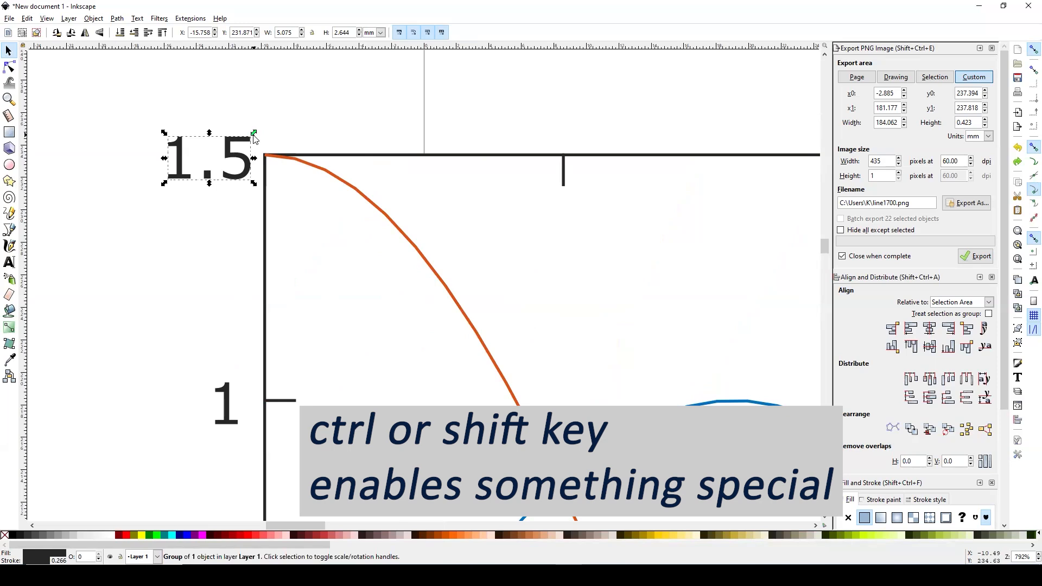
left_click_drag(254, 133, 317, 95)
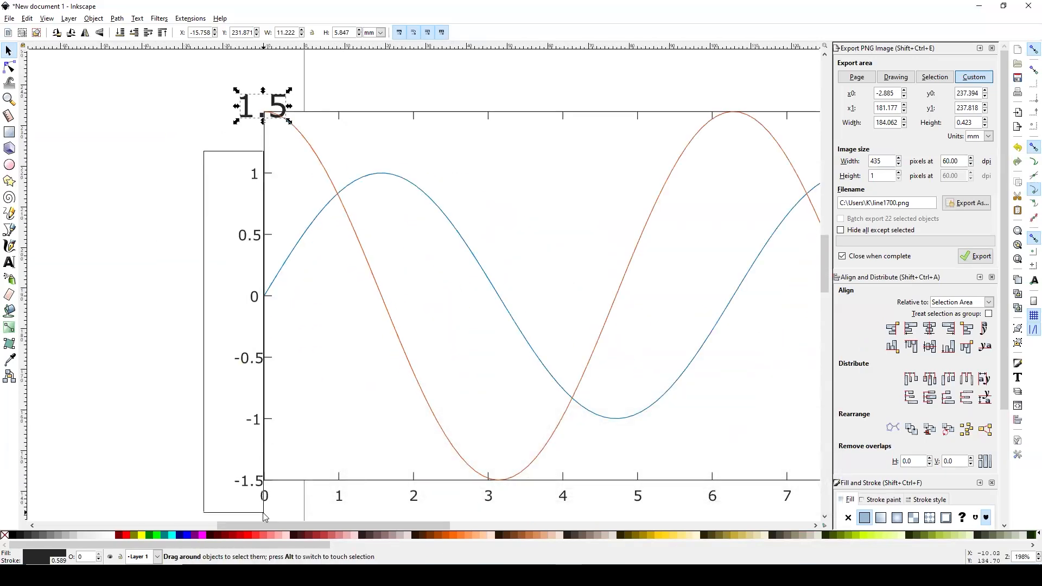
- Scale up the y-axis tick labels and move each beside its tick mark
left_click(261, 106)
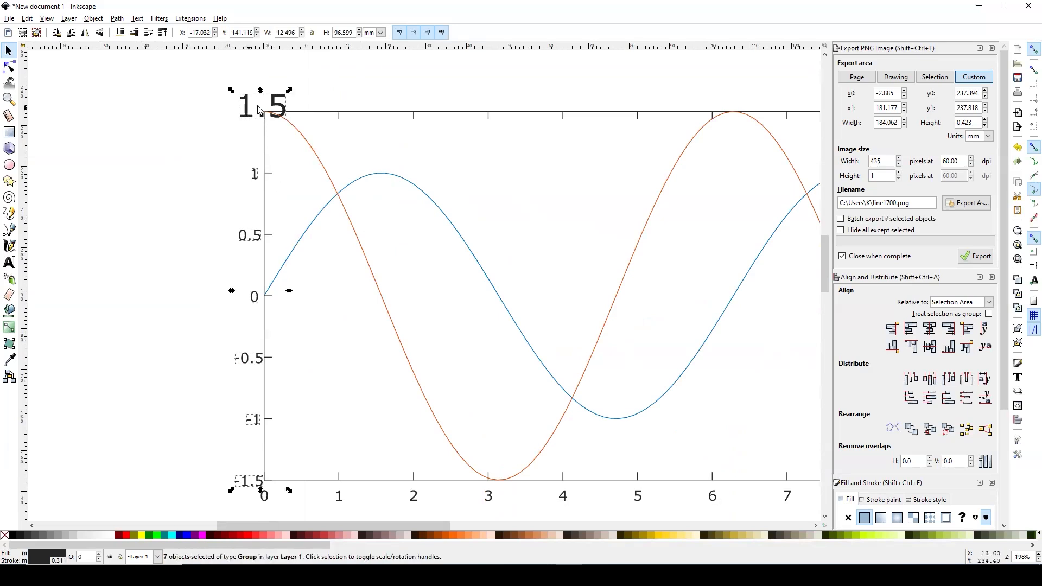
mouse_move(288, 91)
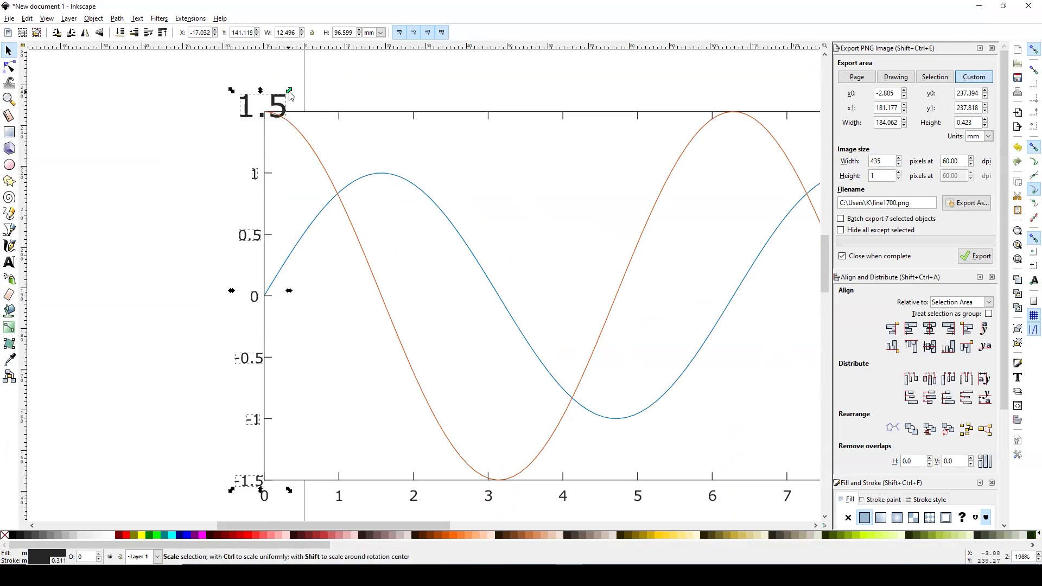
left_click_drag(260, 90, 260, 71)
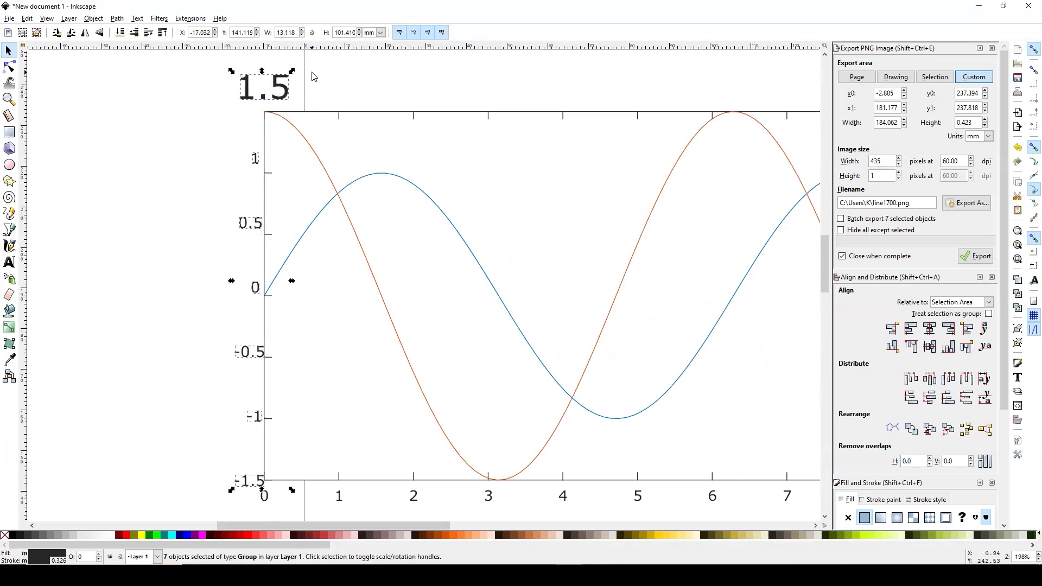
left_click_drag(261, 71, 261, 101)
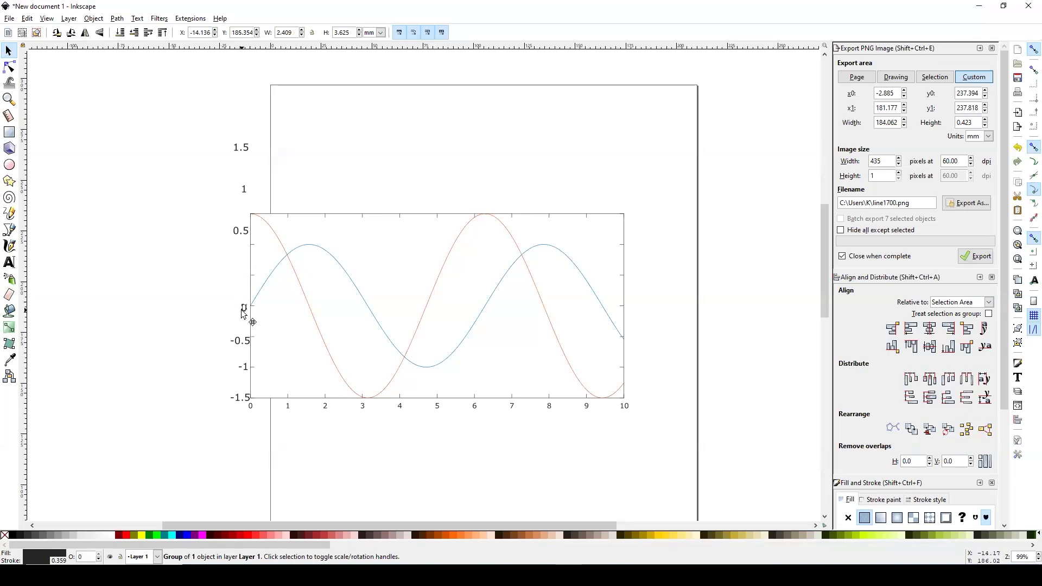
mouse_move(245, 313)
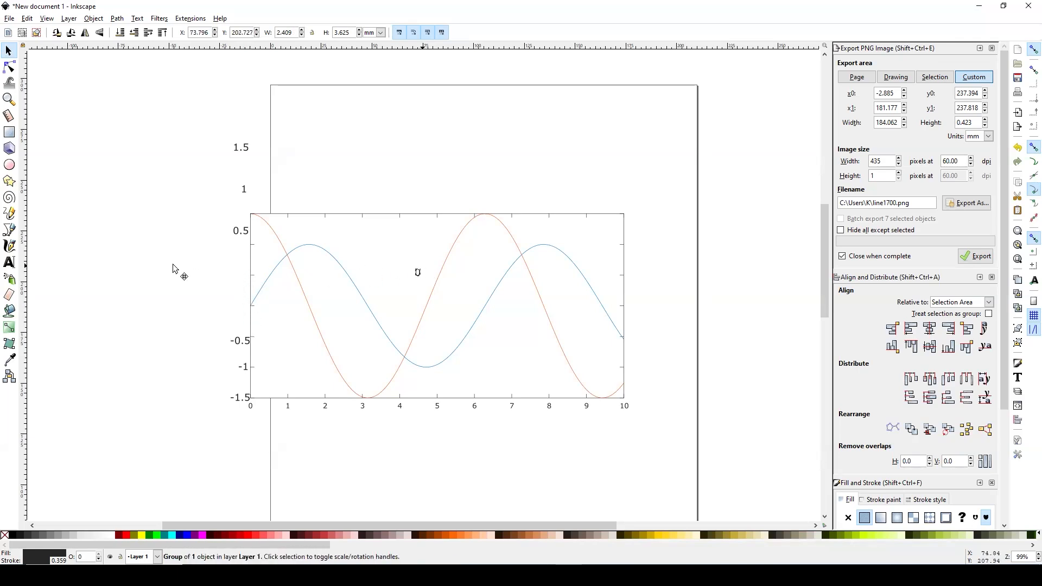
mouse_move(241, 279)
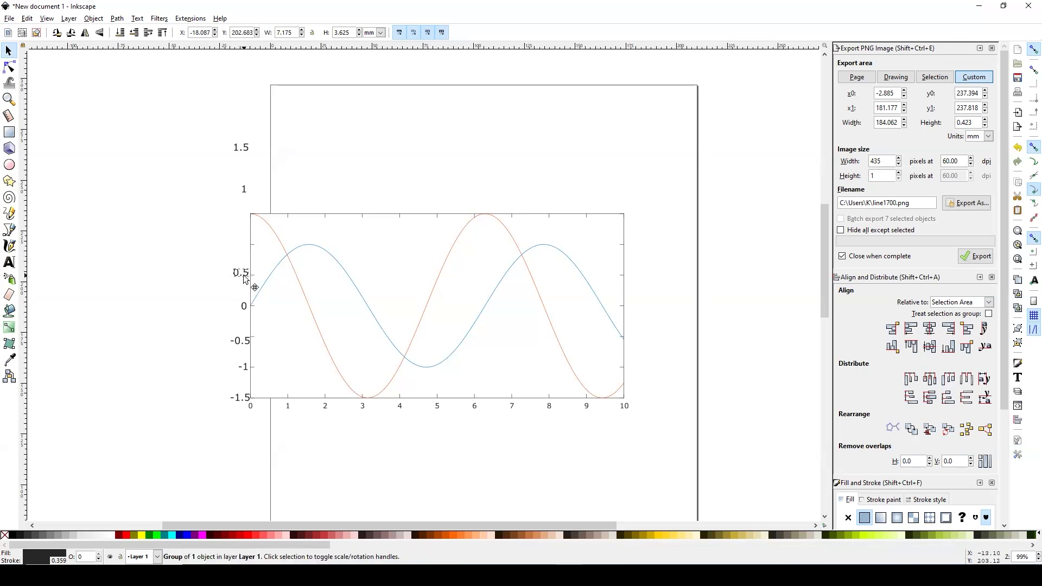
left_click(246, 192)
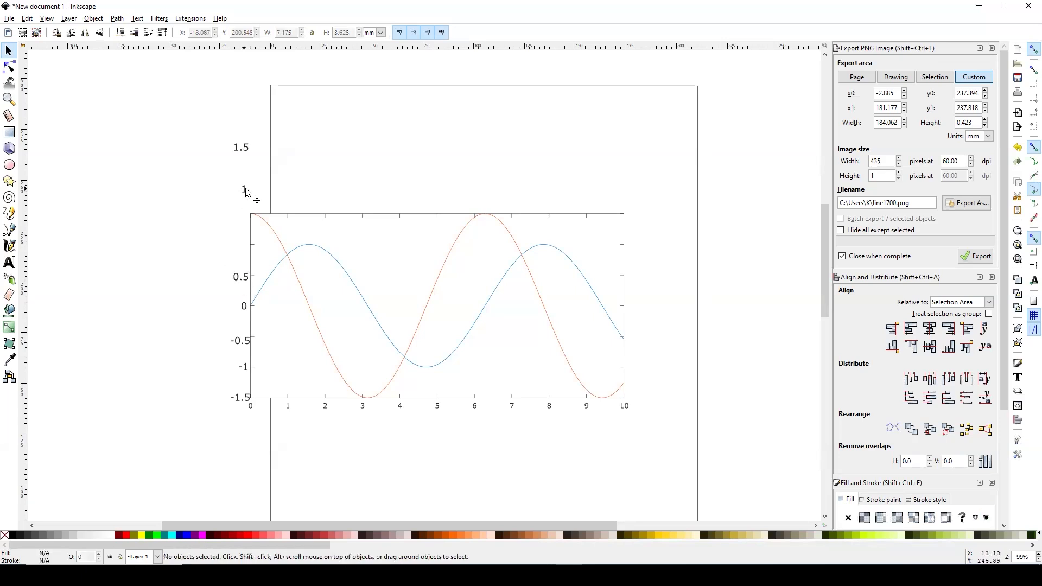
left_click(246, 226)
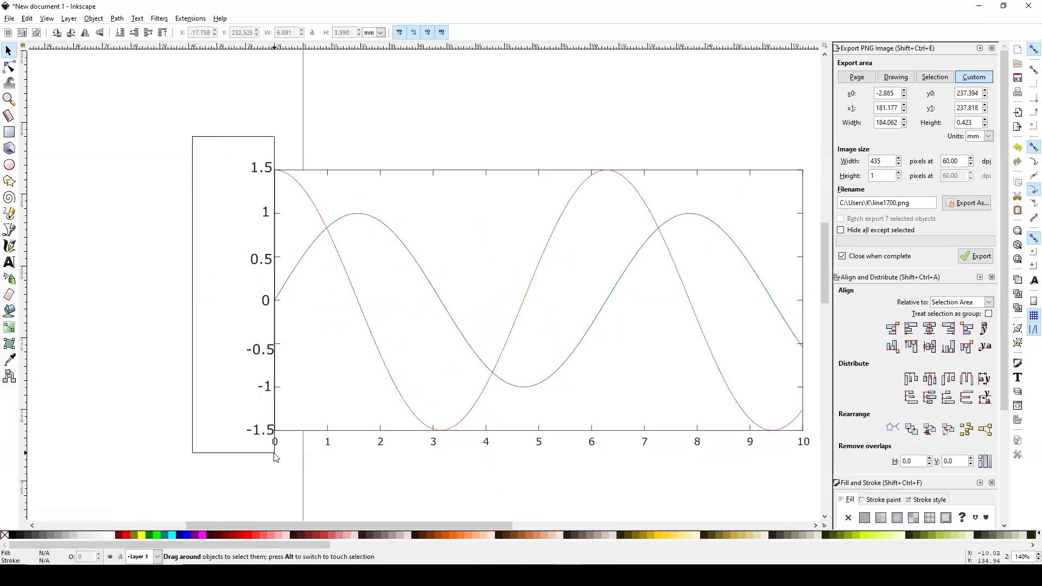
- Select all seven y-axis number labels and right-align them in a column against the axis
left_click(271, 299)
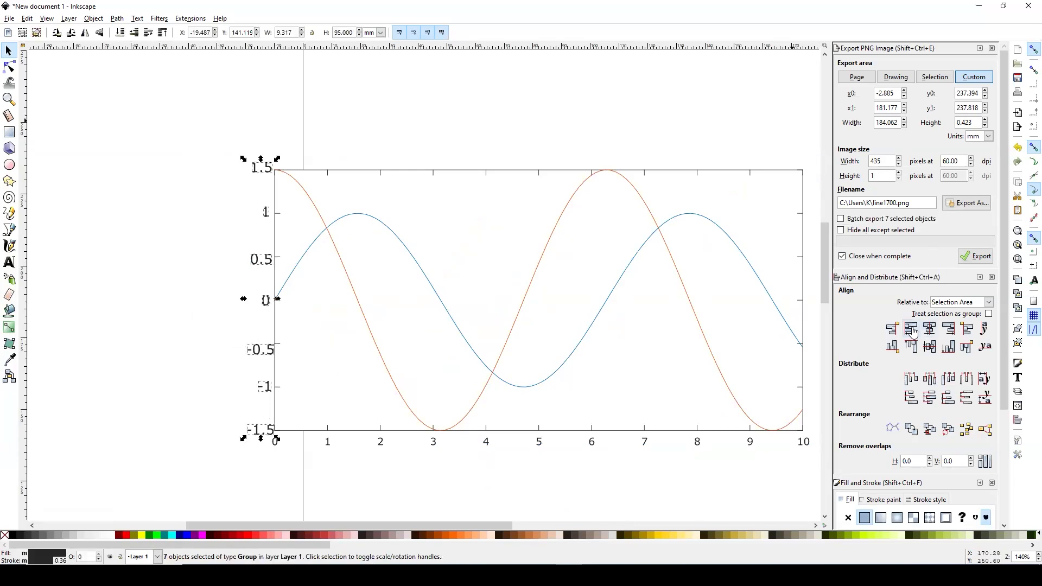
mouse_move(913, 334)
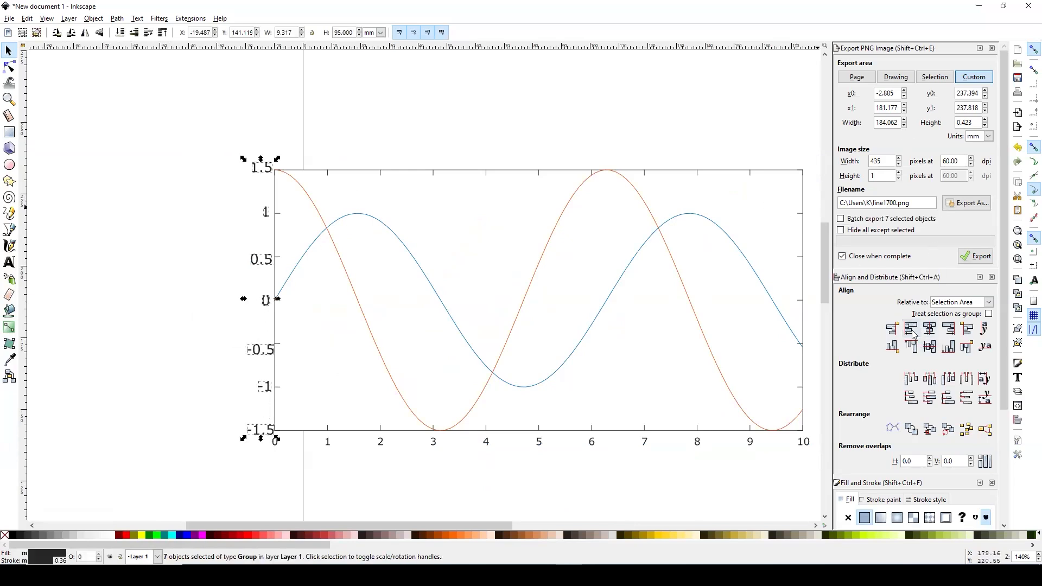
mouse_move(950, 328)
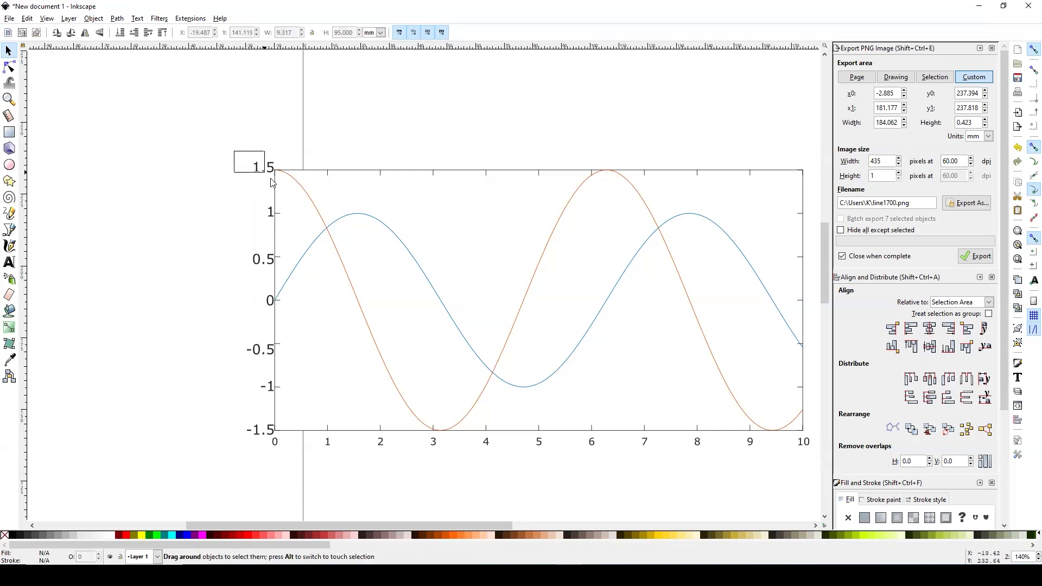
left_click(249, 167)
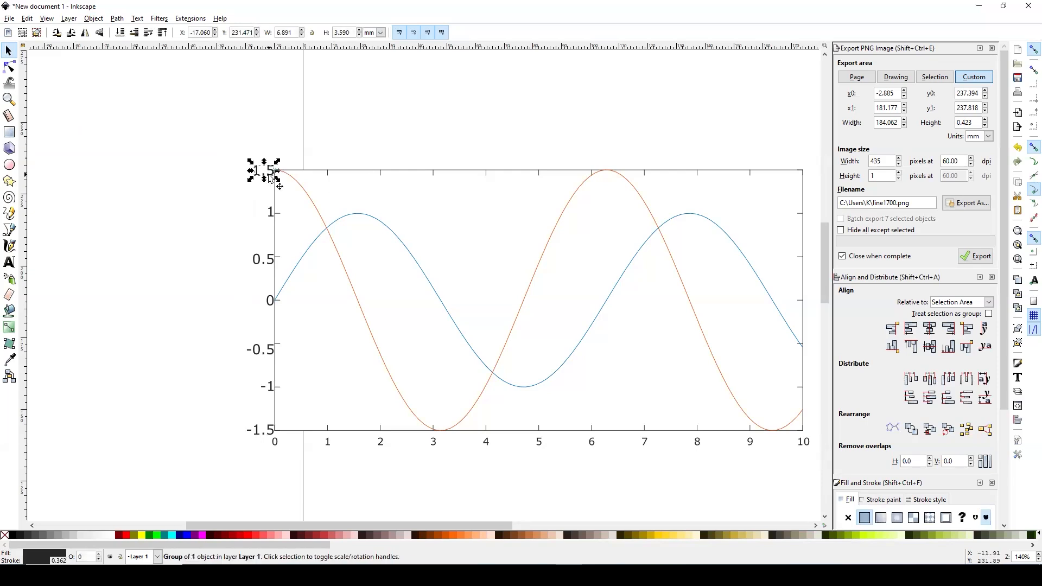
left_click(263, 434)
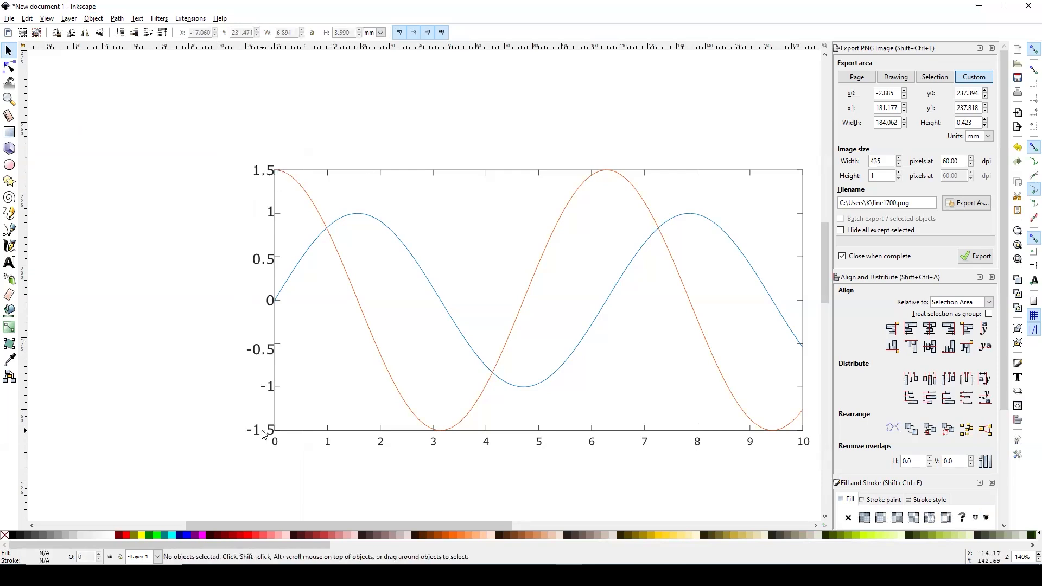
left_click(261, 430)
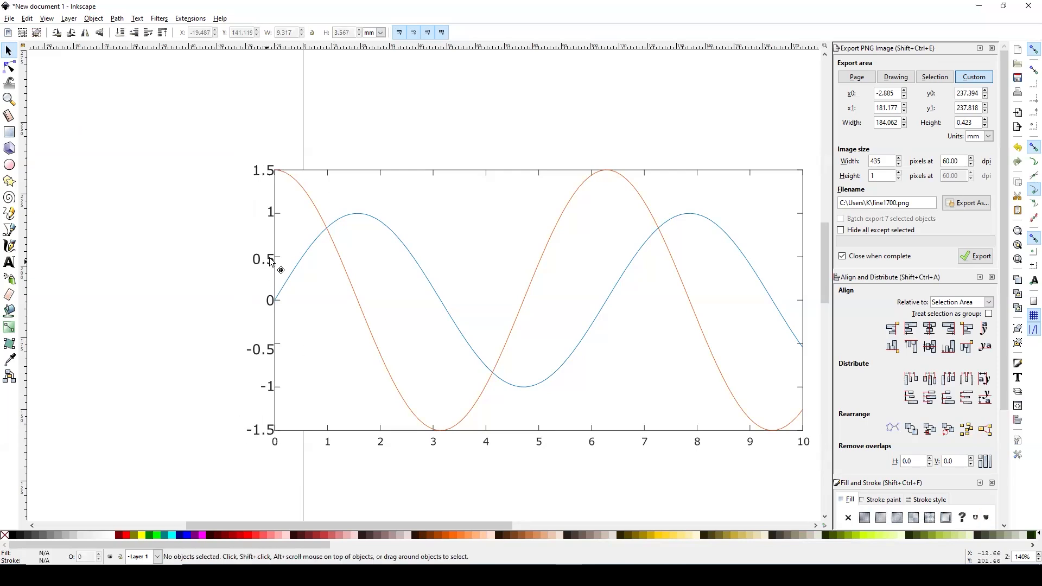
left_click(259, 241)
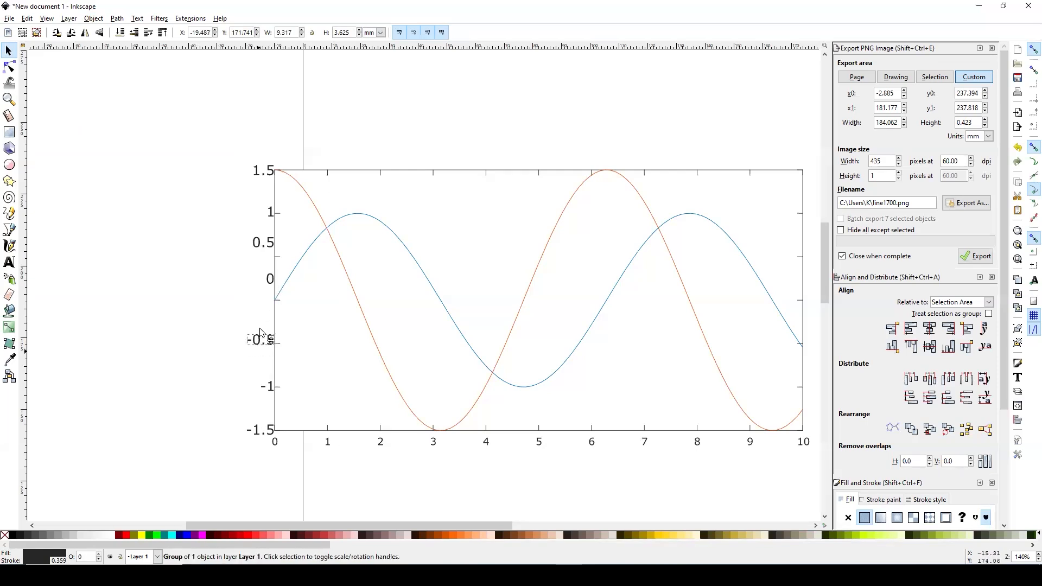
left_click_drag(239, 139, 273, 412)
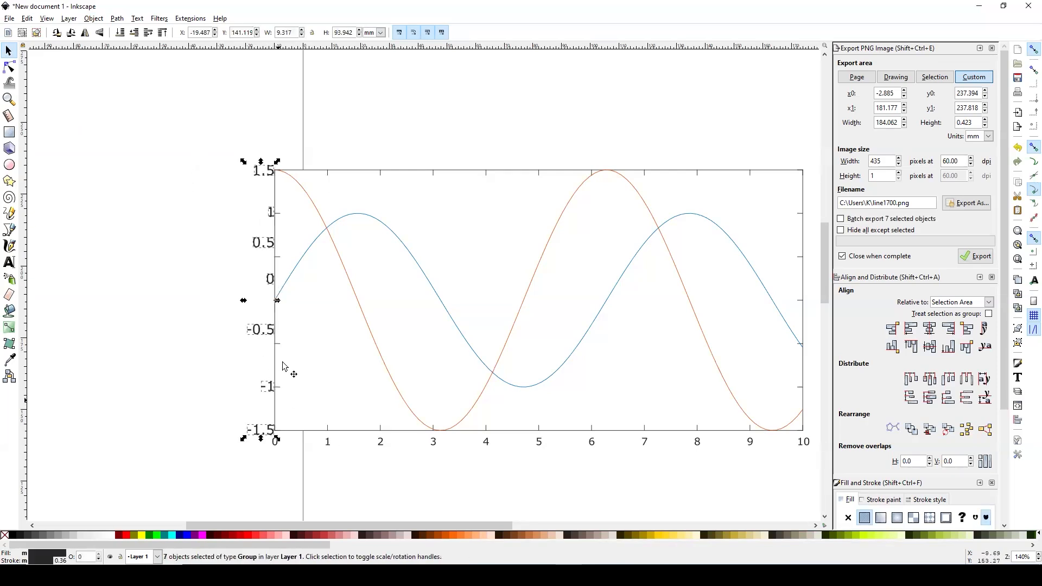
mouse_move(930, 397)
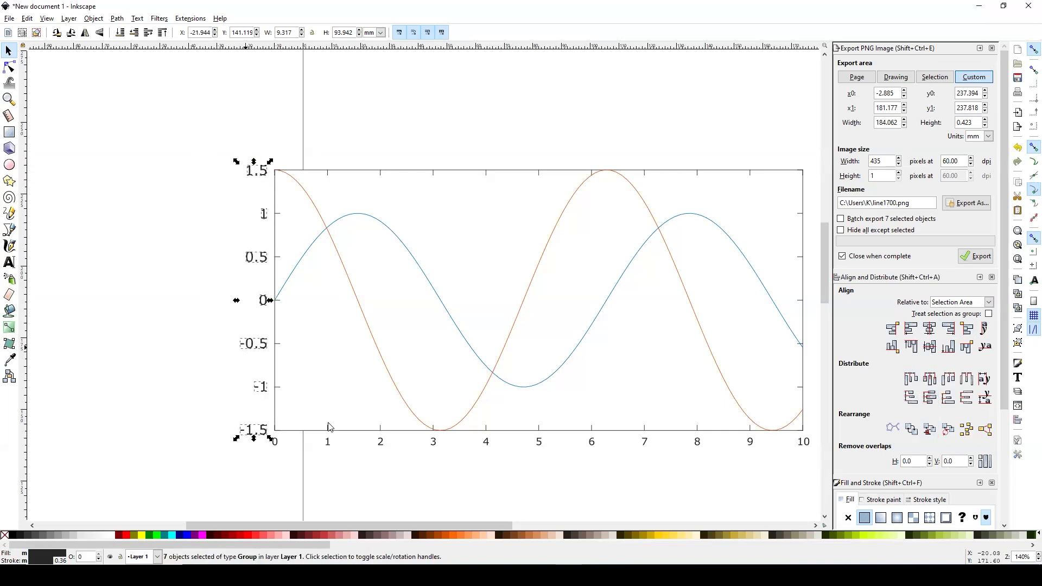
left_click(327, 441)
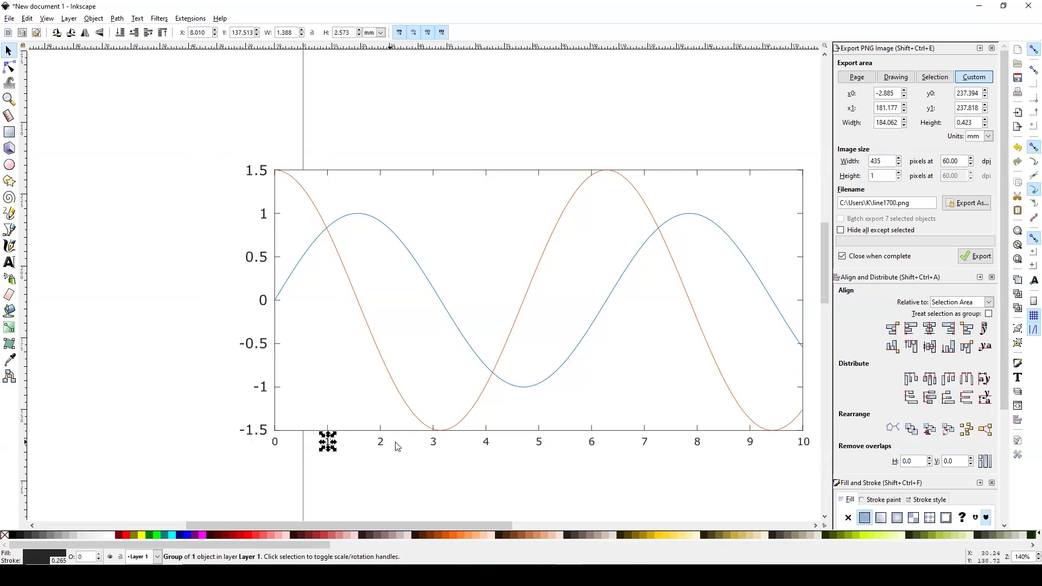
- Add a 'velocity' text object left of the plot with the Text tool
left_click(396, 446)
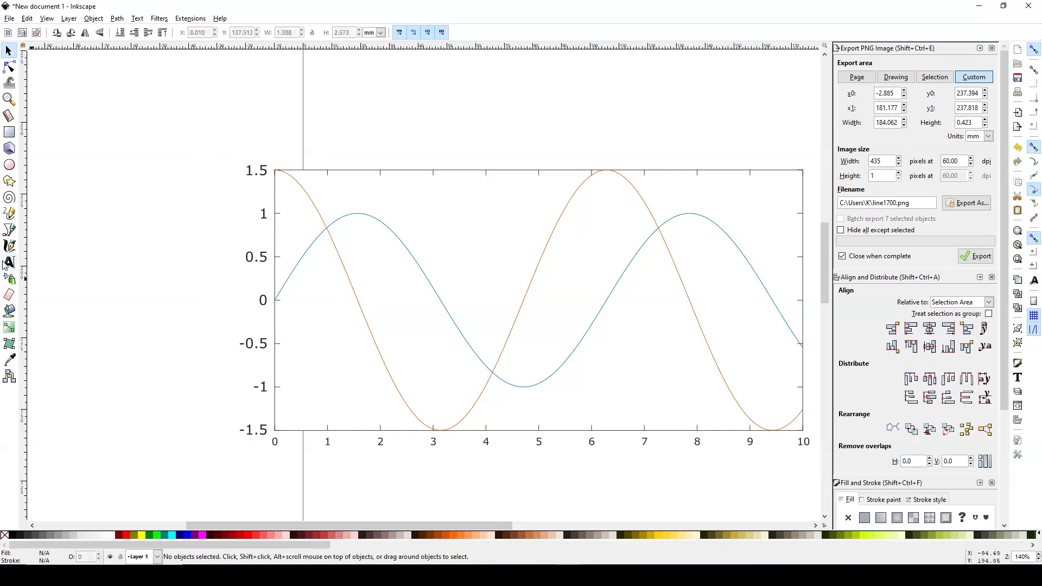
left_click(10, 263)
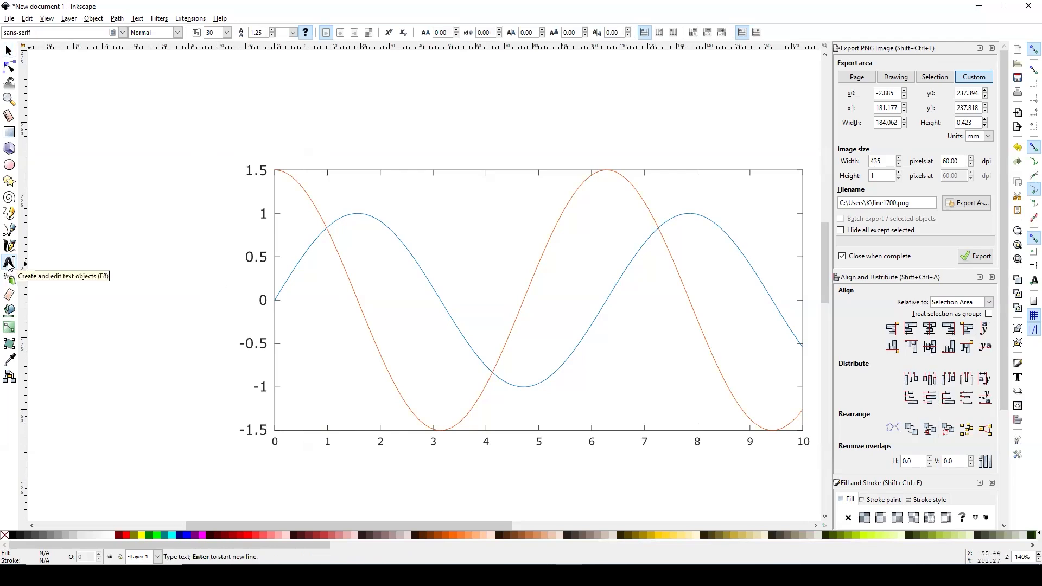
type("daat")
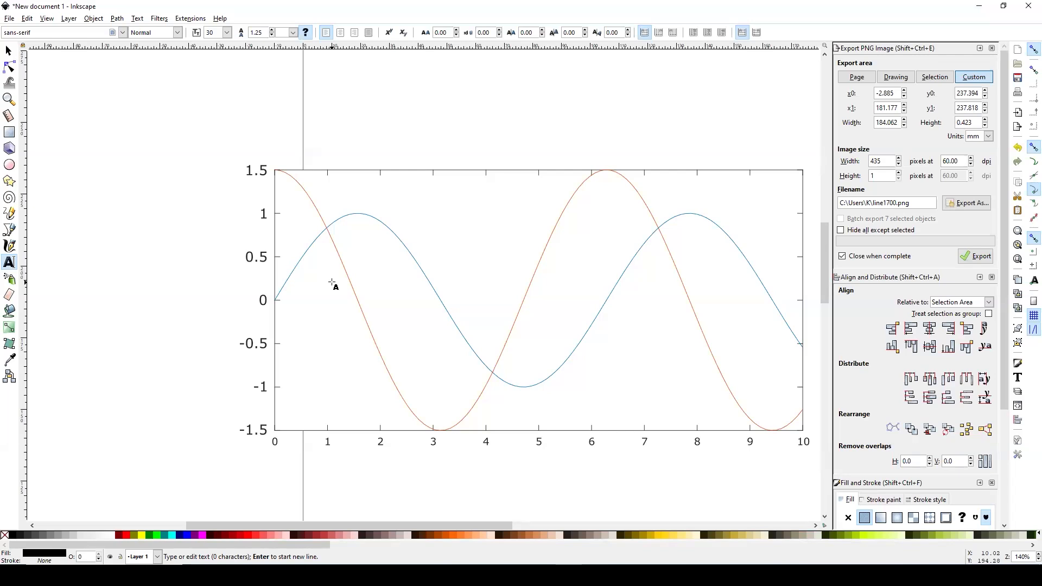
type("velocity")
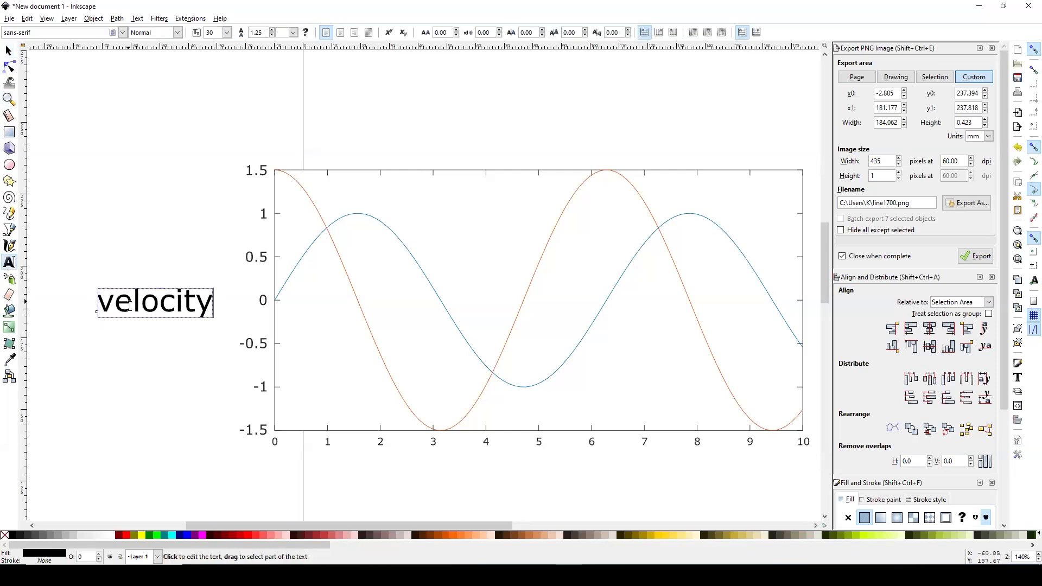
left_click(154, 303)
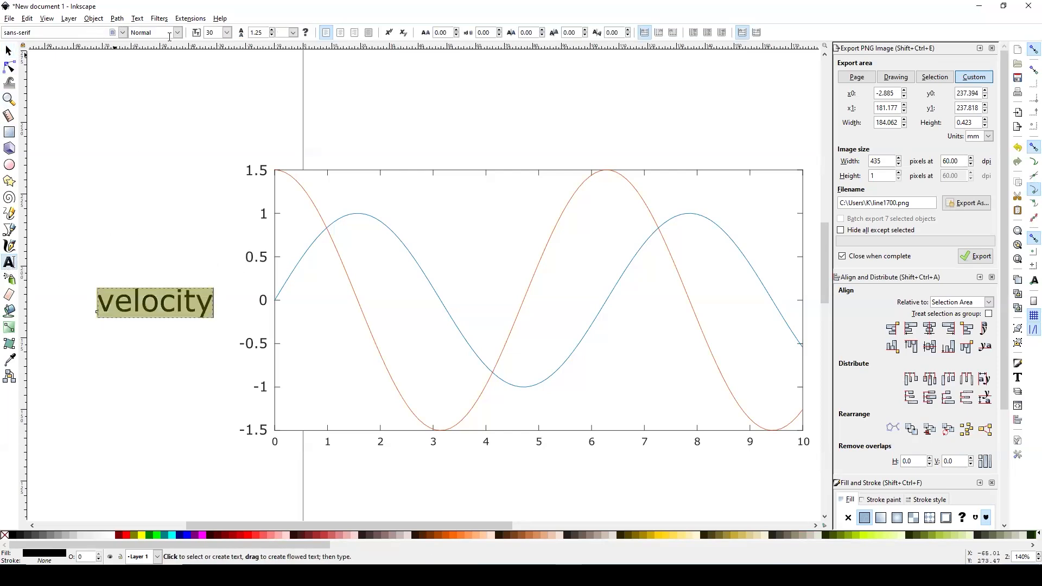
mouse_move(123, 178)
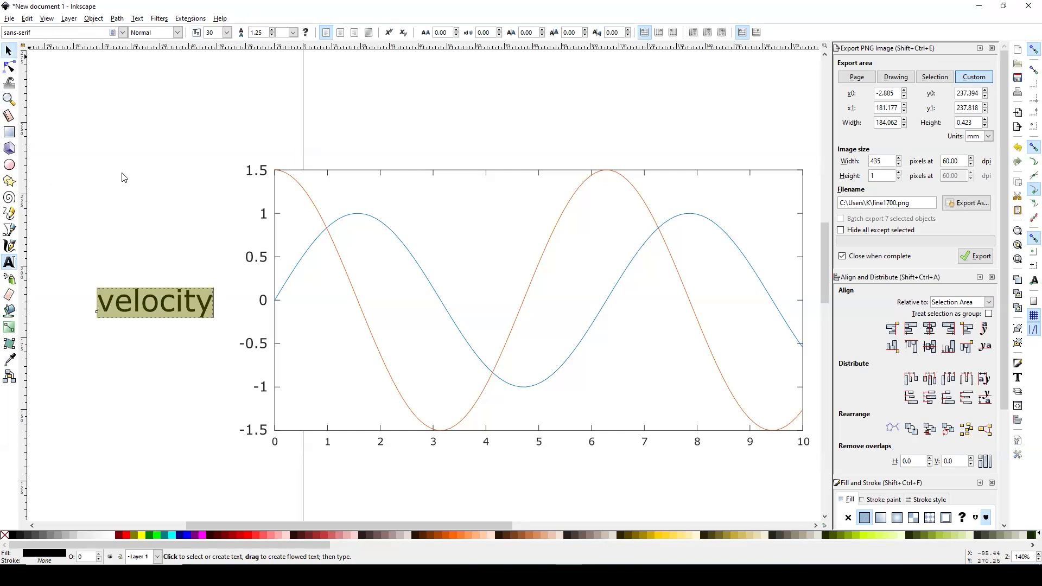
left_click(9, 51)
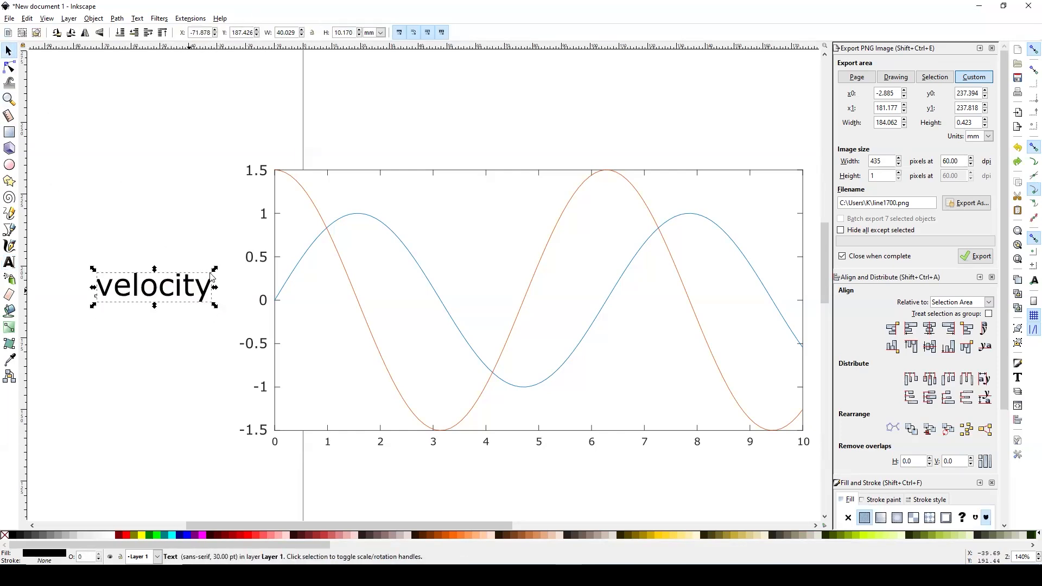
- Rotate 'velocity' upright beside the y-axis and duplicate it as a 'time, sec' x-axis title
left_click(154, 286)
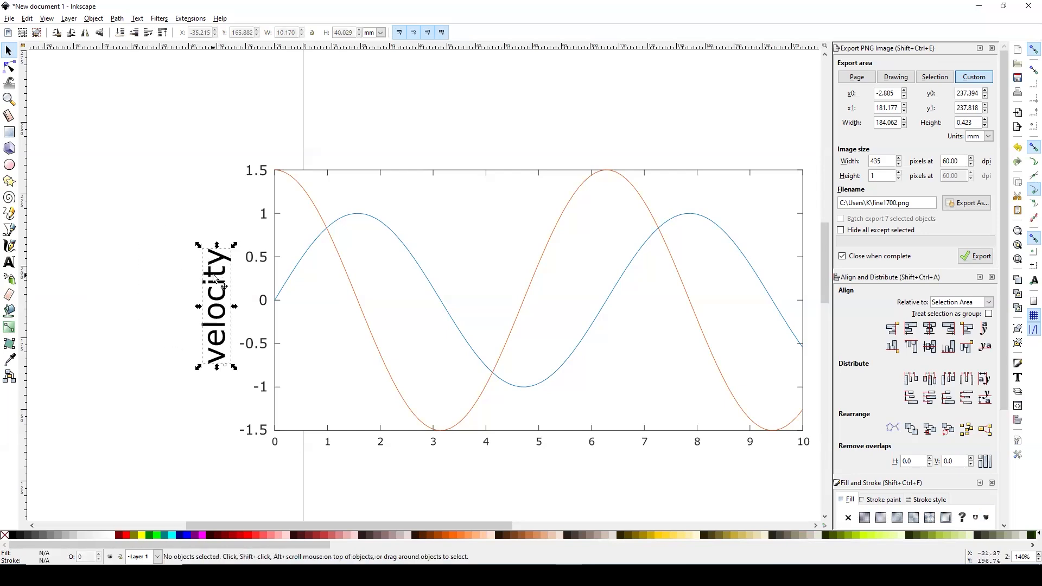
left_click(215, 299)
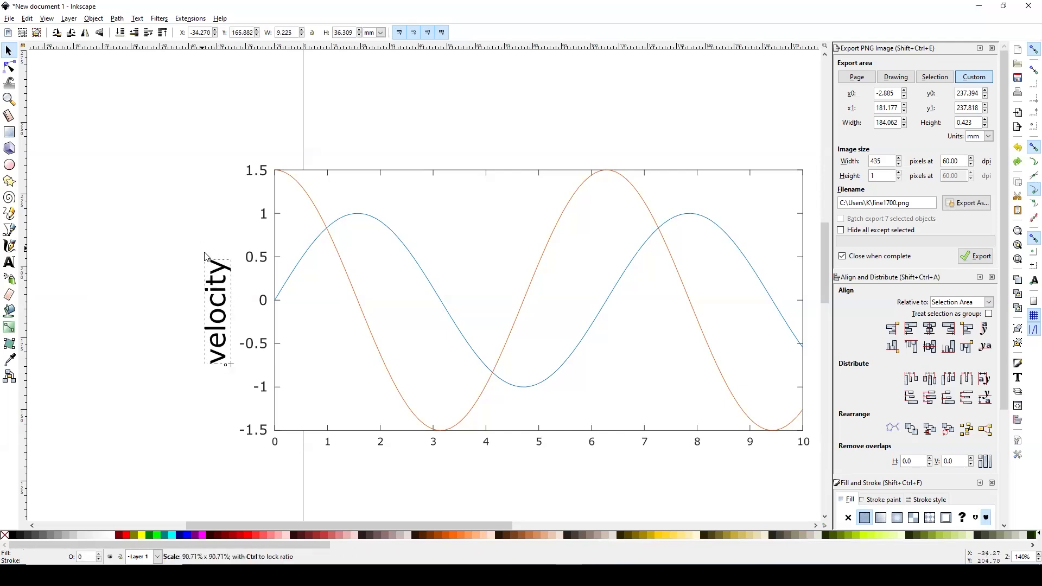
left_click(221, 326)
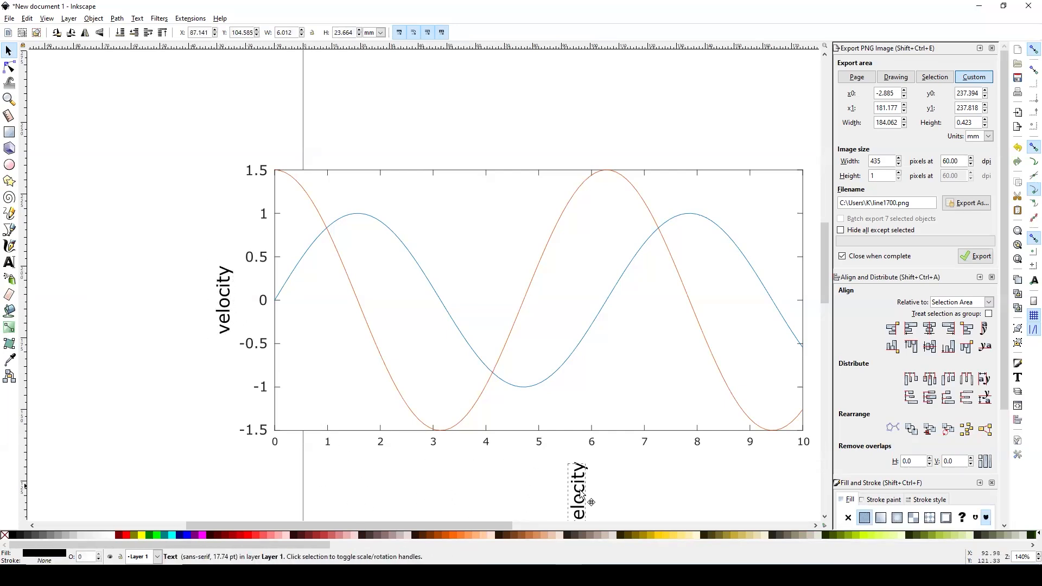
left_click(578, 495)
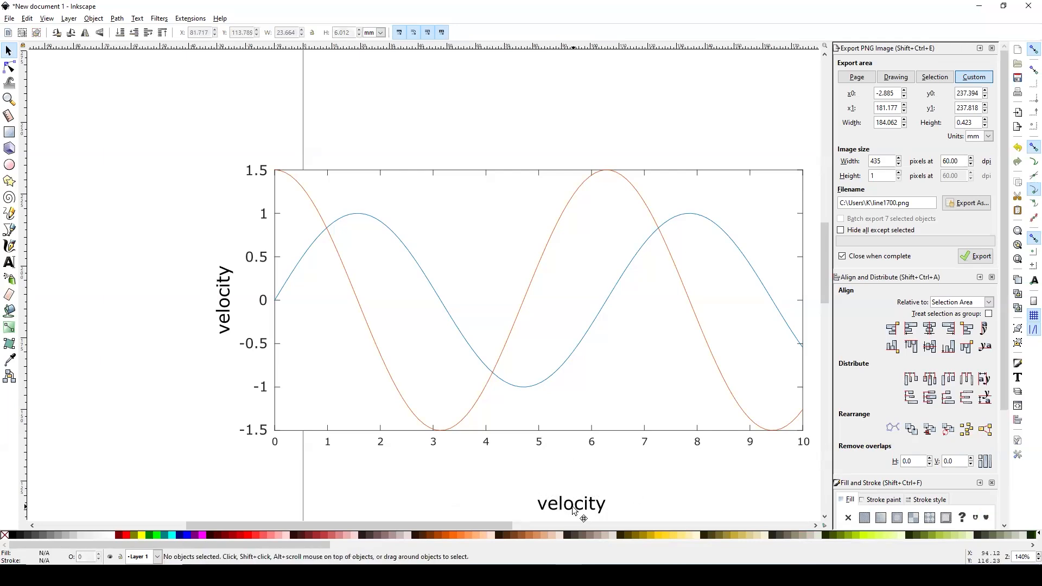
left_click(571, 503)
type("time, sec")
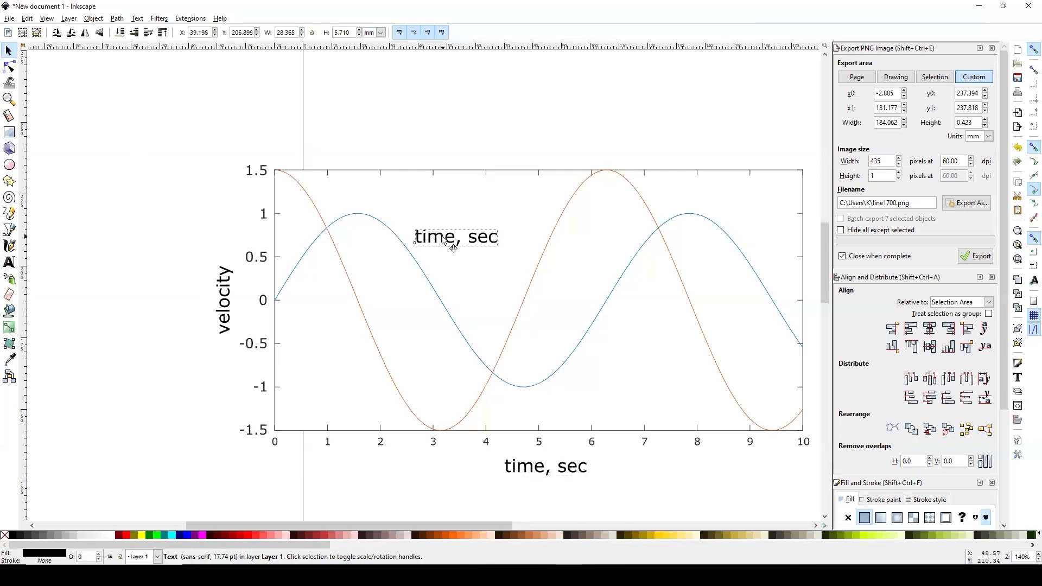
- Duplicate the 'time, sec' label and edit the copies to read 'data 1' and 'data 2'
key("ctrl+d")
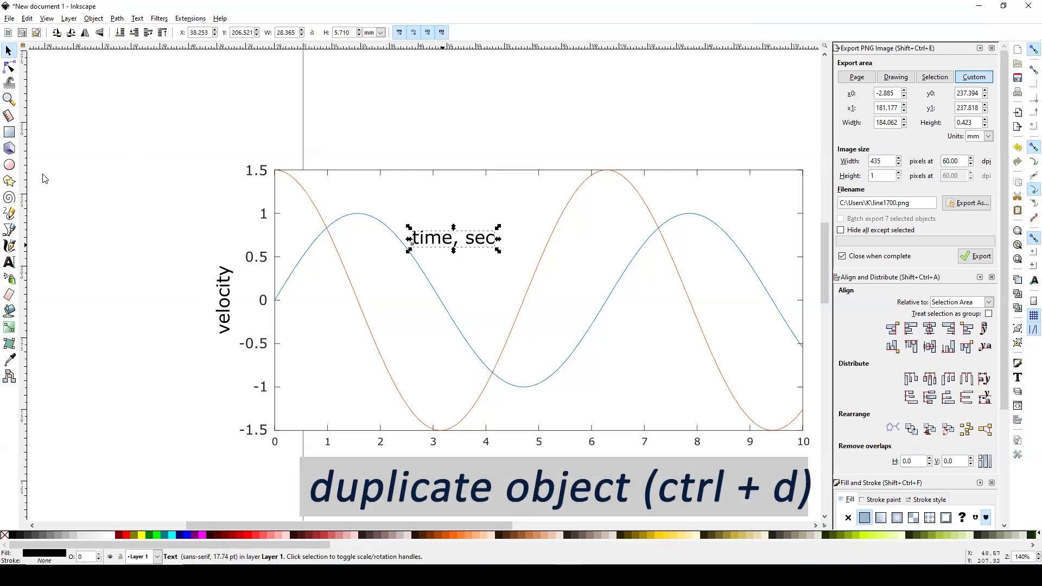
left_click(10, 261)
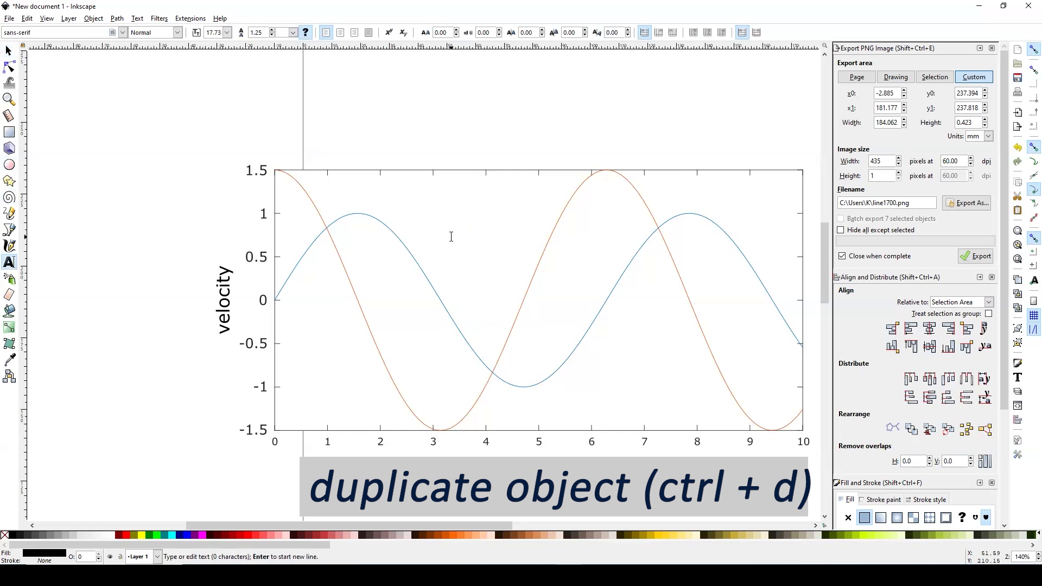
type("data 1")
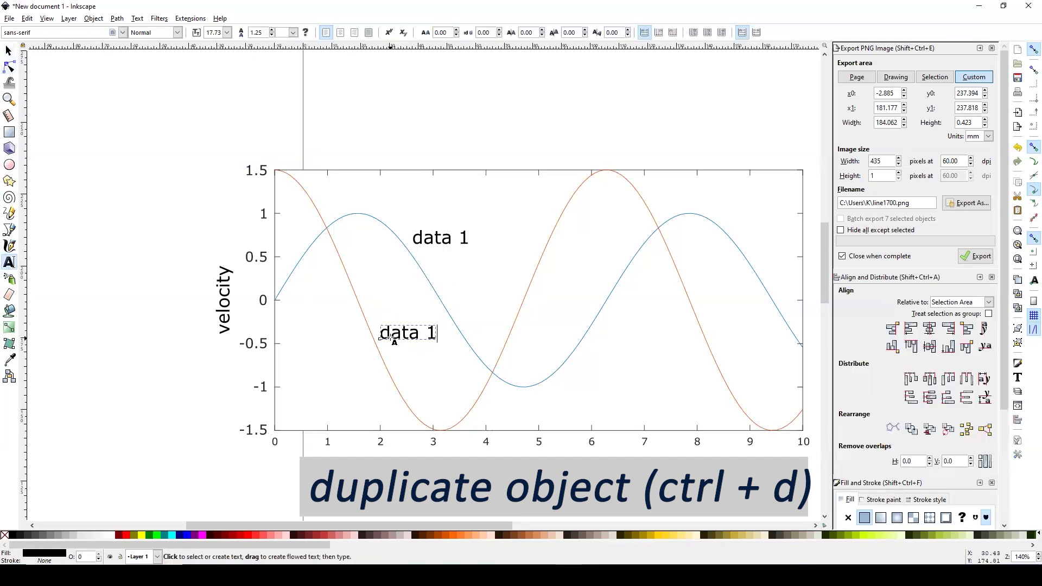
key("BackSpace")
type("2")
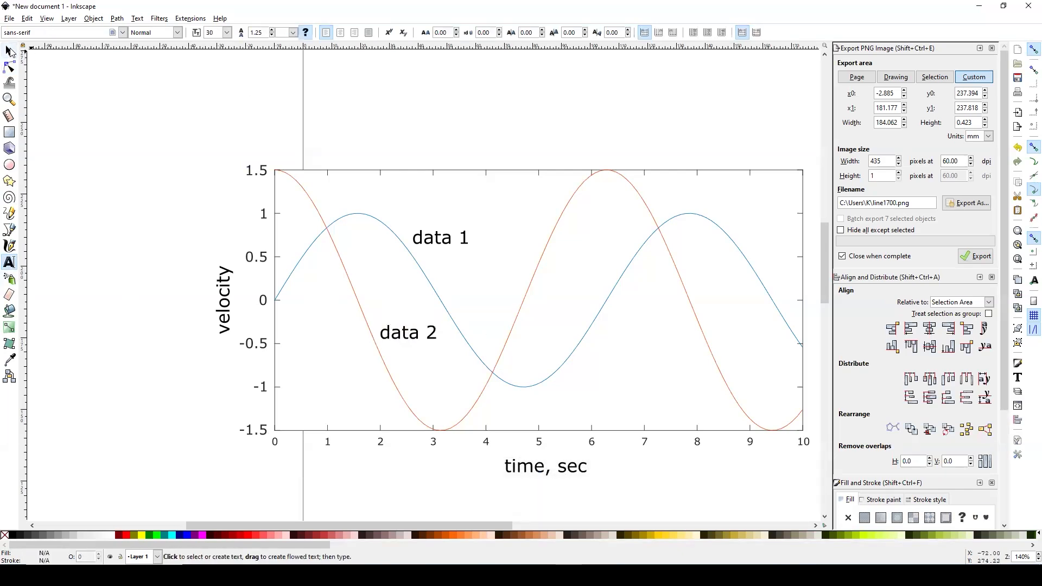
- Fill the 'data 1' label with the sine curve's blue, RGBA 0072bdff
left_click(439, 238)
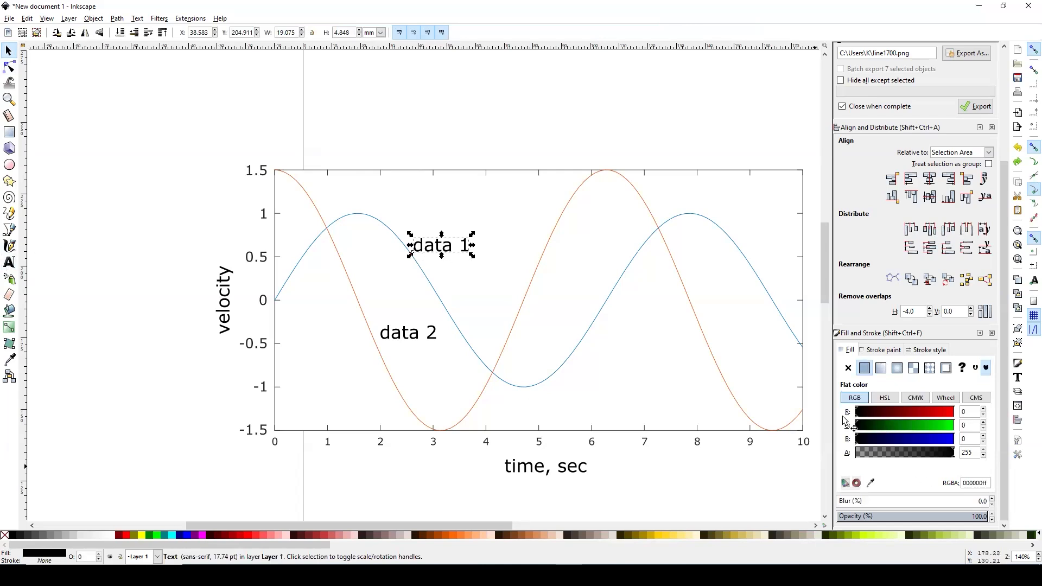
mouse_move(899, 436)
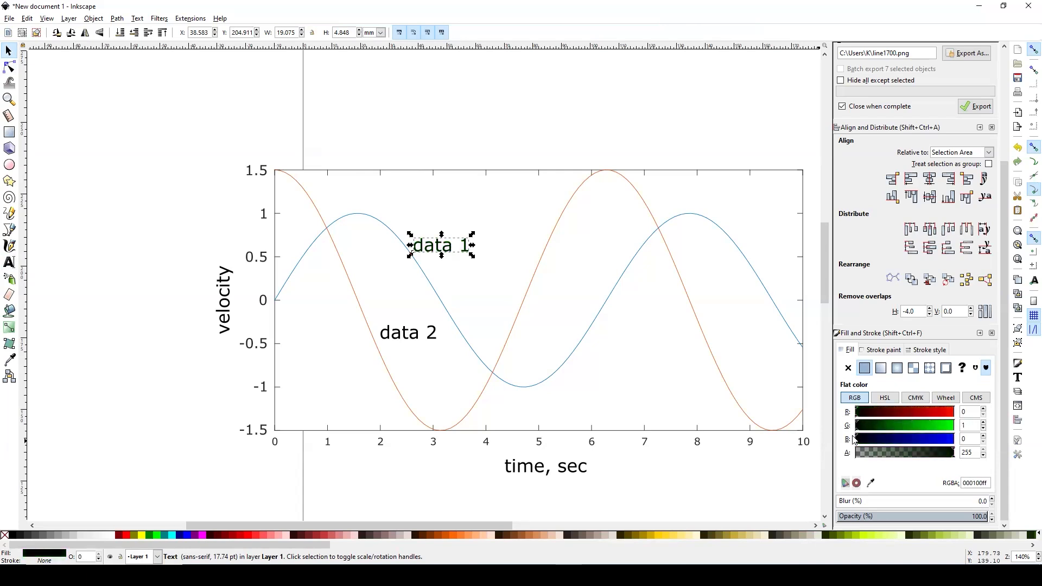
left_click(990, 428)
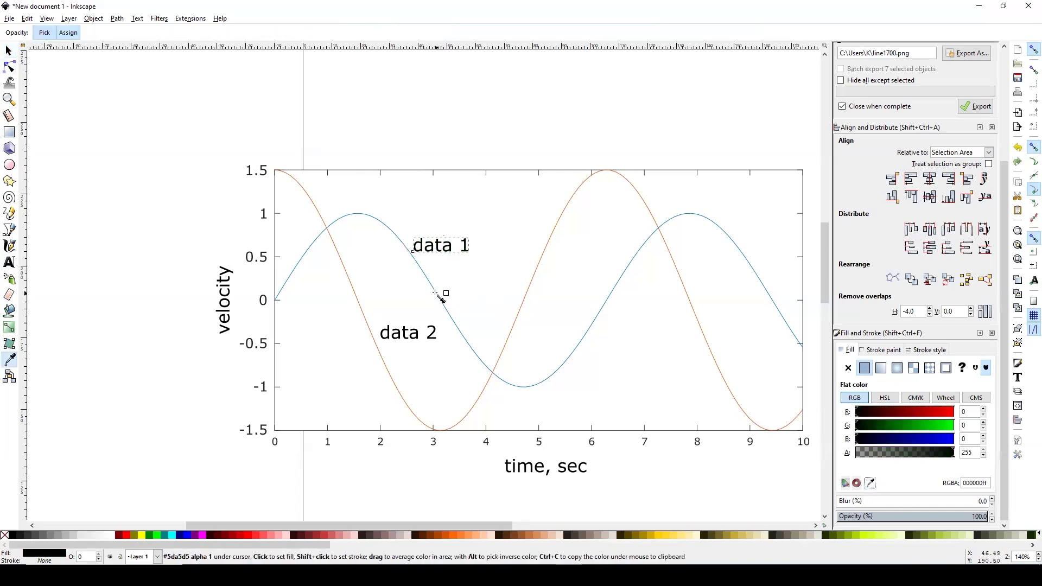
mouse_move(465, 316)
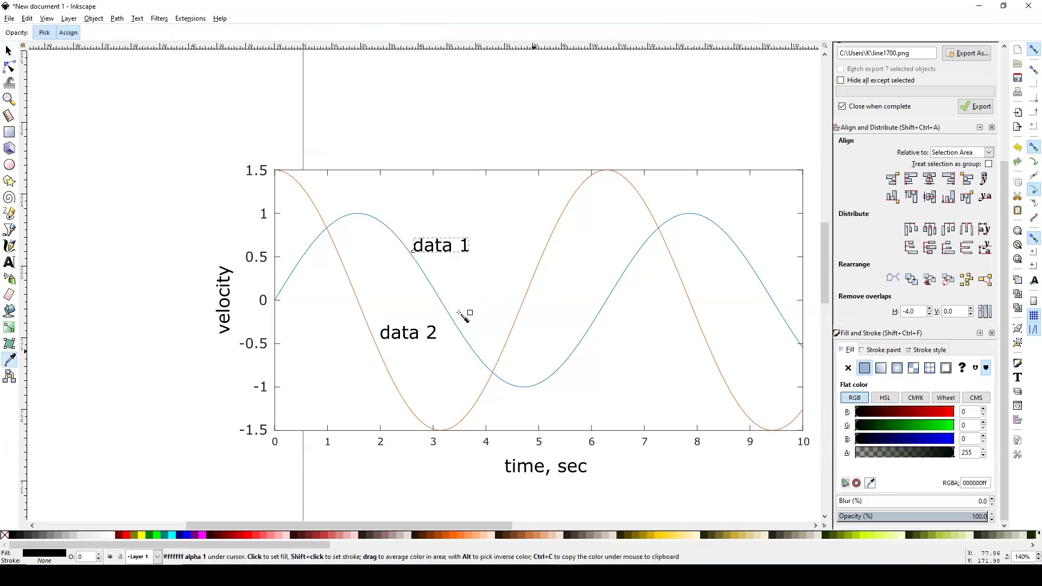
mouse_move(457, 322)
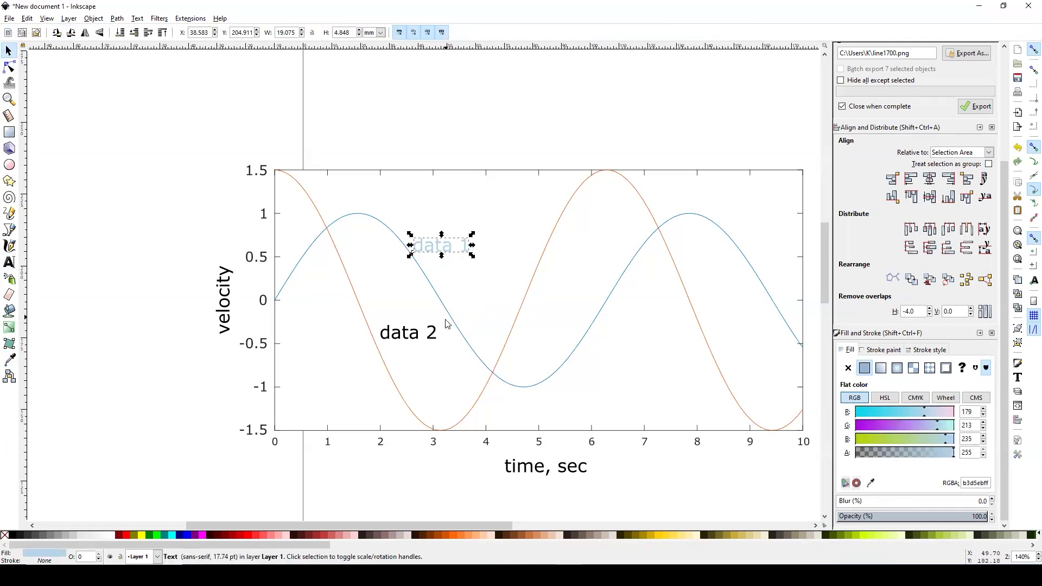
mouse_move(760, 462)
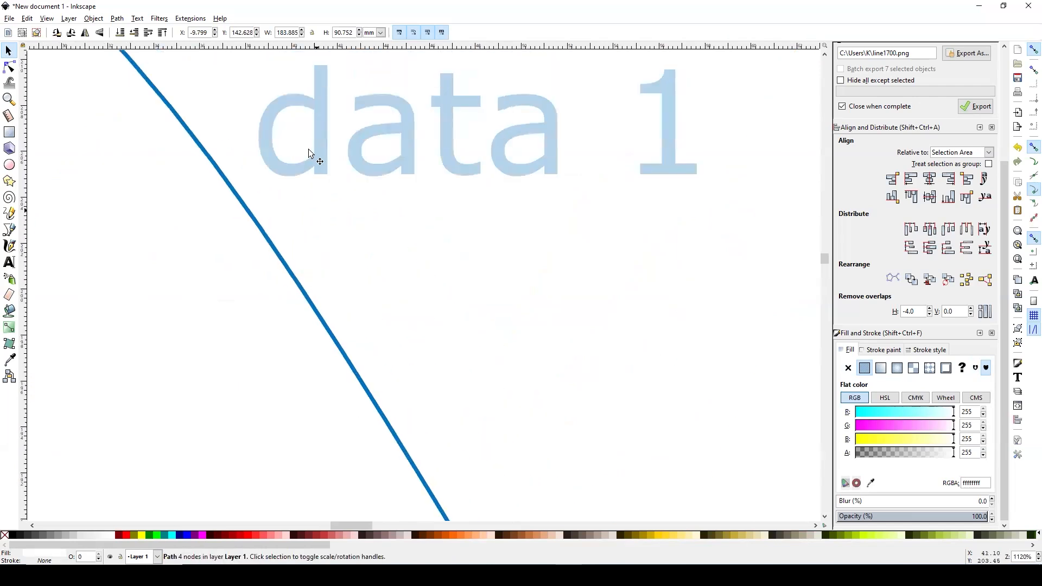
left_click(10, 359)
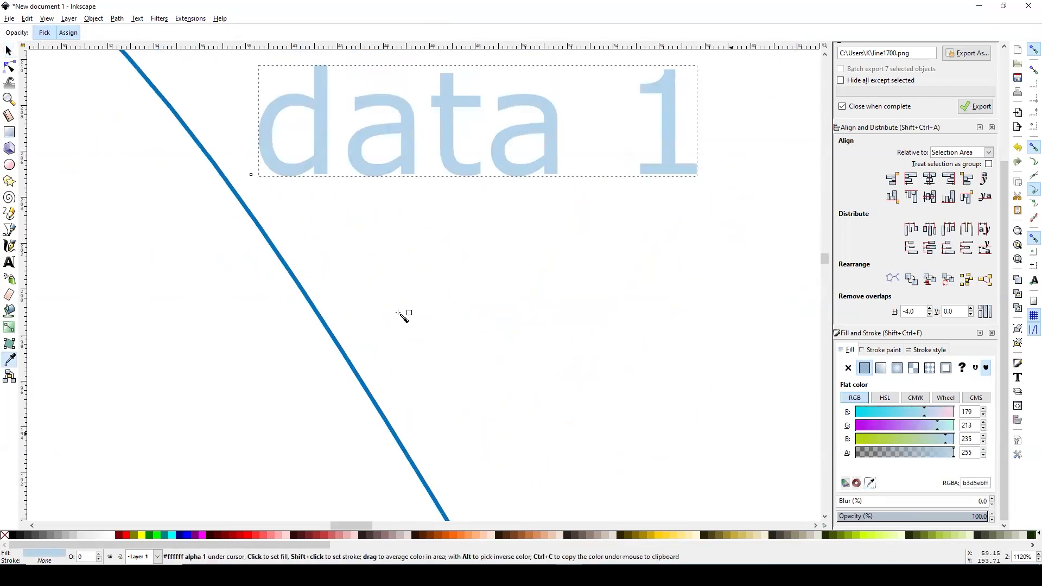
mouse_move(327, 332)
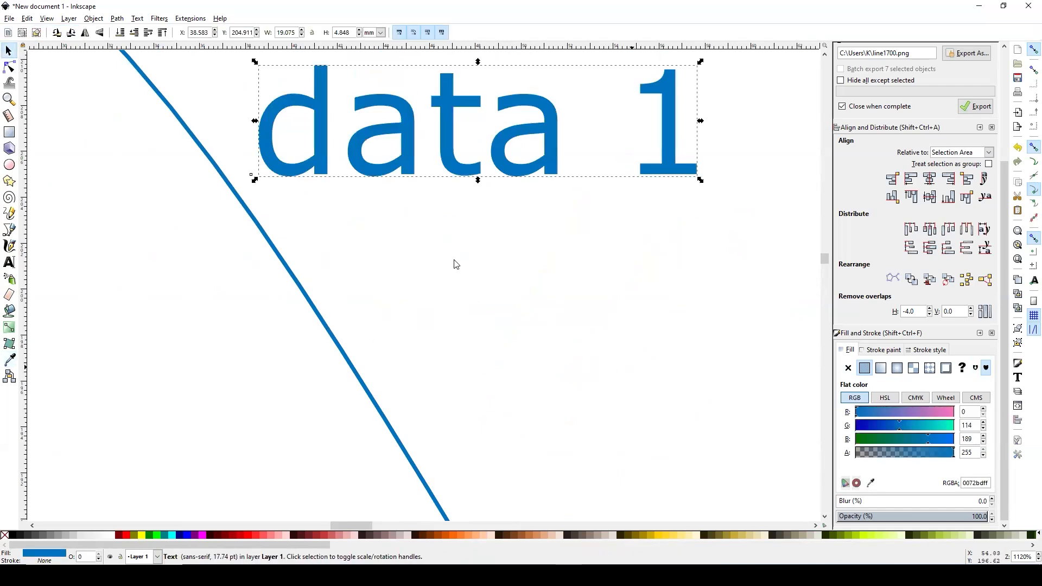
mouse_move(539, 180)
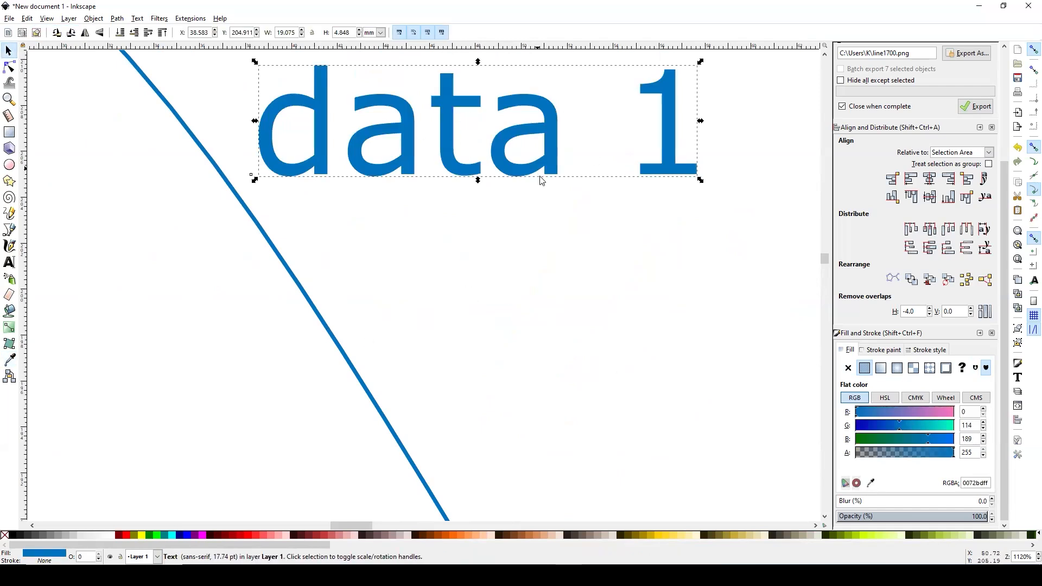
scroll("down", 3)
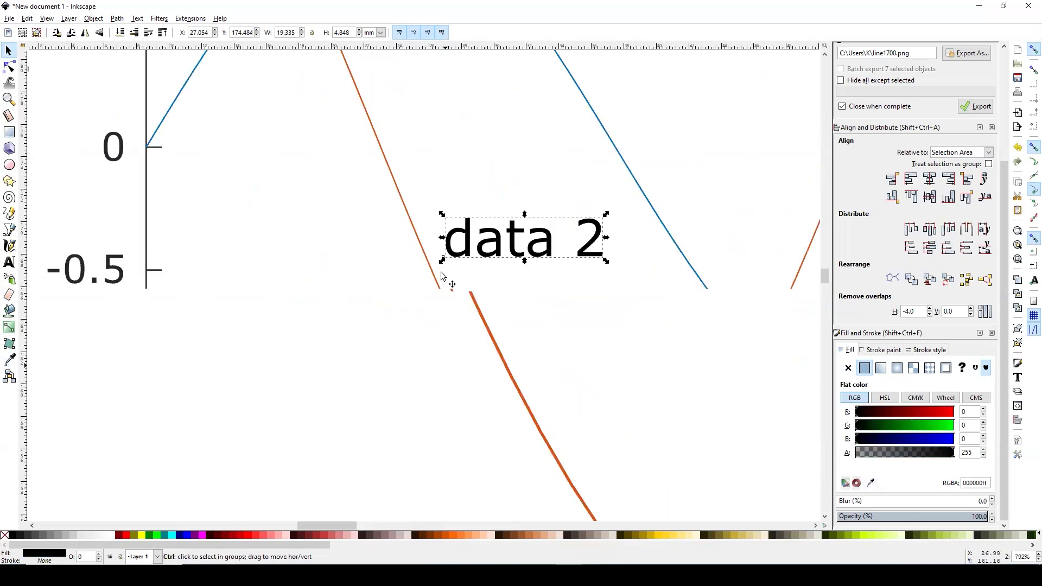
- Fill the 'data 2' label with the cosine curve's orange
left_click(9, 361)
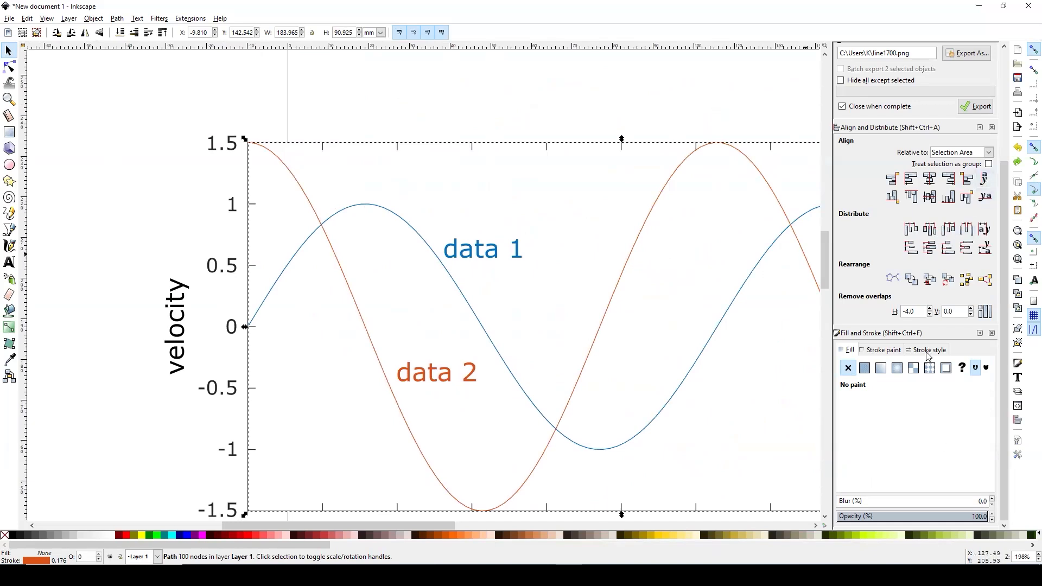
- Give the orange data 2 curve a dashed stroke 0.500 mm wide
left_click(927, 350)
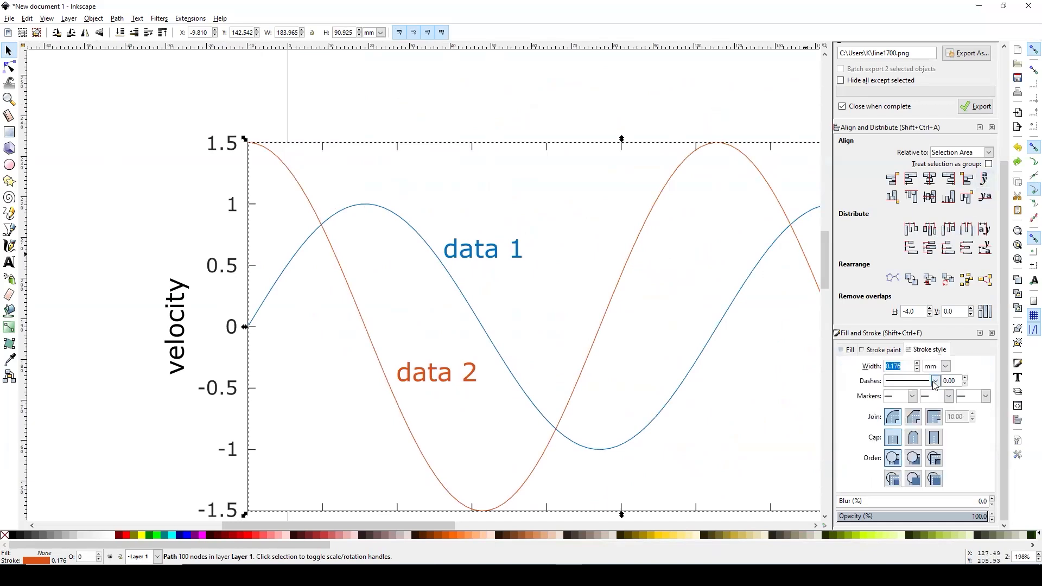
left_click(909, 380)
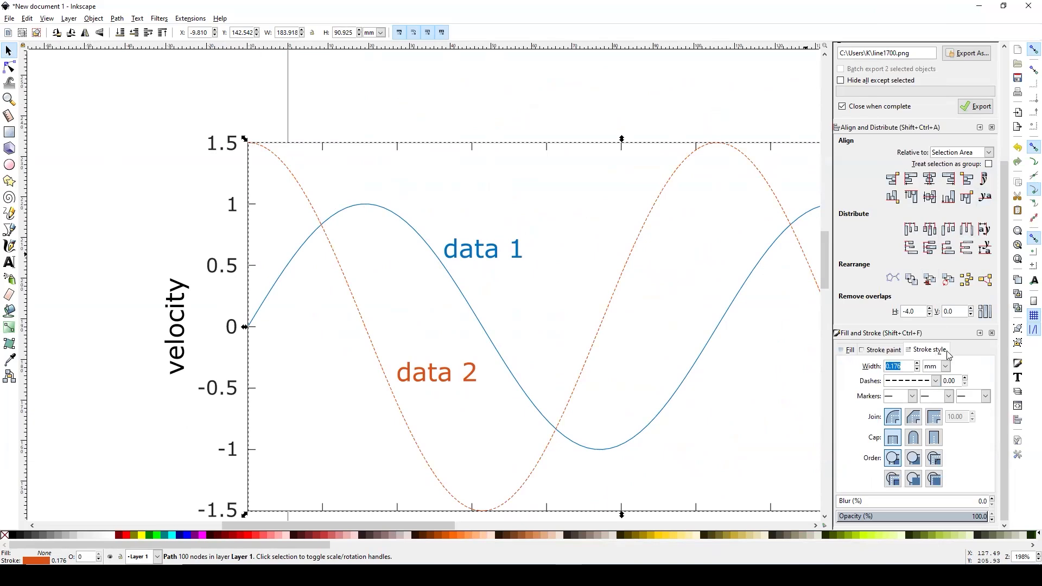
type("0.500")
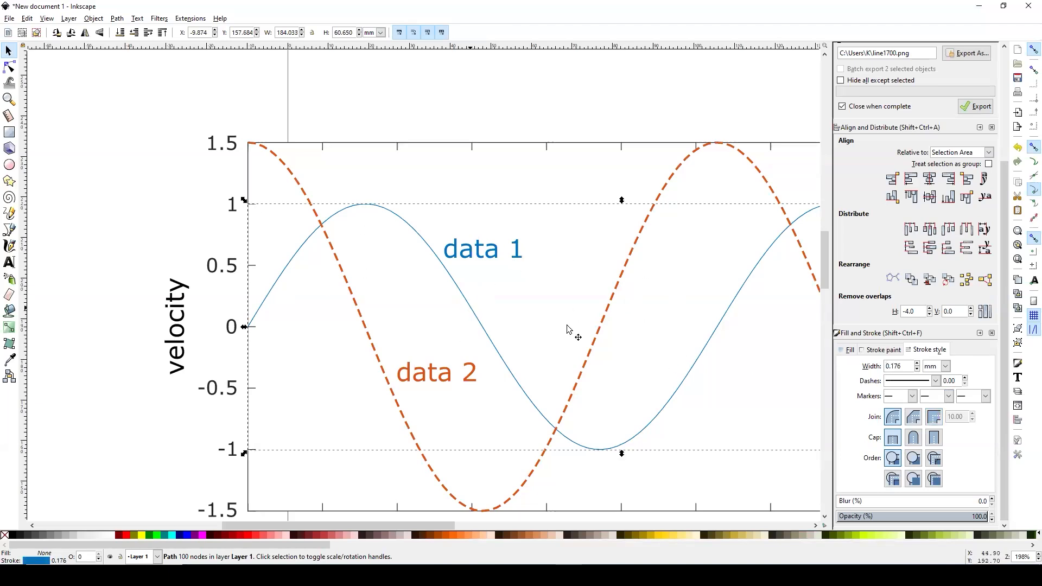
- Give the blue data 1 curve a dash-dot stroke pattern
left_click(933, 380)
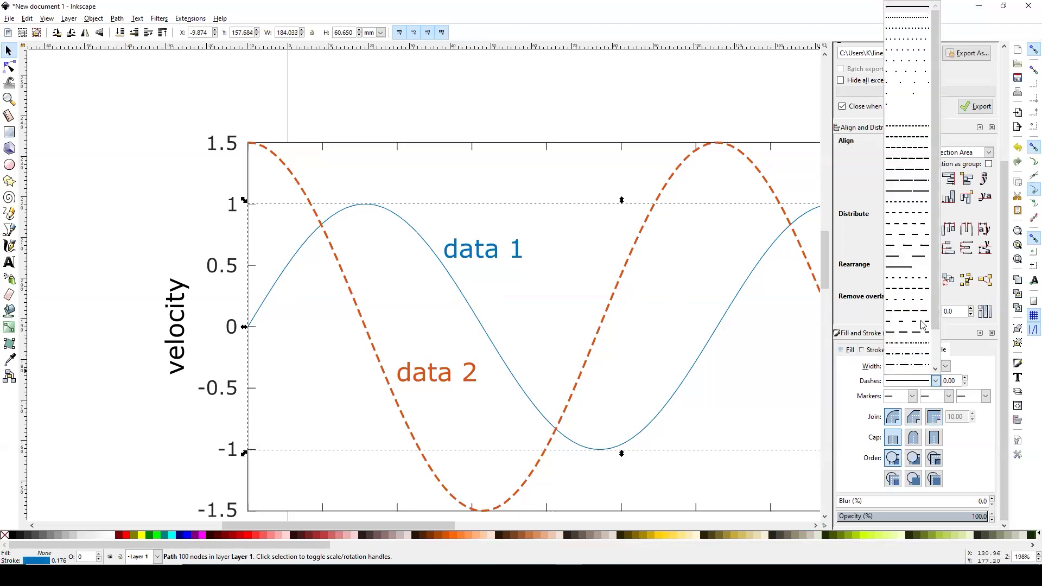
left_click(907, 353)
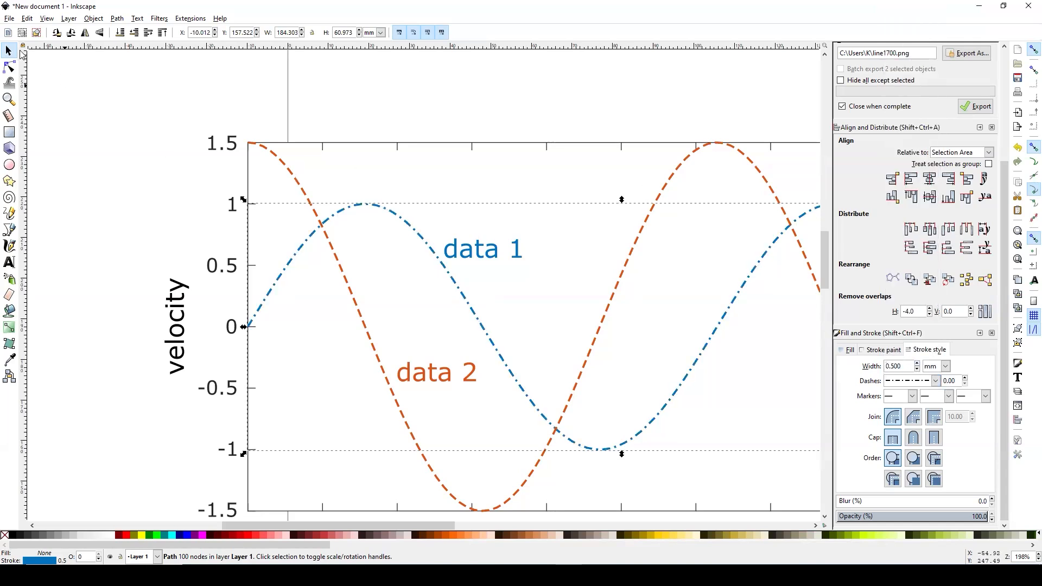
left_click(171, 149)
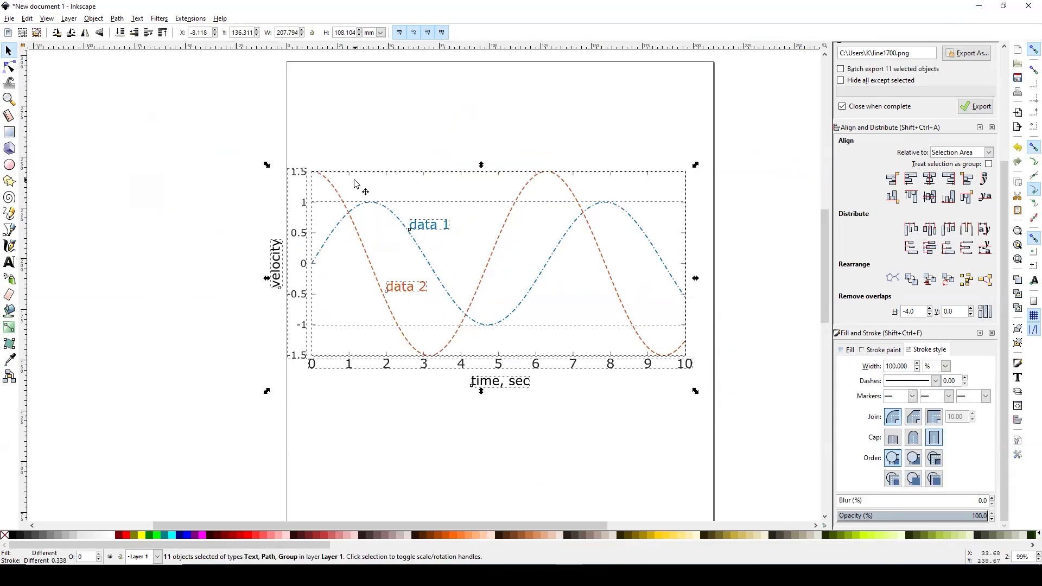
mouse_move(357, 183)
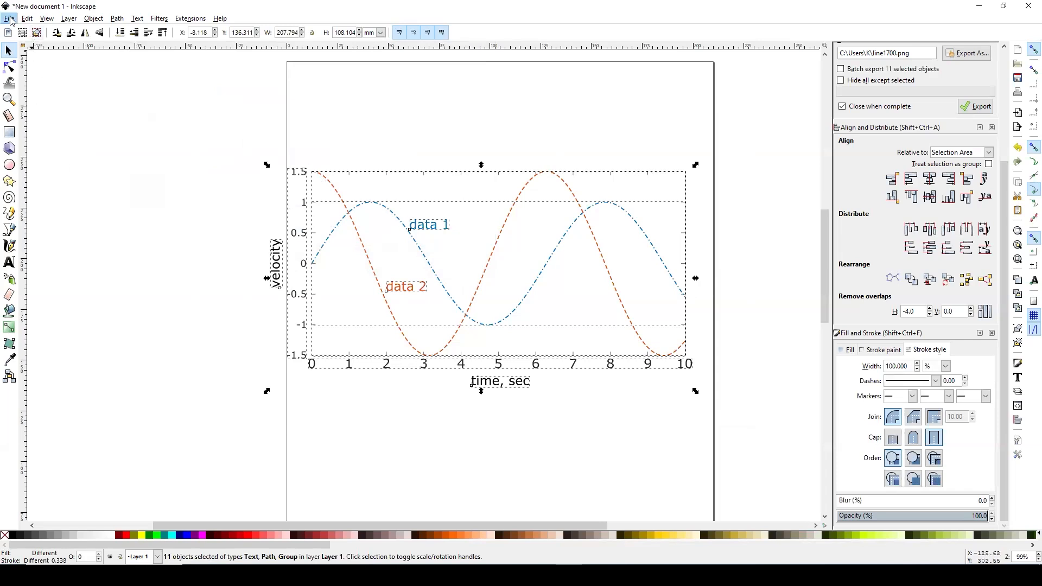
- Save the drawing as test_figure.svg in the figures folder
left_click(9, 18)
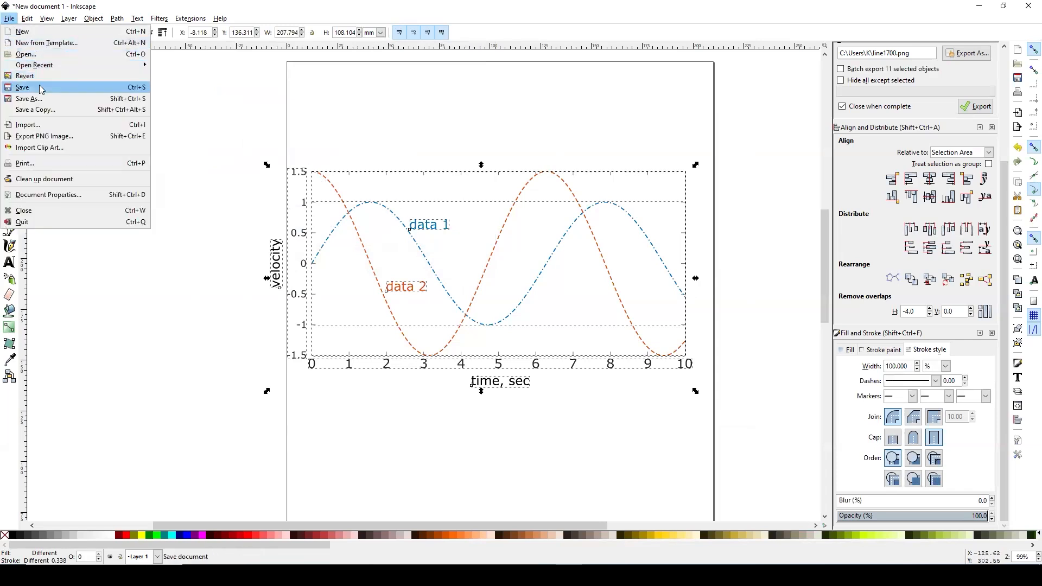
left_click(22, 87)
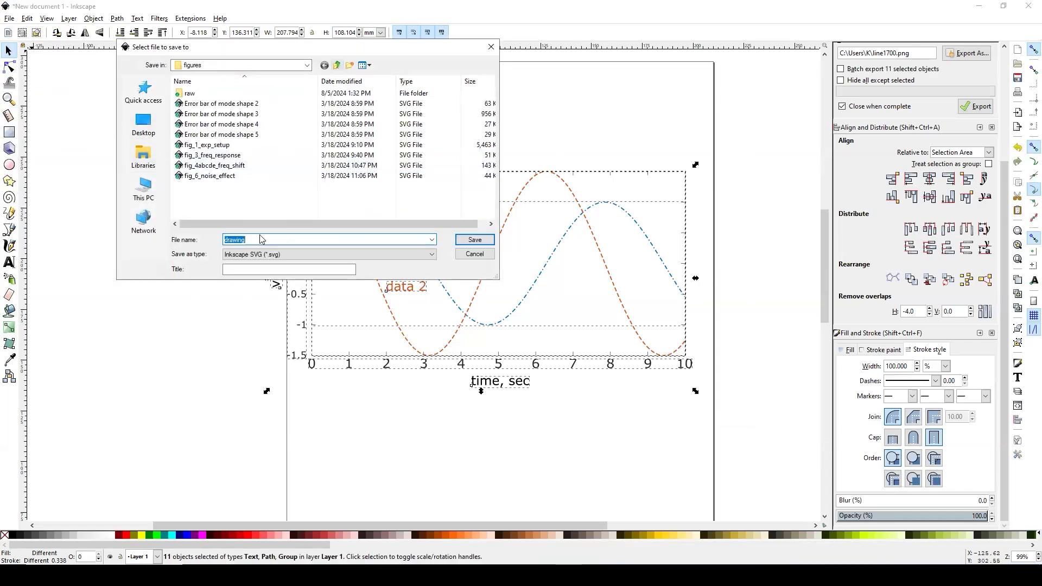
type("test_figure")
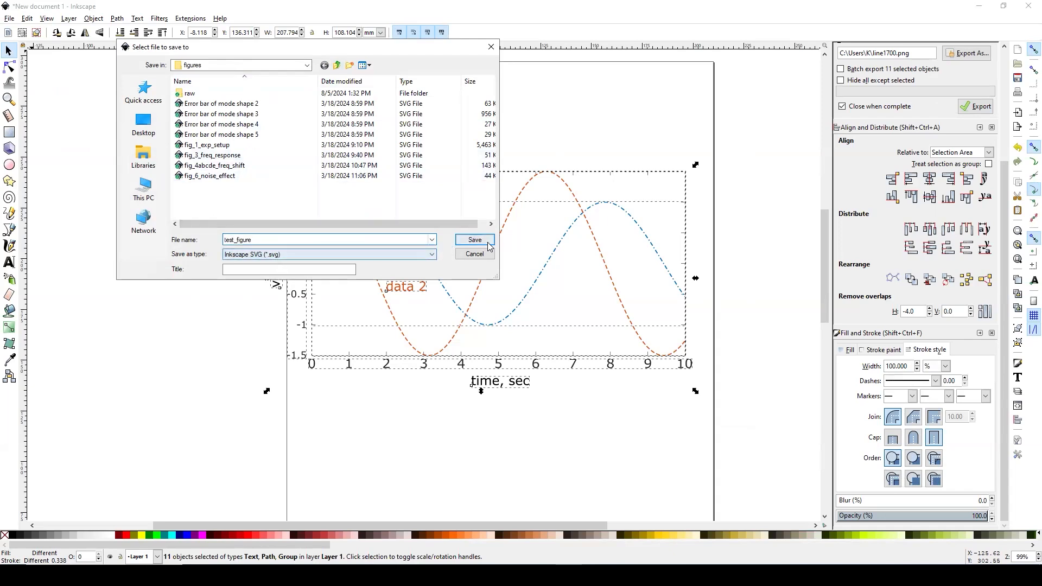
left_click(474, 240)
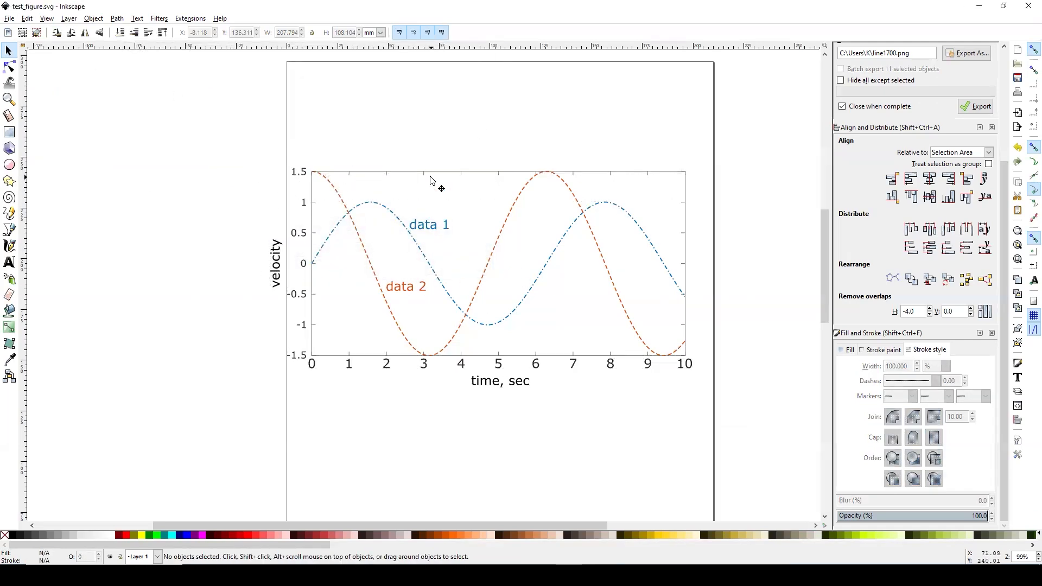
mouse_move(173, 121)
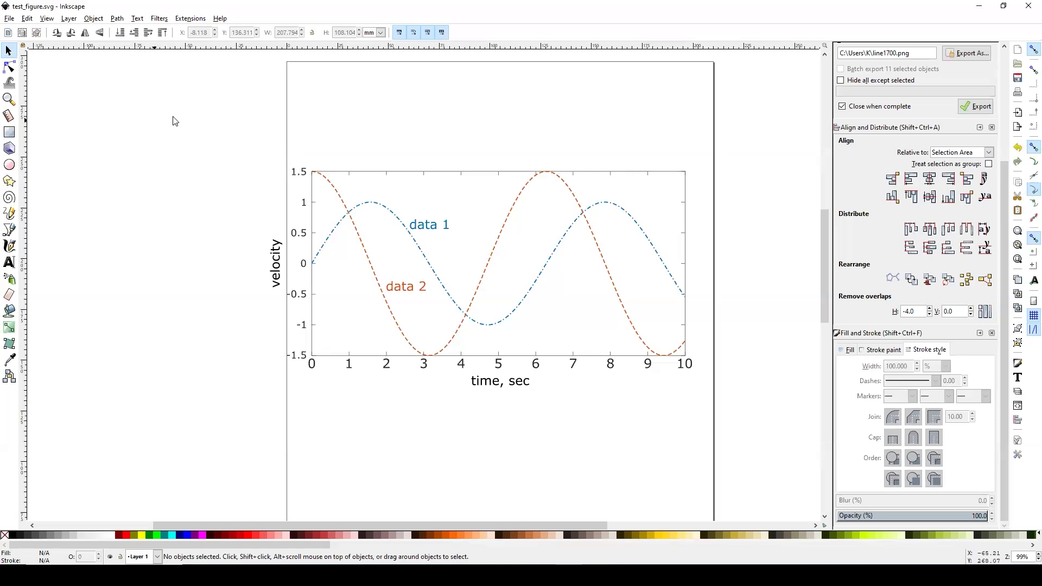
mouse_move(195, 423)
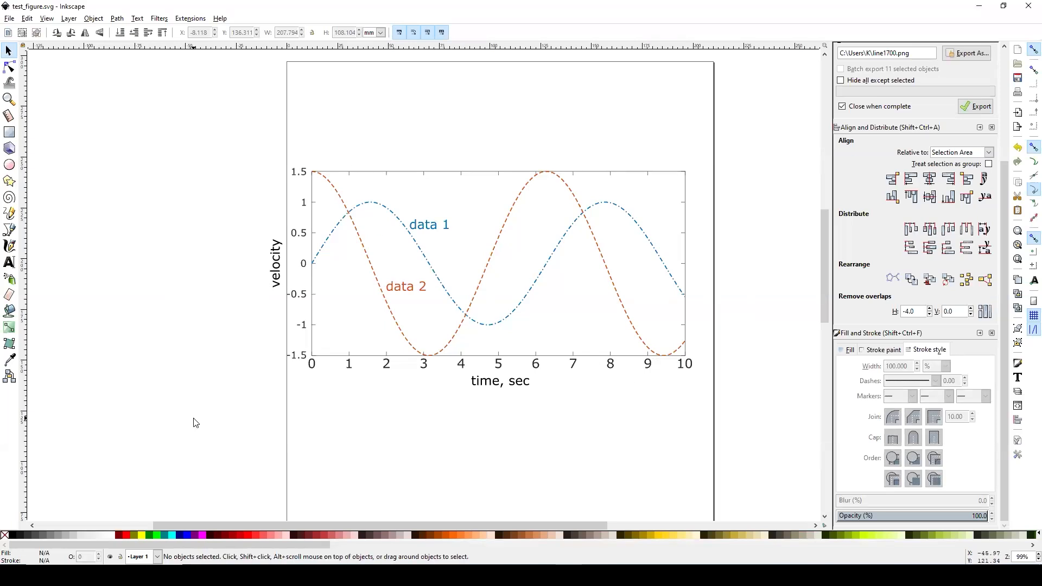
mouse_move(201, 125)
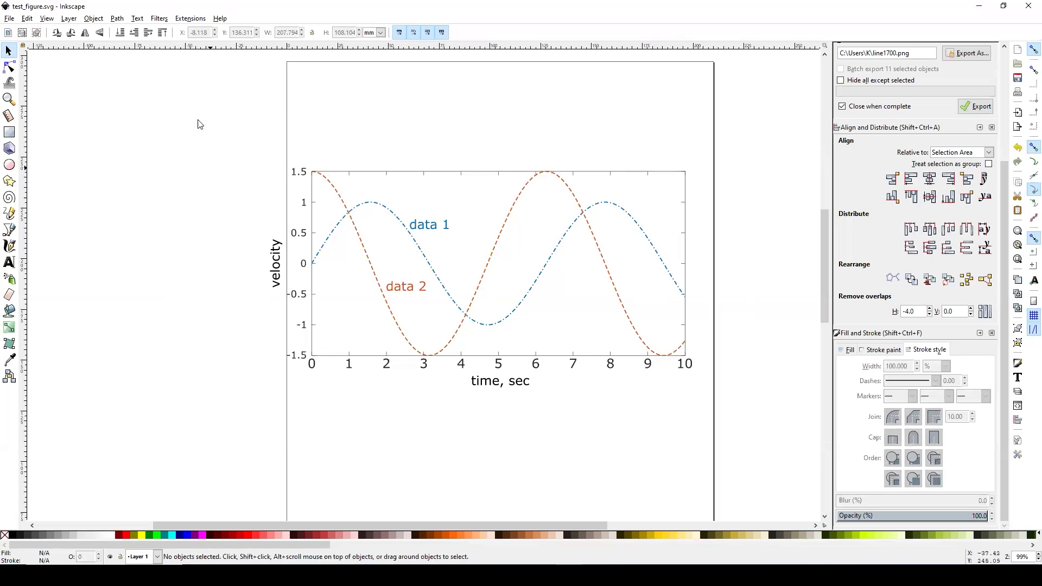
key("ctrl+a")
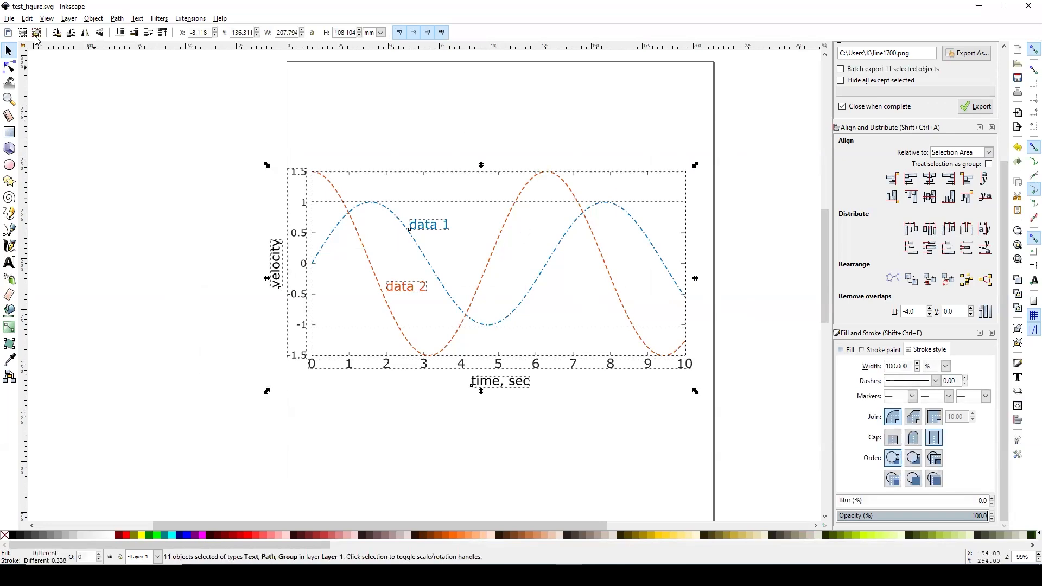
left_click(9, 18)
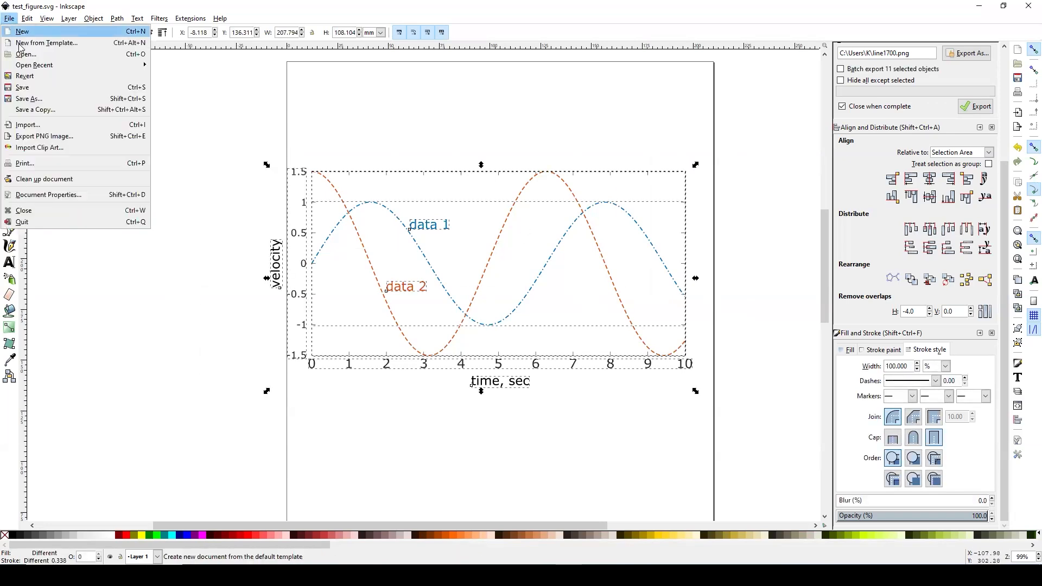
mouse_move(38, 147)
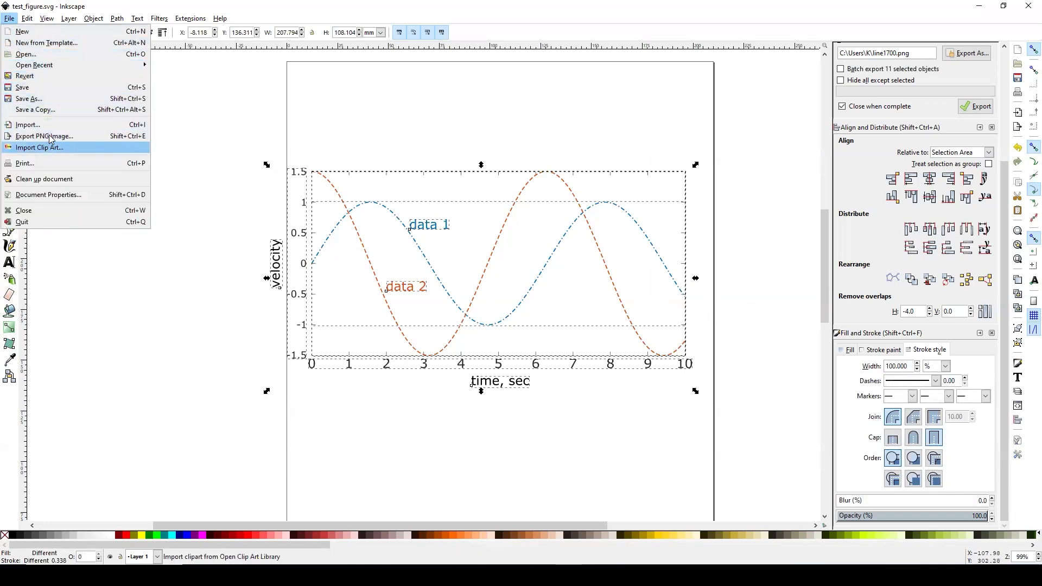
mouse_move(44, 135)
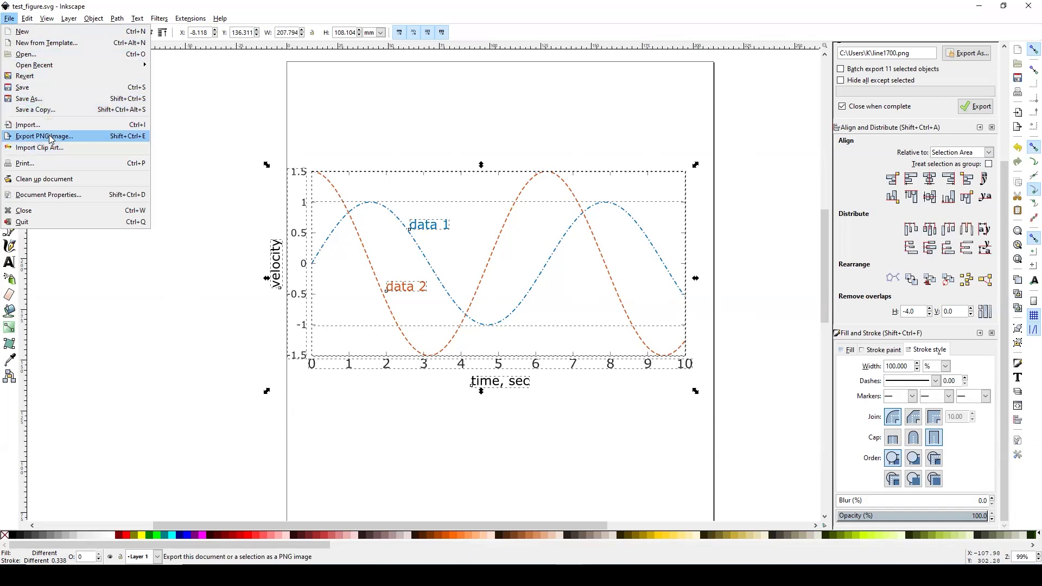
mouse_move(50, 115)
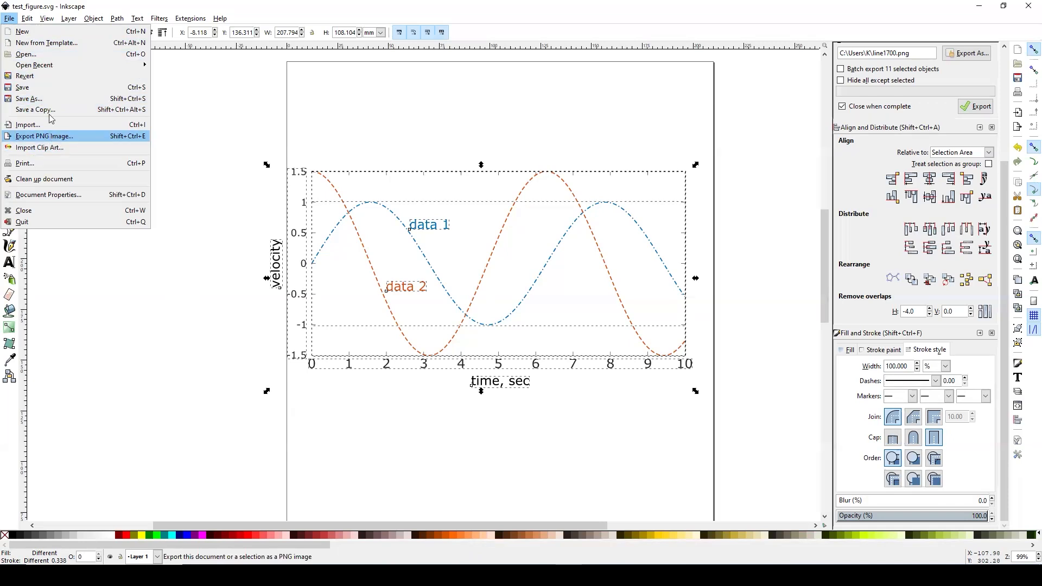
mouse_move(50, 99)
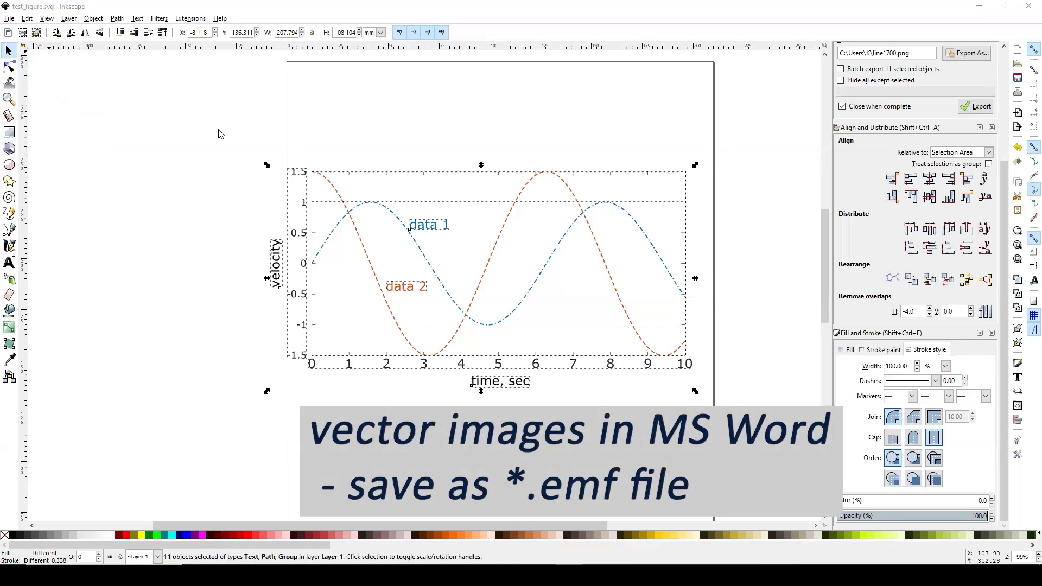
- Save test_figure as Enhanced Metafile (*.emf), accepting the default EMF output options
left_click(328, 254)
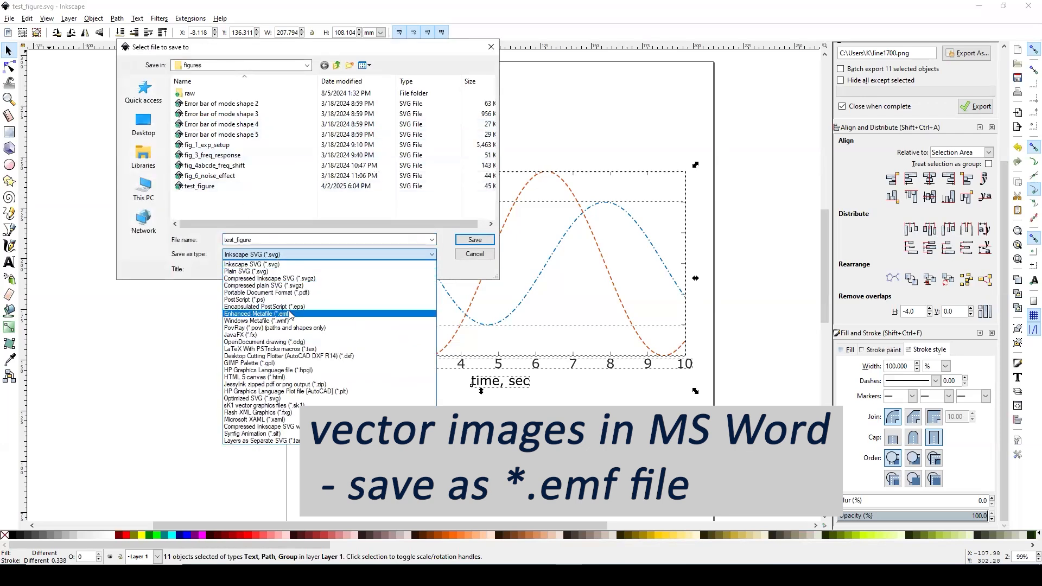
left_click(267, 314)
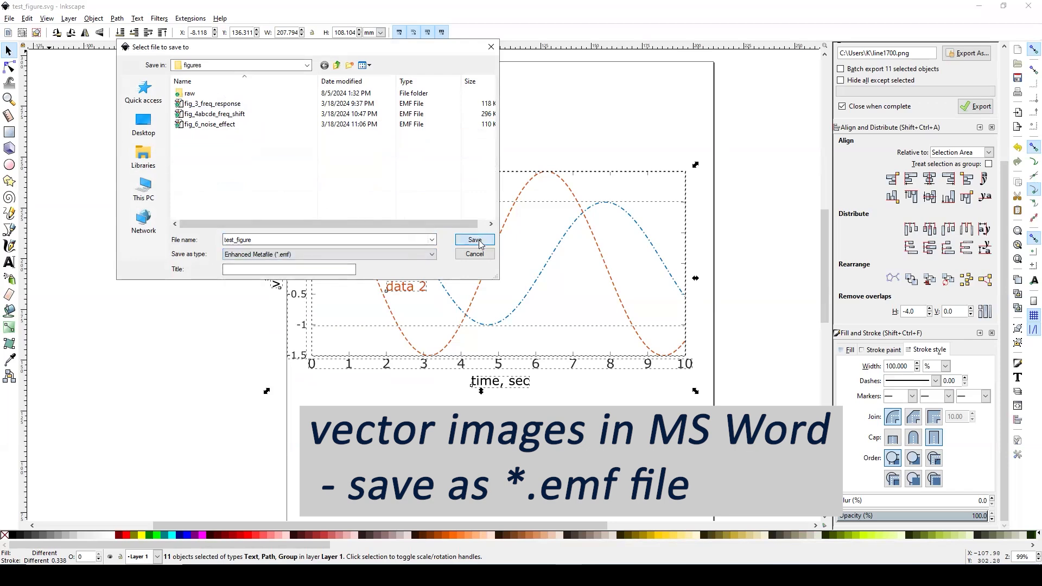
left_click(474, 240)
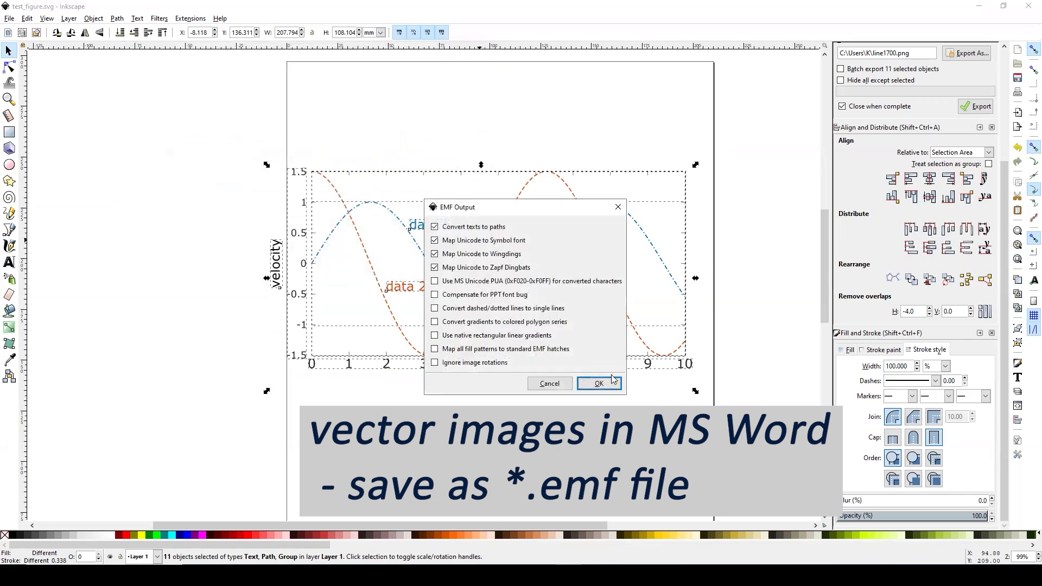
left_click(599, 384)
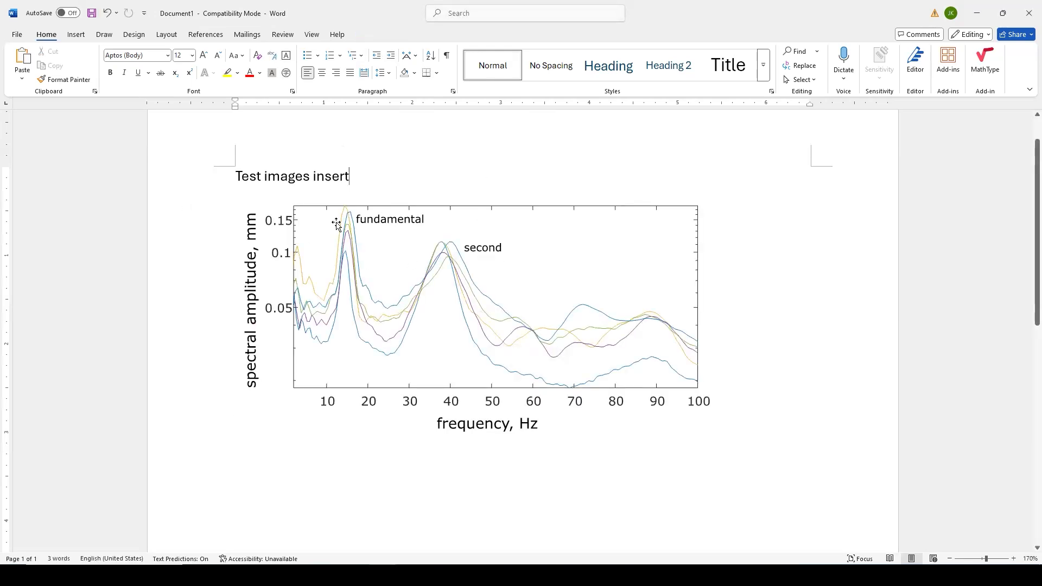
mouse_move(404, 253)
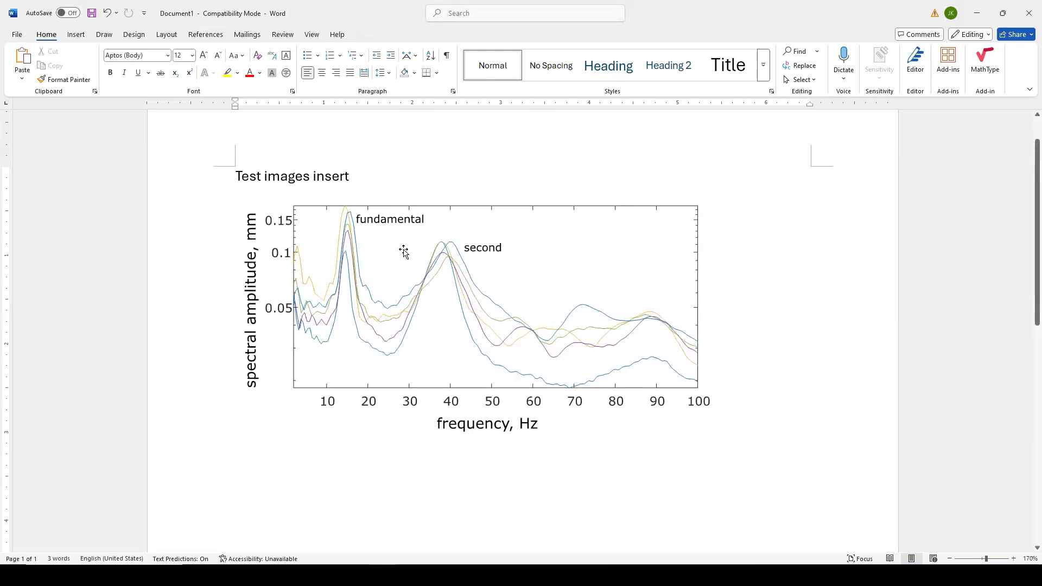
mouse_move(566, 249)
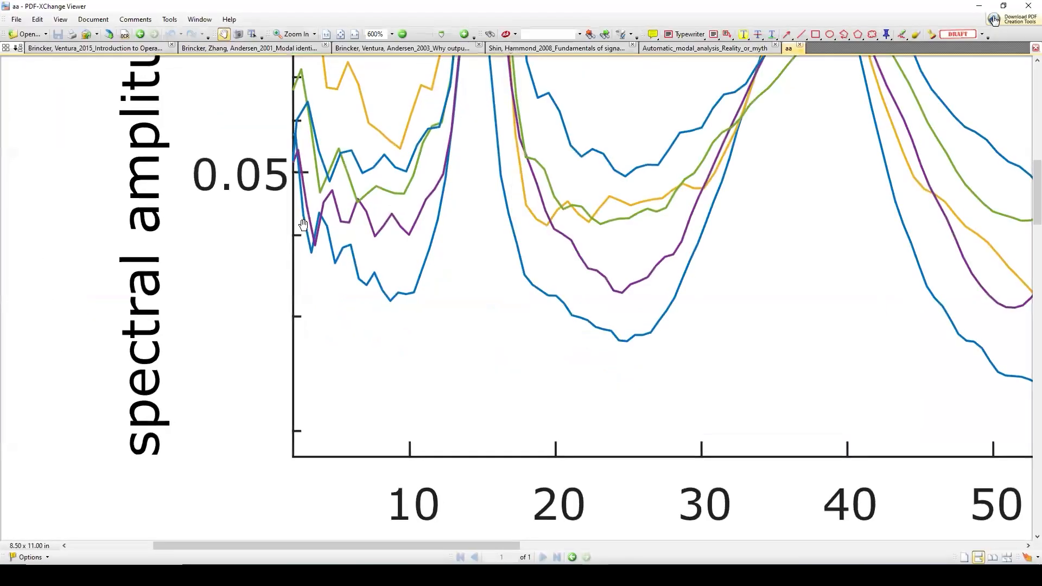
- Zoom in on the inserted test plot to inspect its lines and tick labels
scroll("up", 3)
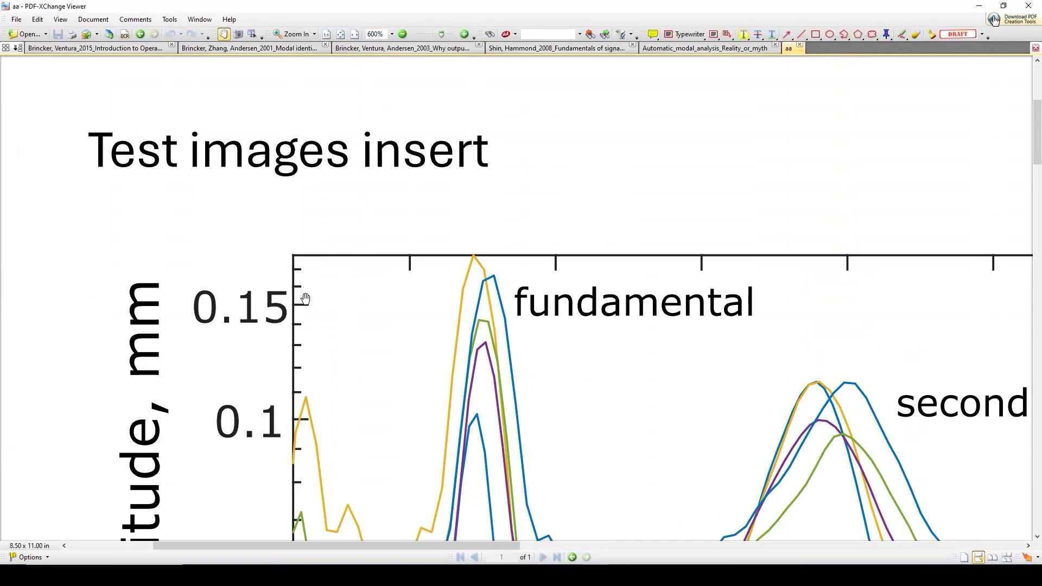
mouse_move(282, 294)
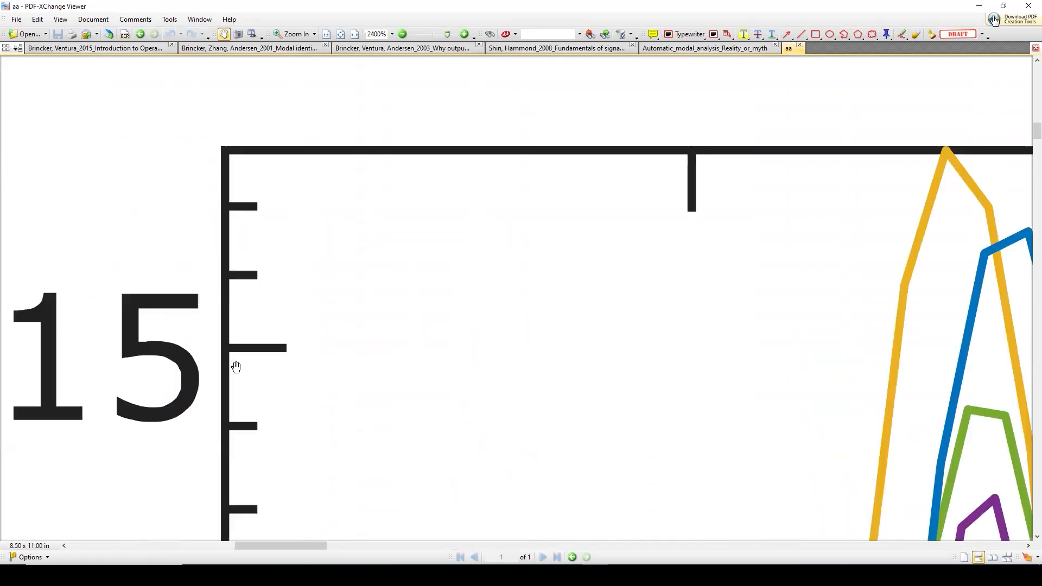
left_click(402, 34)
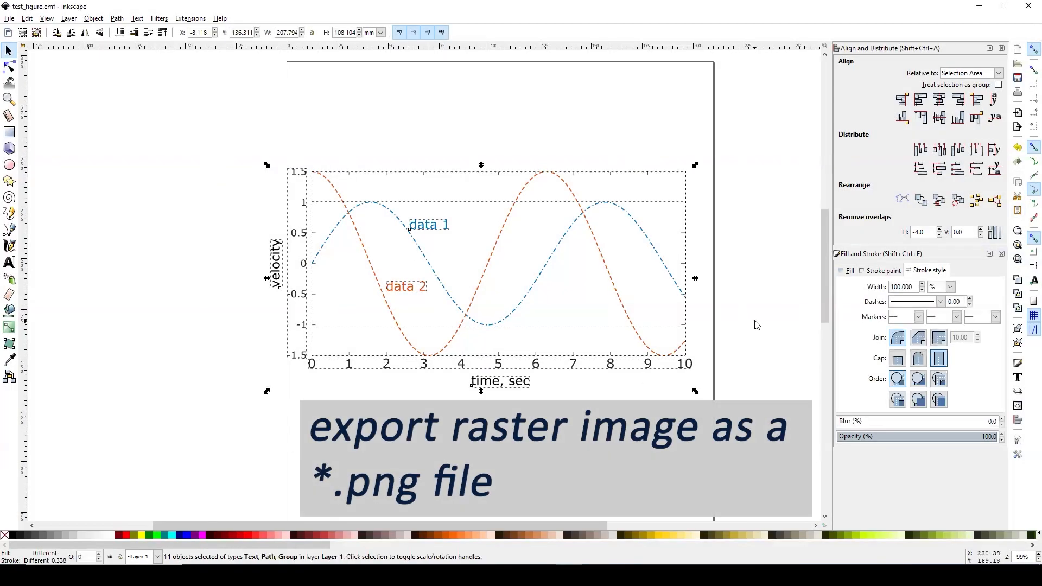
- Draw a rectangle over the entire plot area and bring up its options
left_click(9, 132)
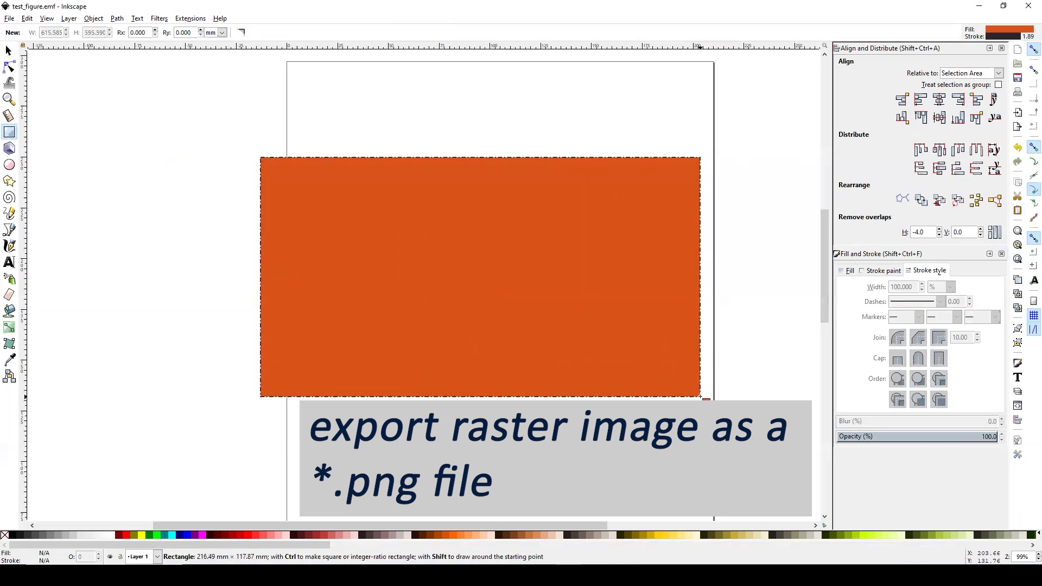
left_click(9, 131)
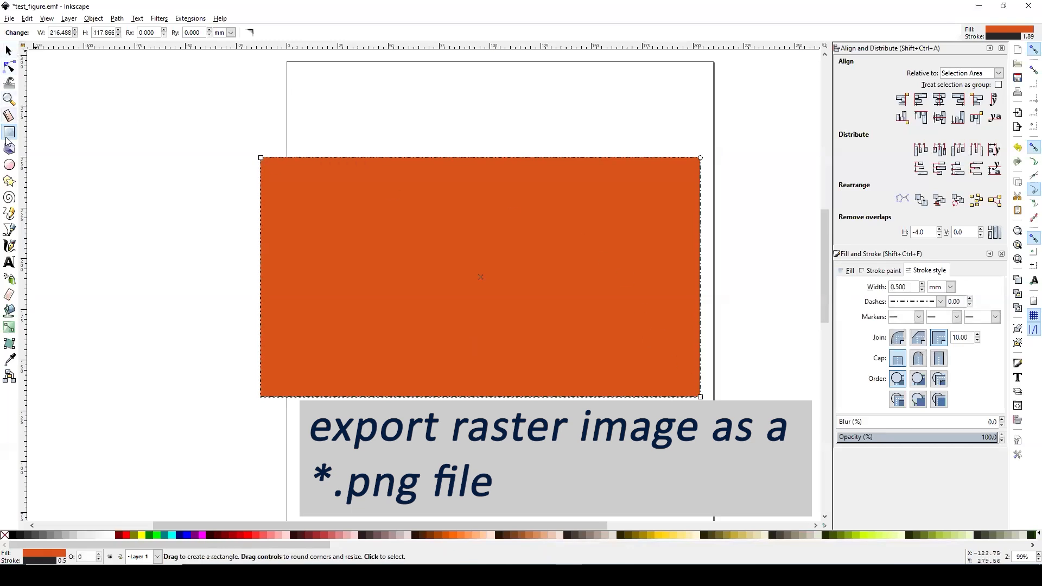
mouse_move(10, 131)
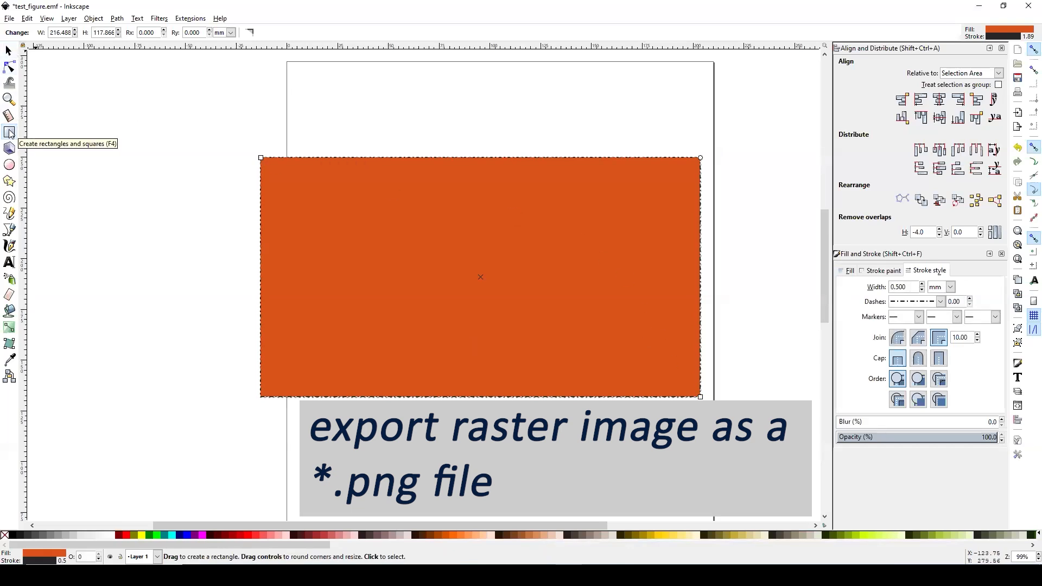
right_click(408, 231)
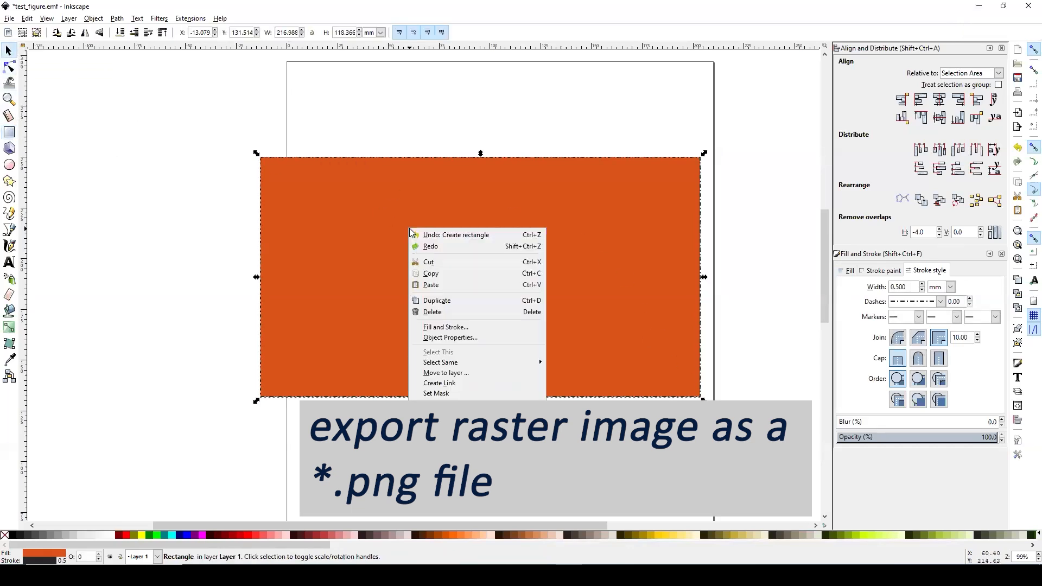
mouse_move(722, 263)
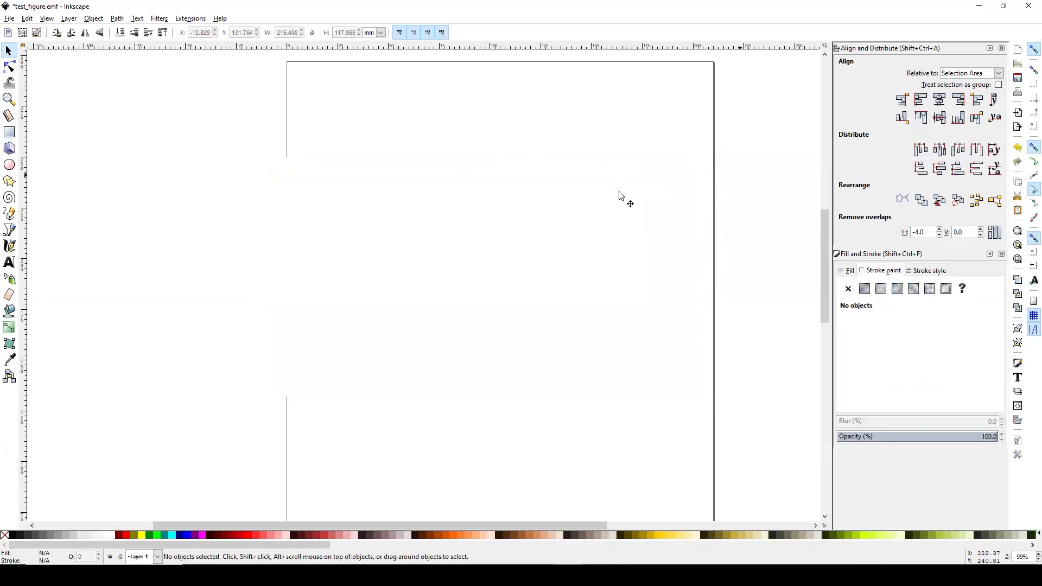
- Send the white rectangle behind the plot and trim its height to the plot
right_click(620, 195)
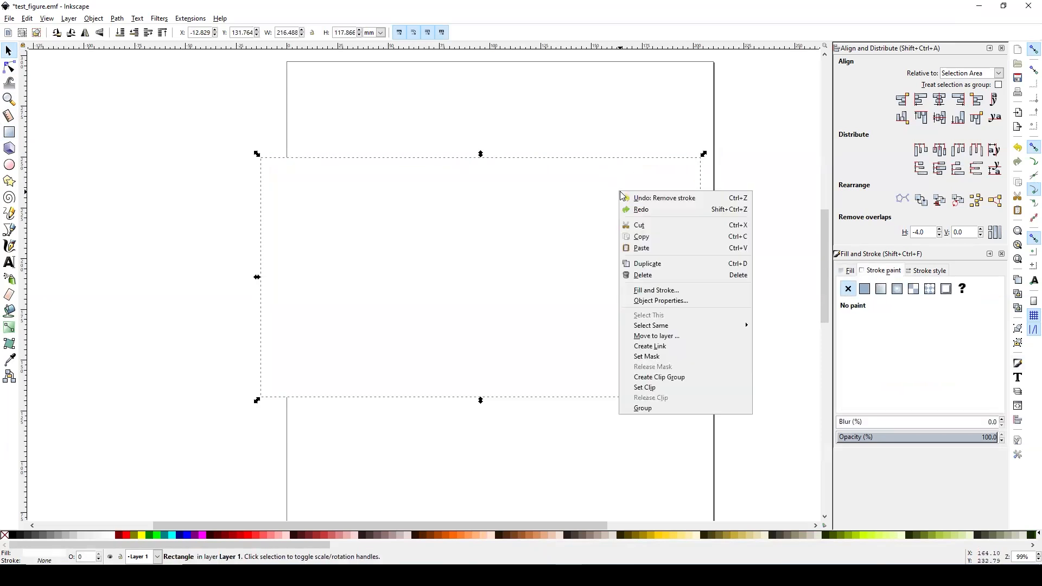
left_click(560, 242)
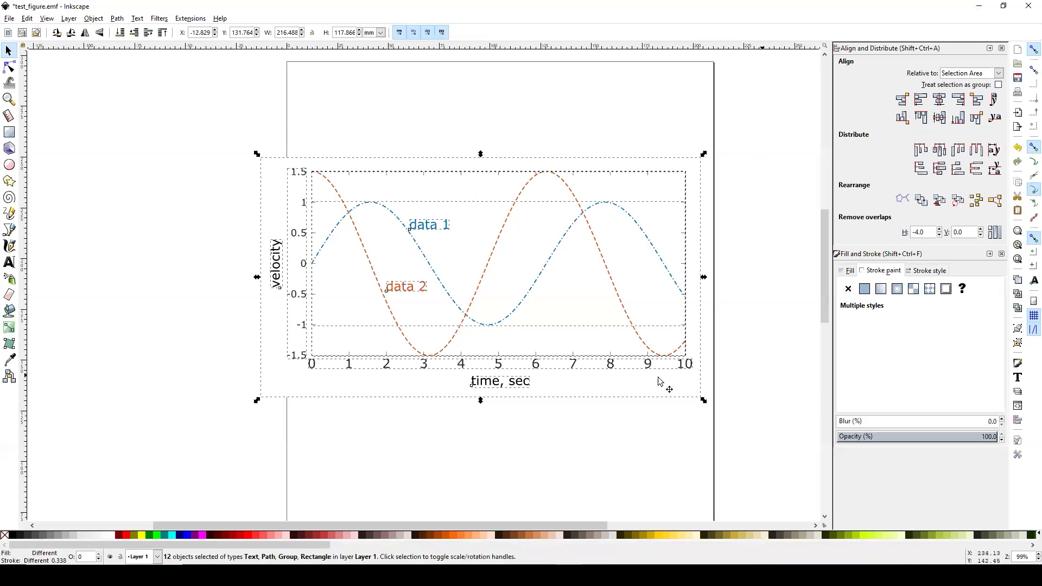
left_click(703, 266)
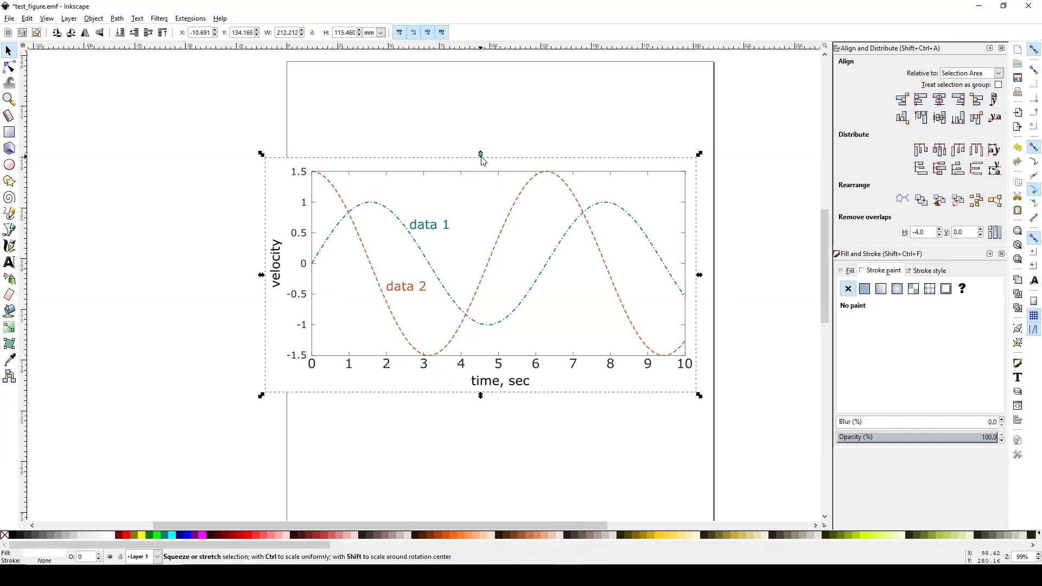
left_click(756, 142)
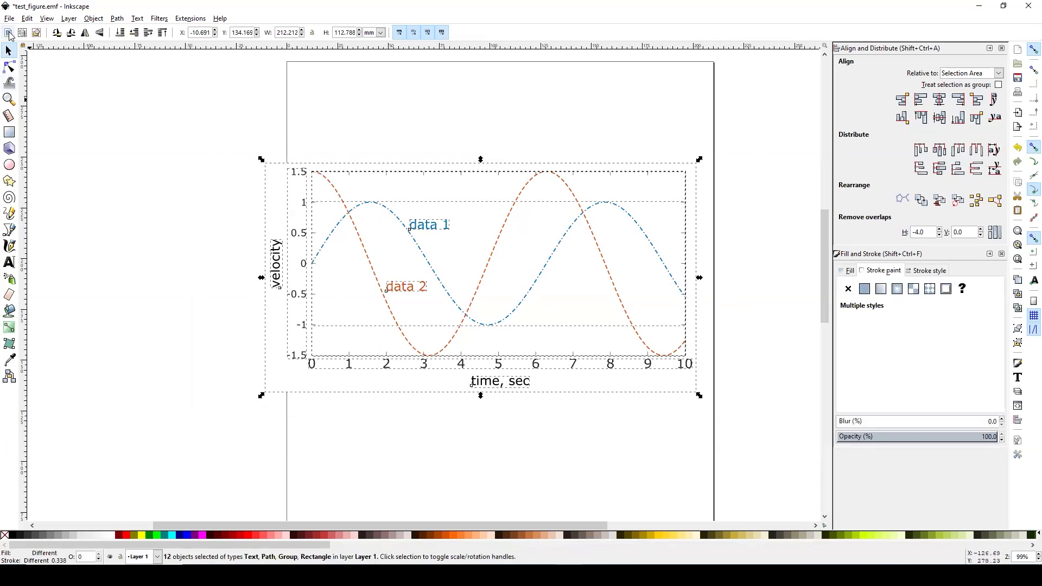
- Resize the page to the drawing in Document Properties, then select all objects
left_click(9, 17)
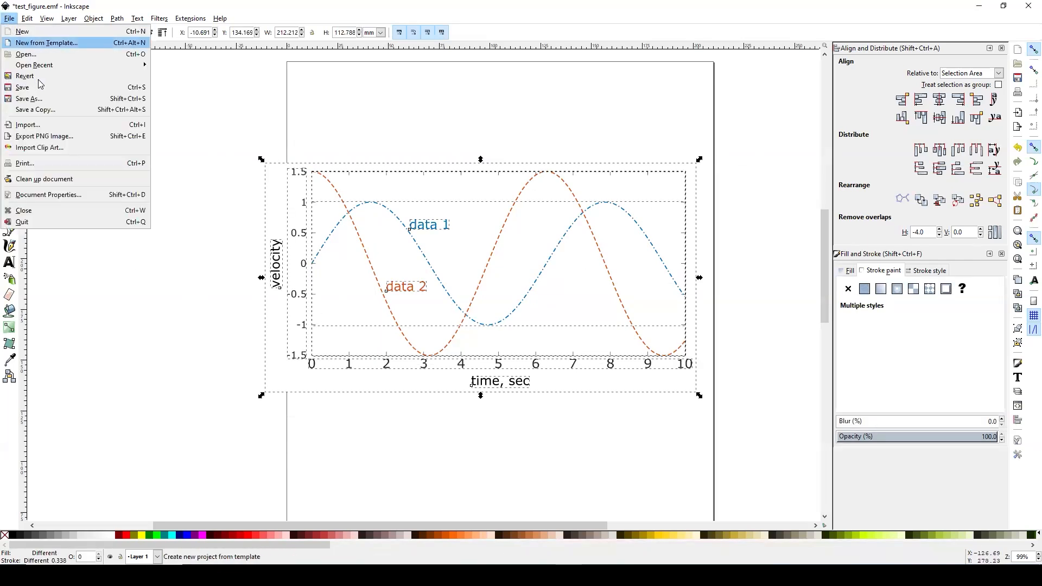
left_click(47, 195)
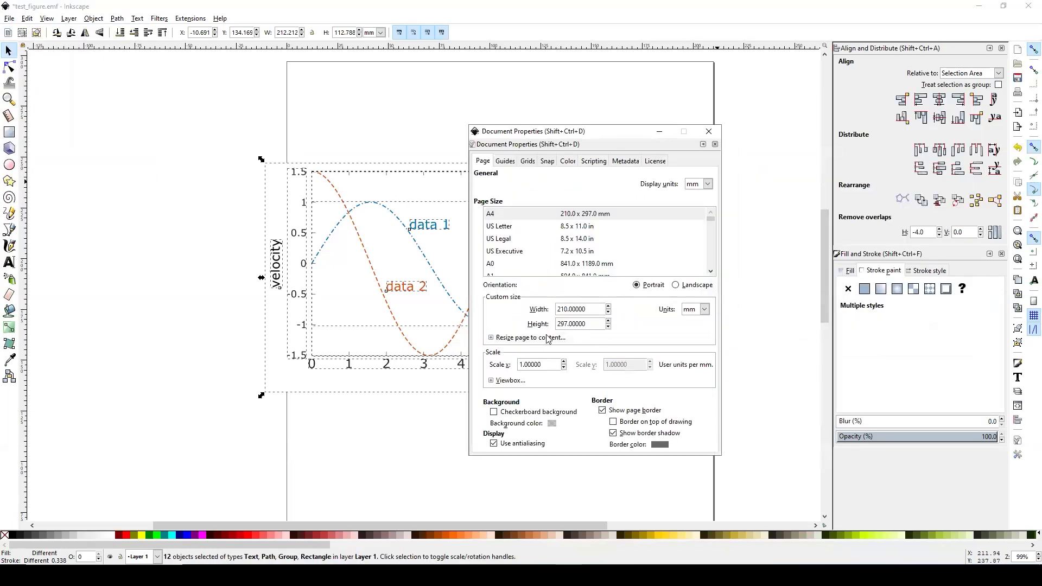
left_click(491, 338)
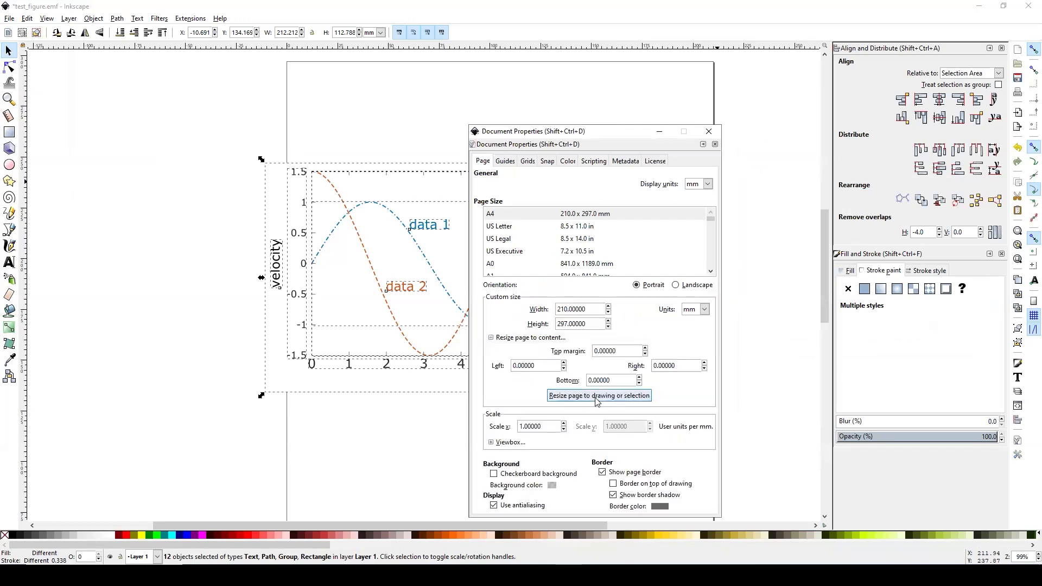
mouse_move(610, 399)
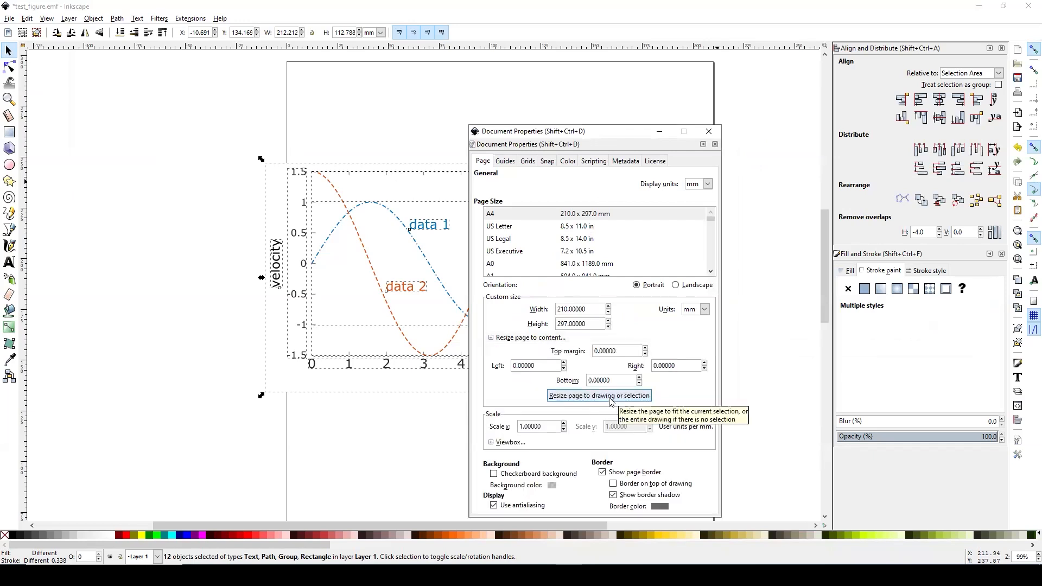
left_click(597, 396)
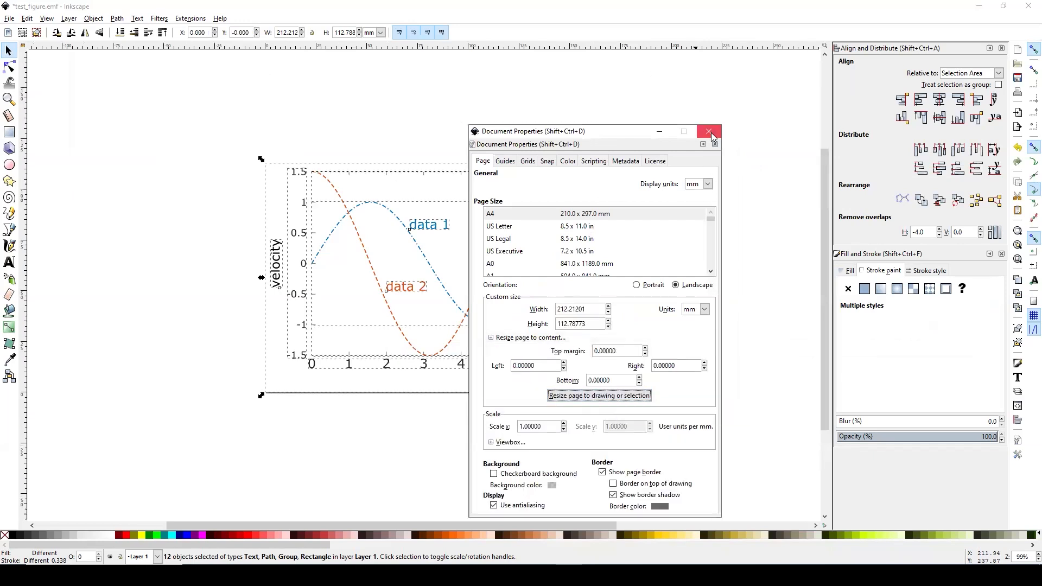
left_click(709, 130)
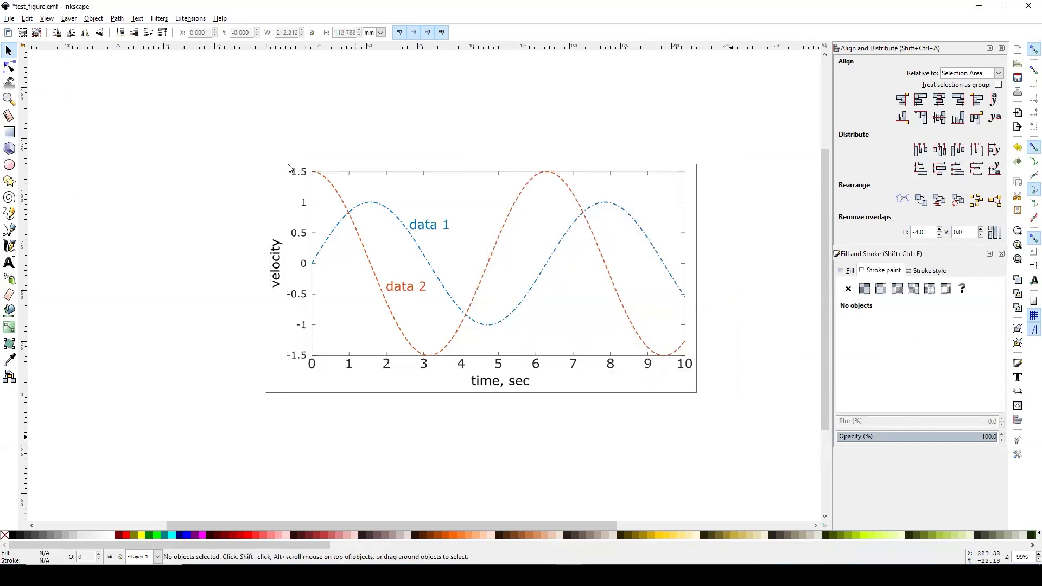
key("ctrl+a")
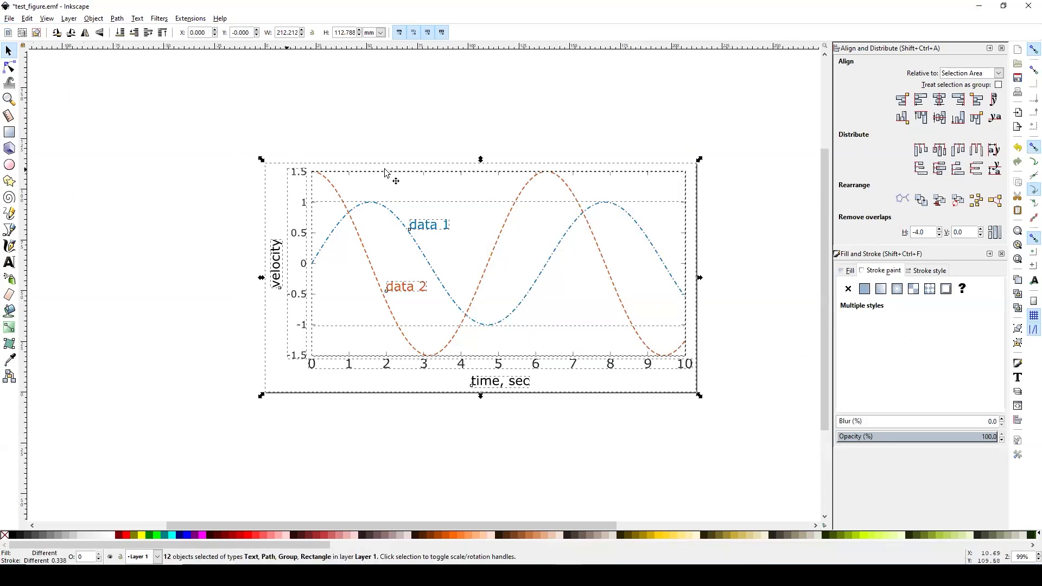
mouse_move(715, 231)
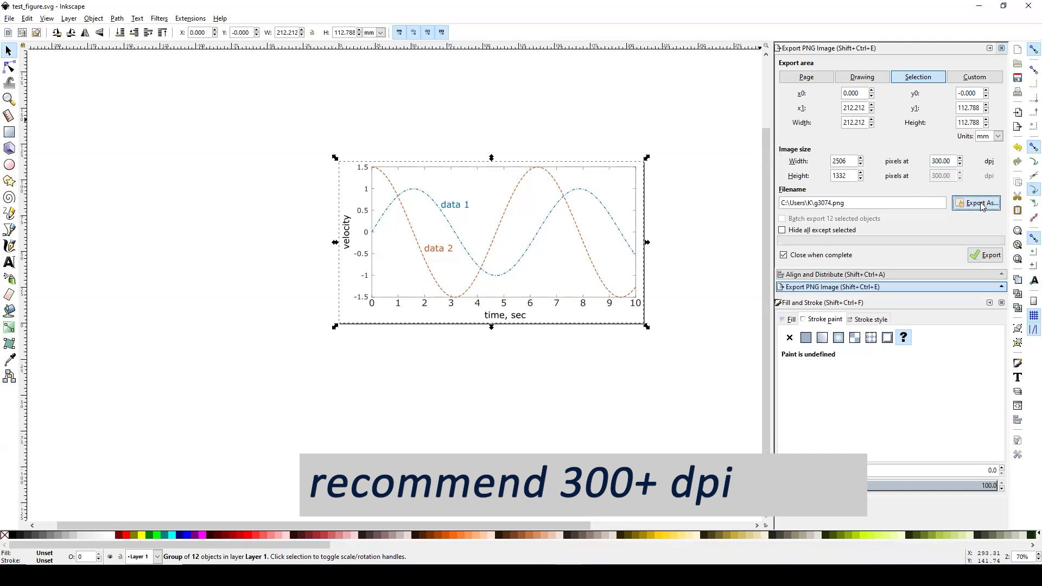
- Save the 300 dpi PNG export as 'fig_' in Desktop\test, then deselect the plot
left_click(977, 203)
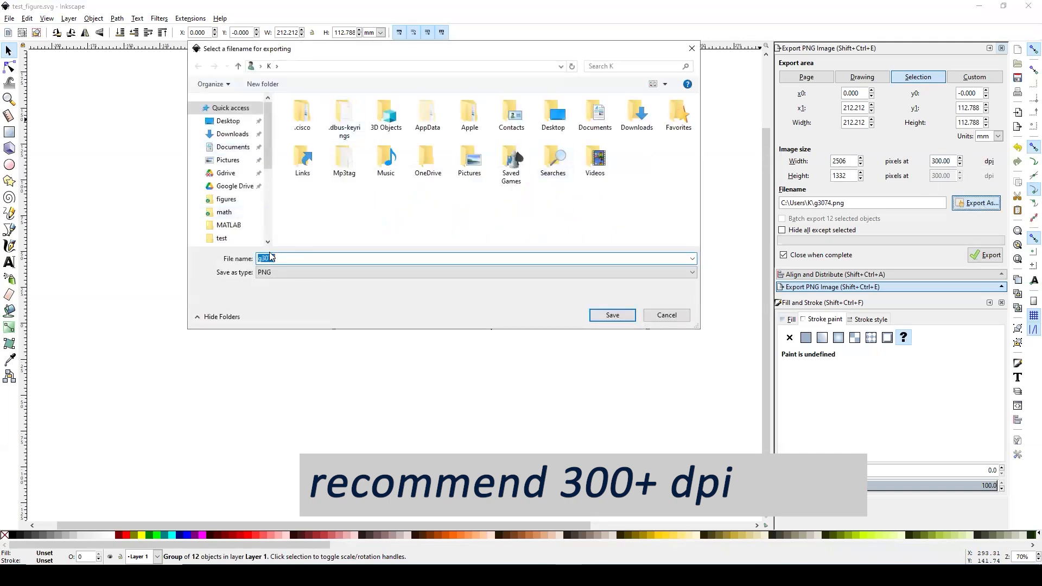
double_click(221, 237)
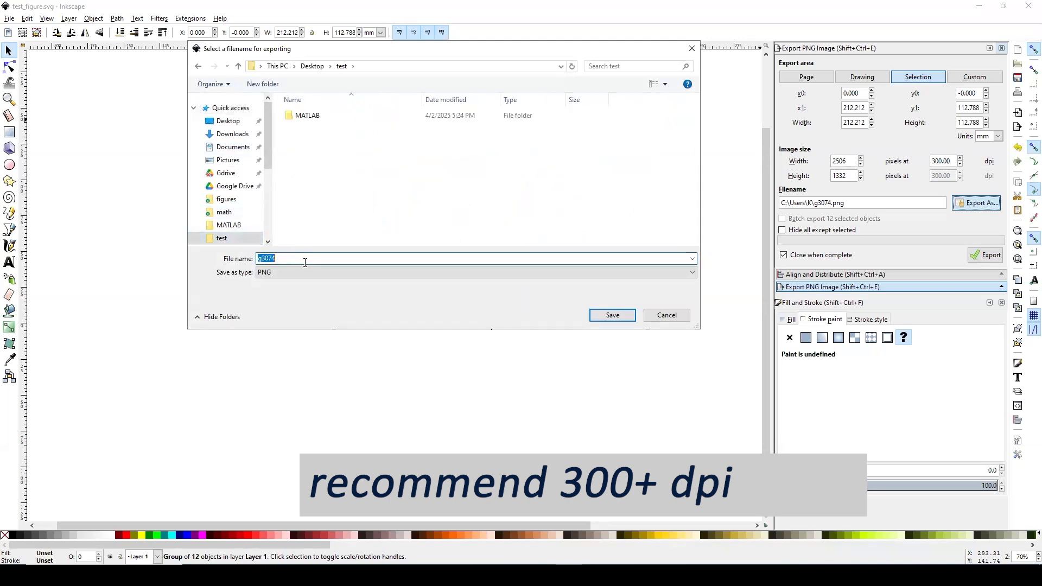
type("fig_")
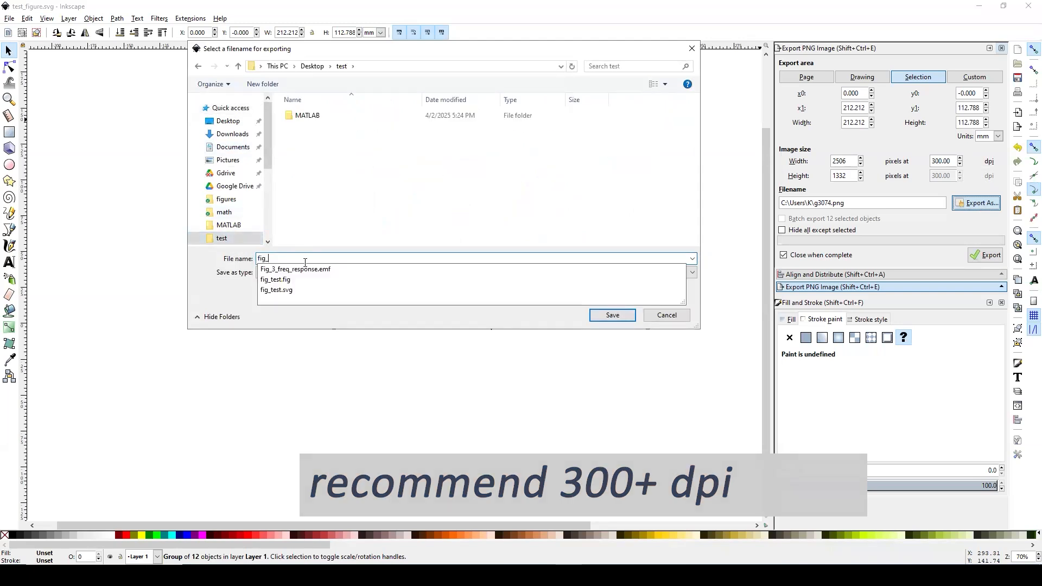
left_click(611, 315)
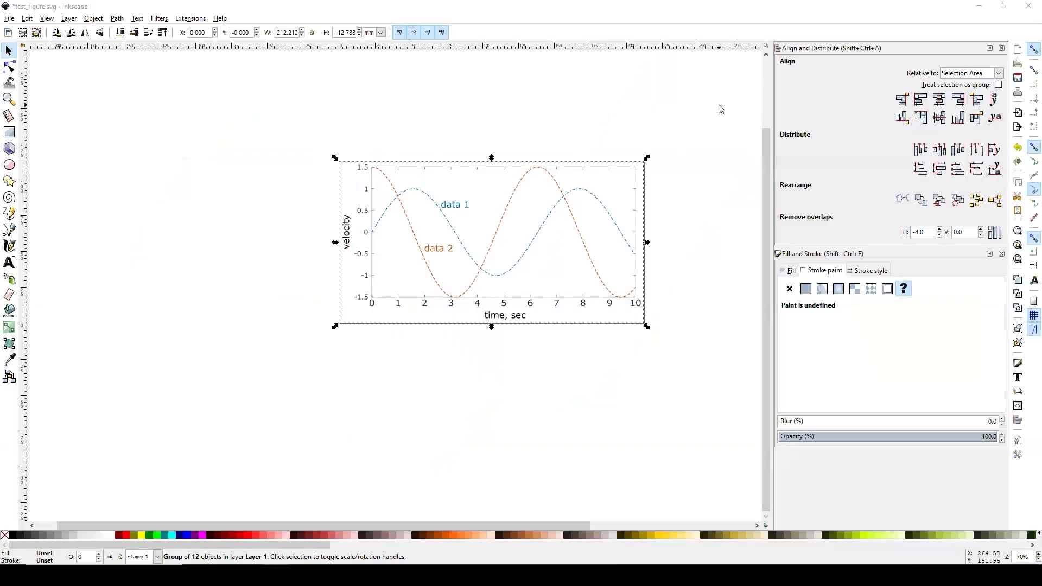
left_click(361, 128)
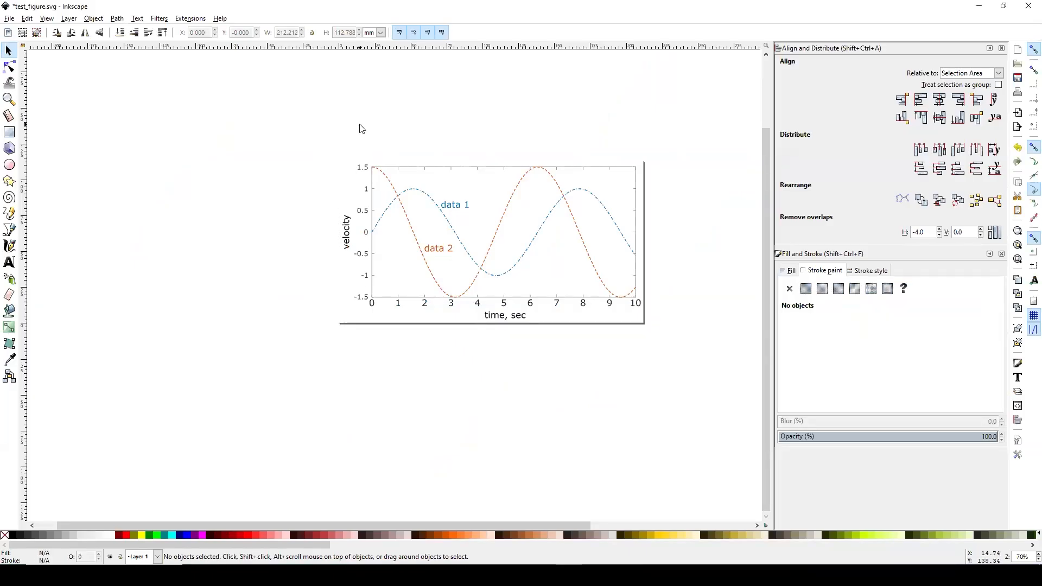